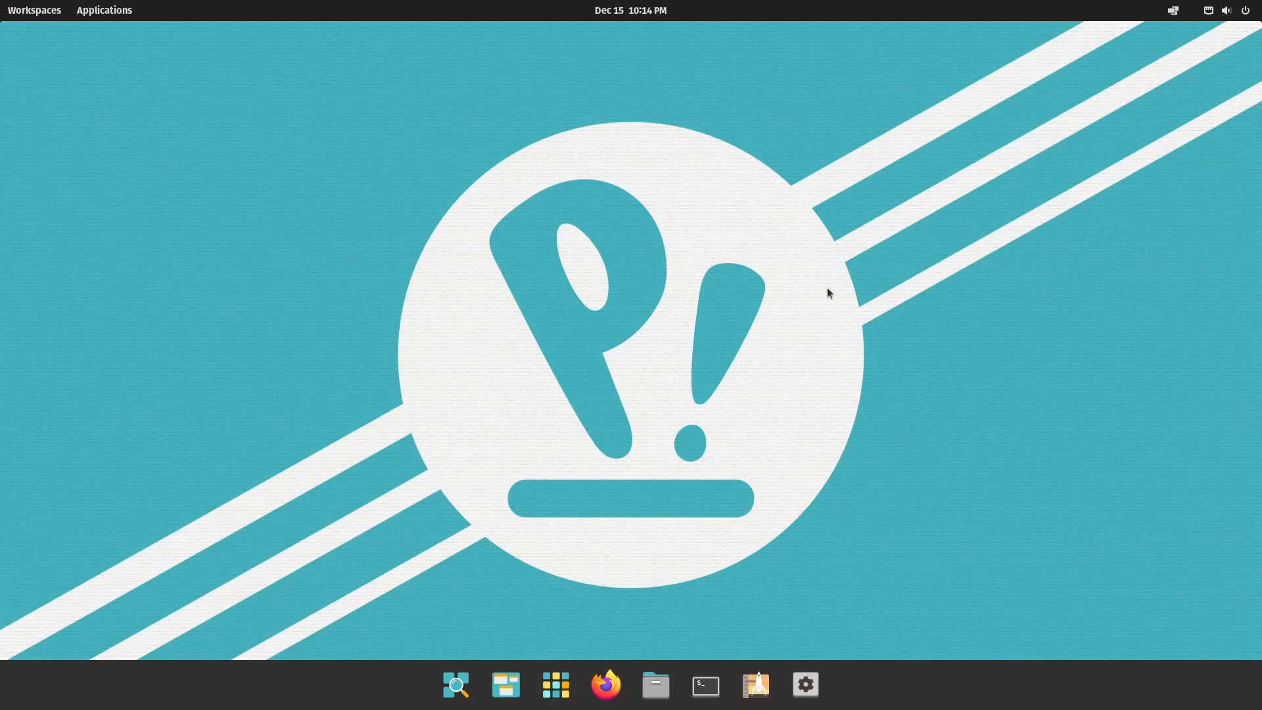
pyautogui.moveTo(708, 337)
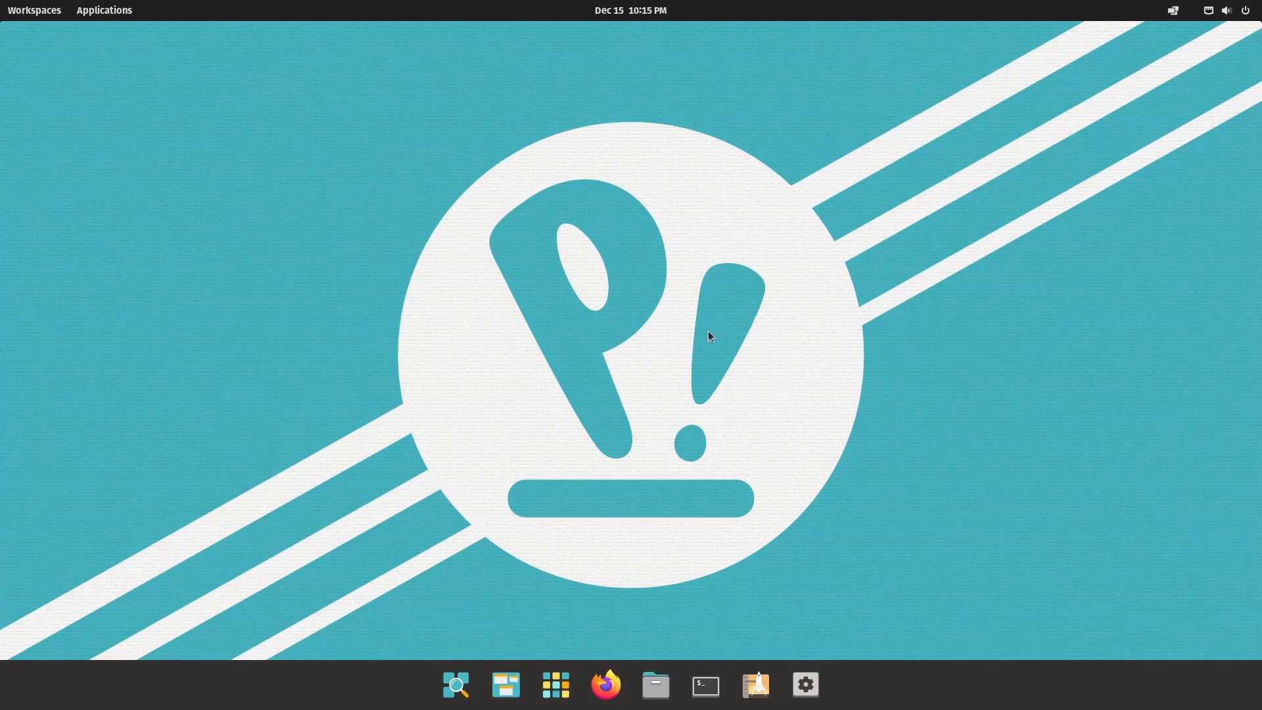
pyautogui.moveTo(665, 348)
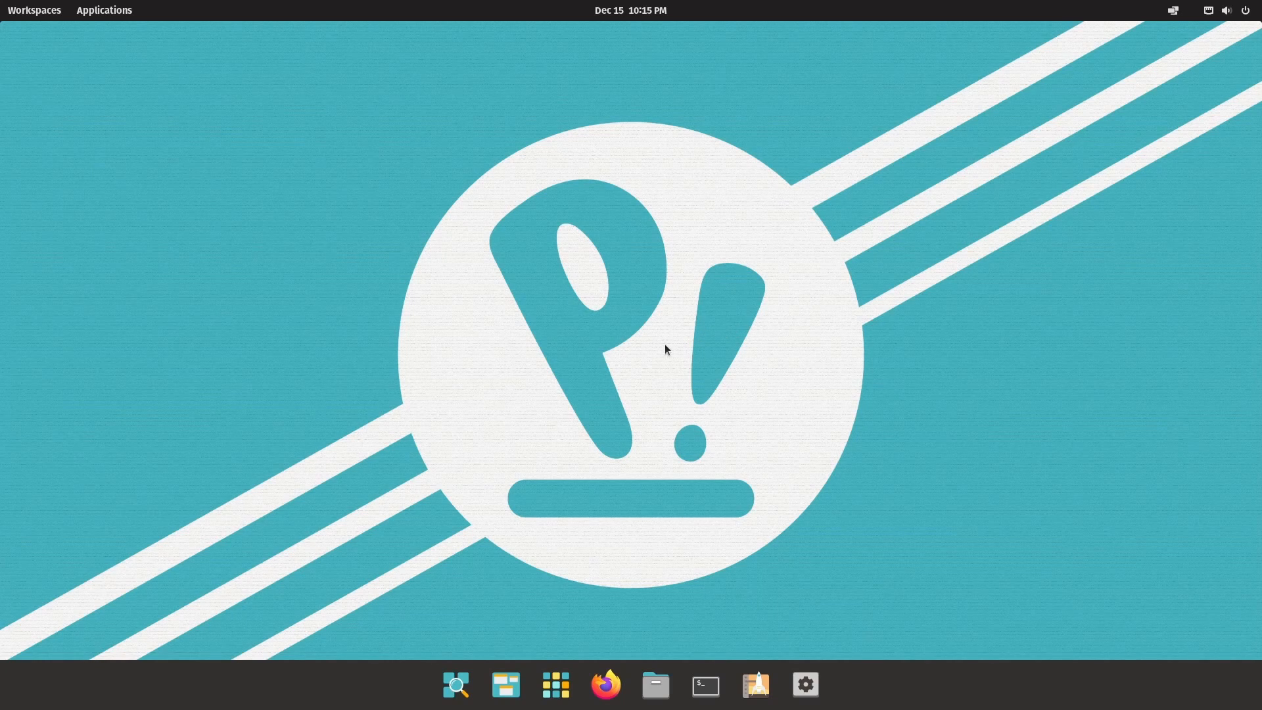
pyautogui.moveTo(672, 346)
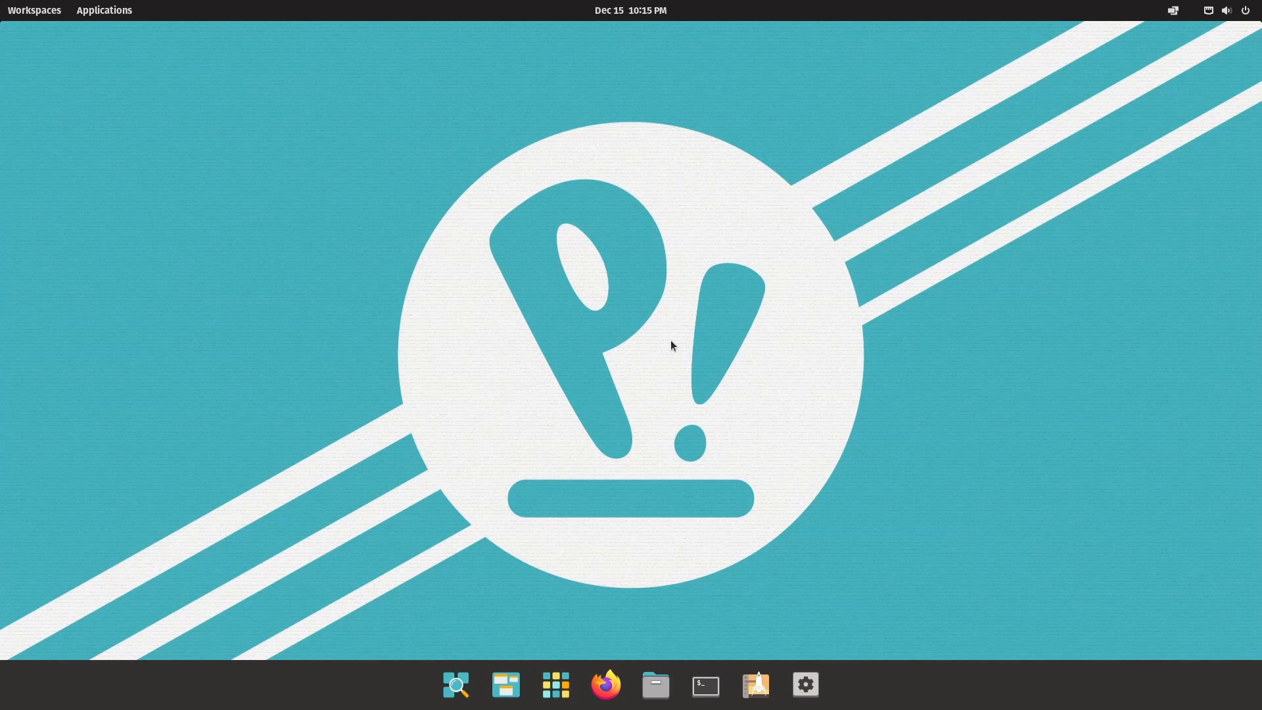
pyautogui.moveTo(161, 225)
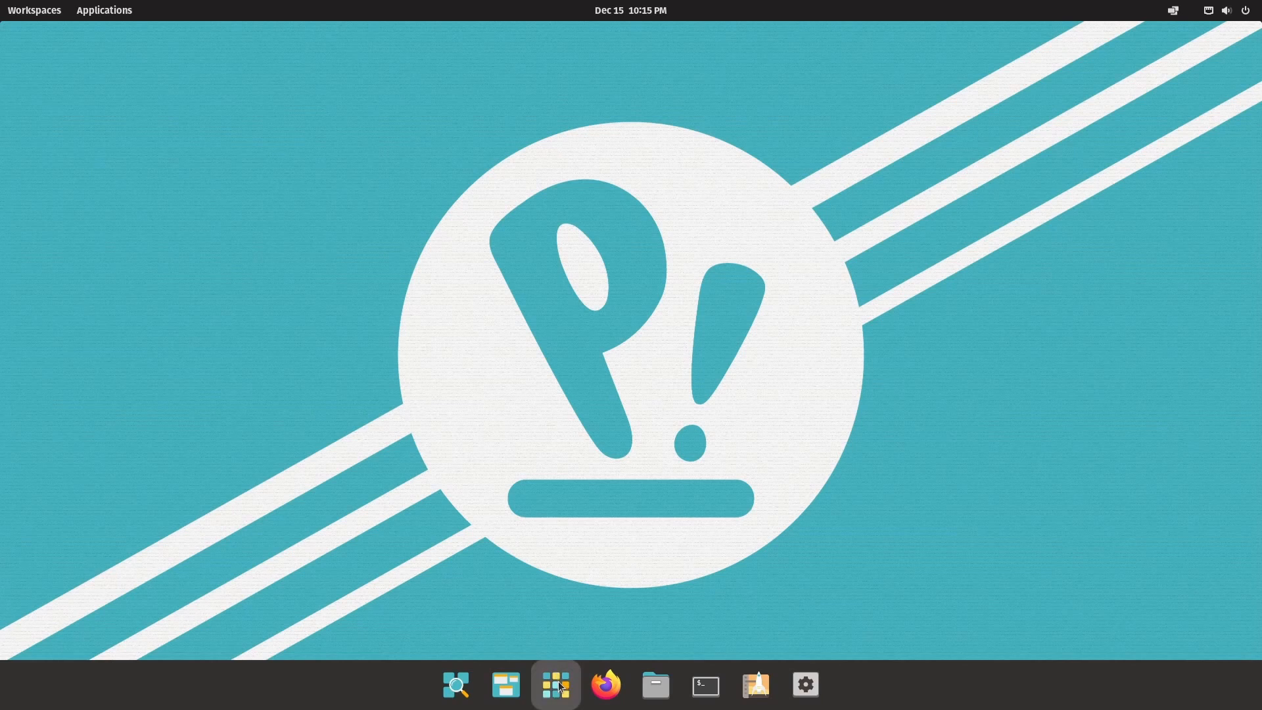
pyautogui.moveTo(555, 683)
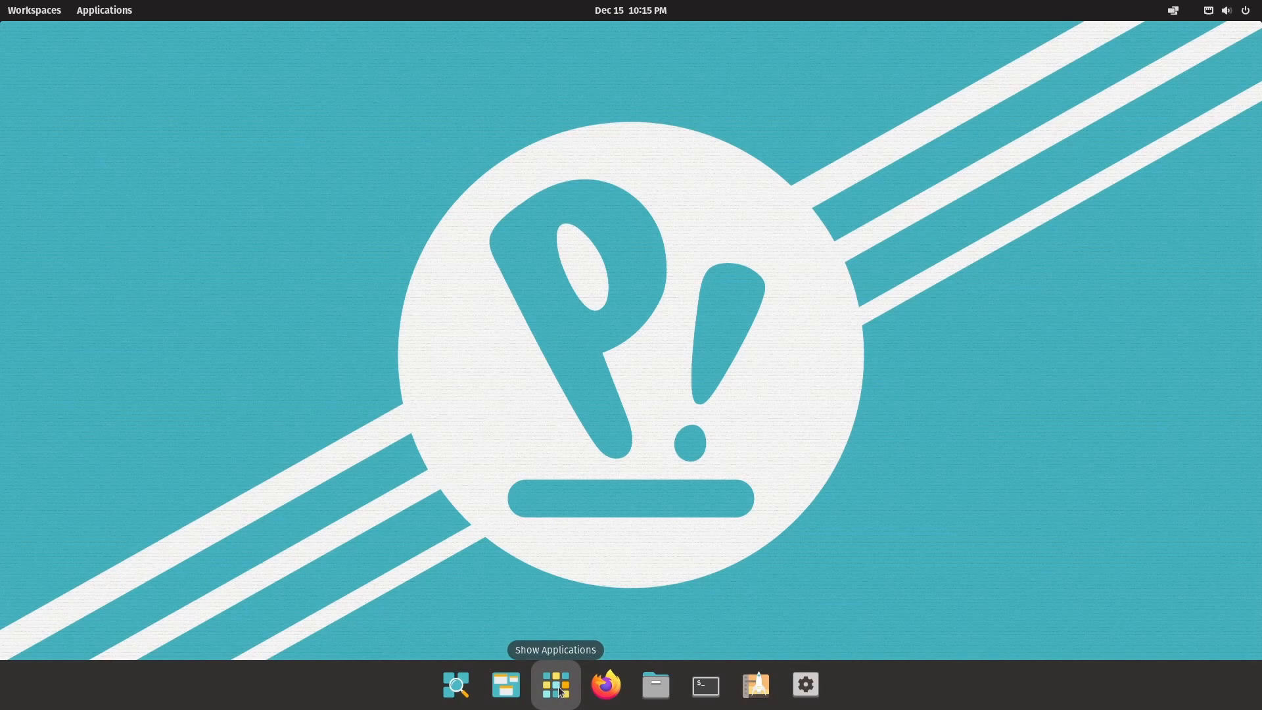
# Step: Bring up the Library of installed applications from the dock
pyautogui.click(555, 685)
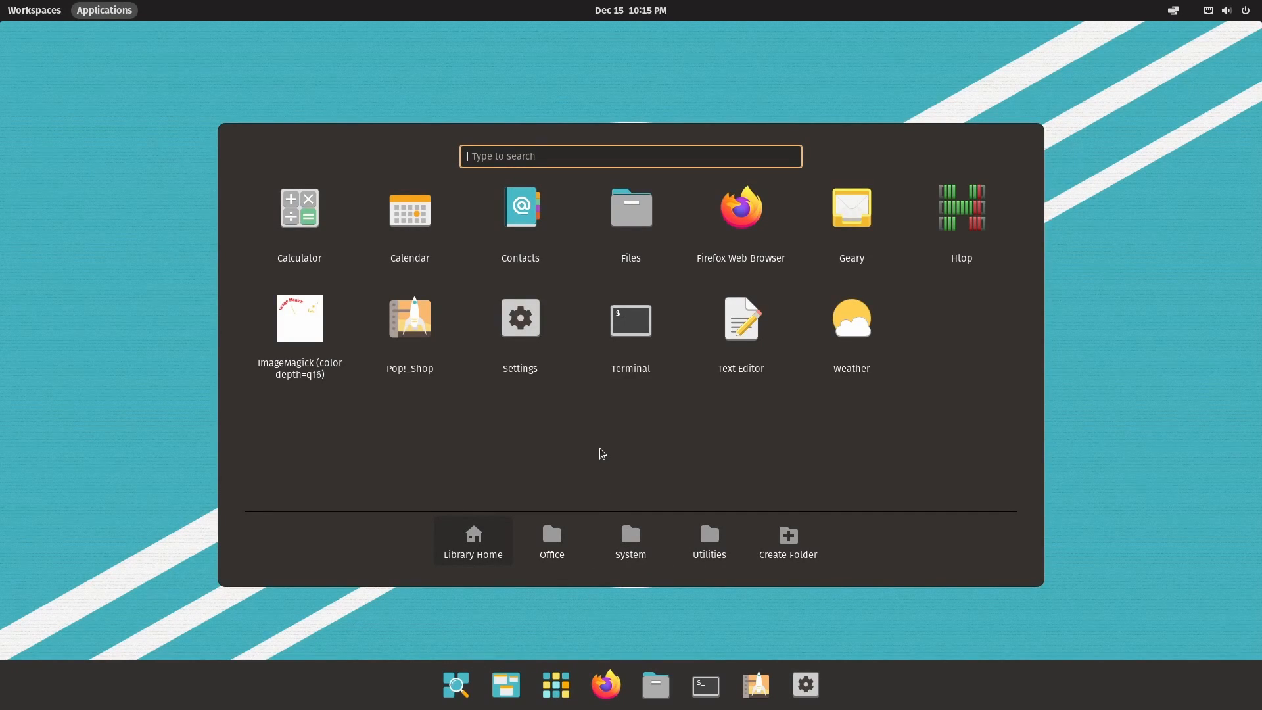
pyautogui.moveTo(308, 93)
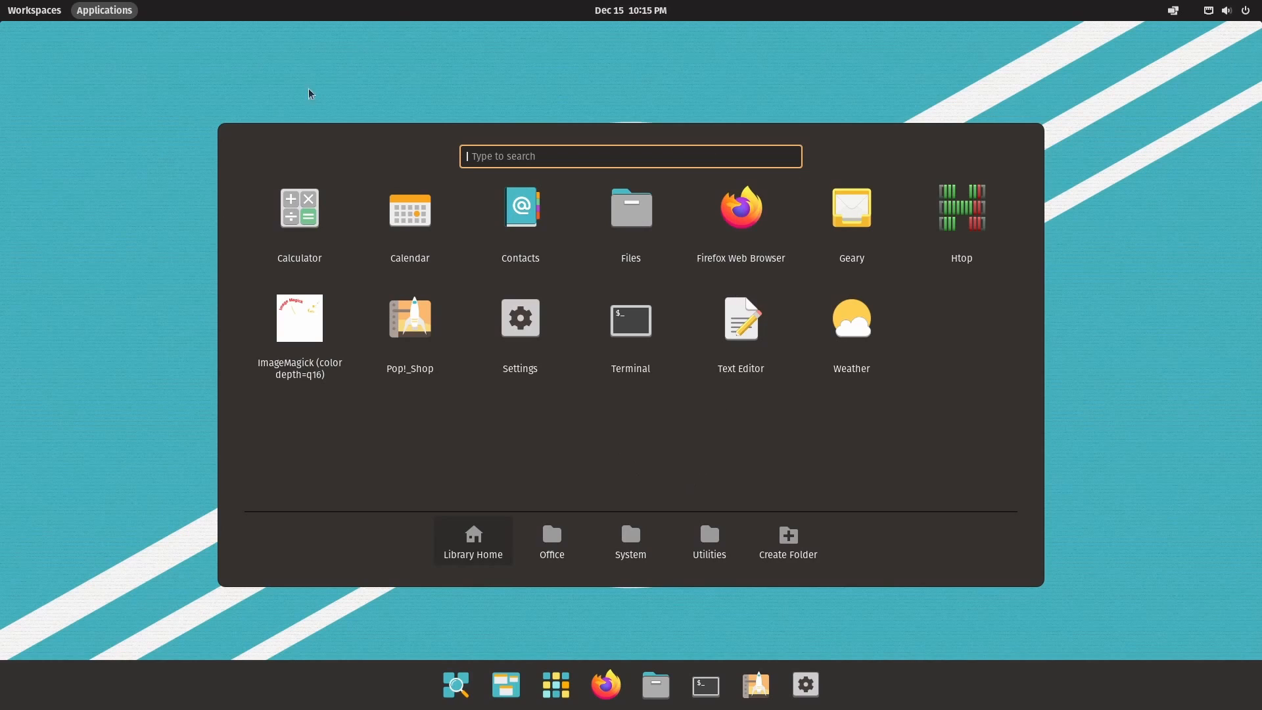
pyautogui.moveTo(664, 446)
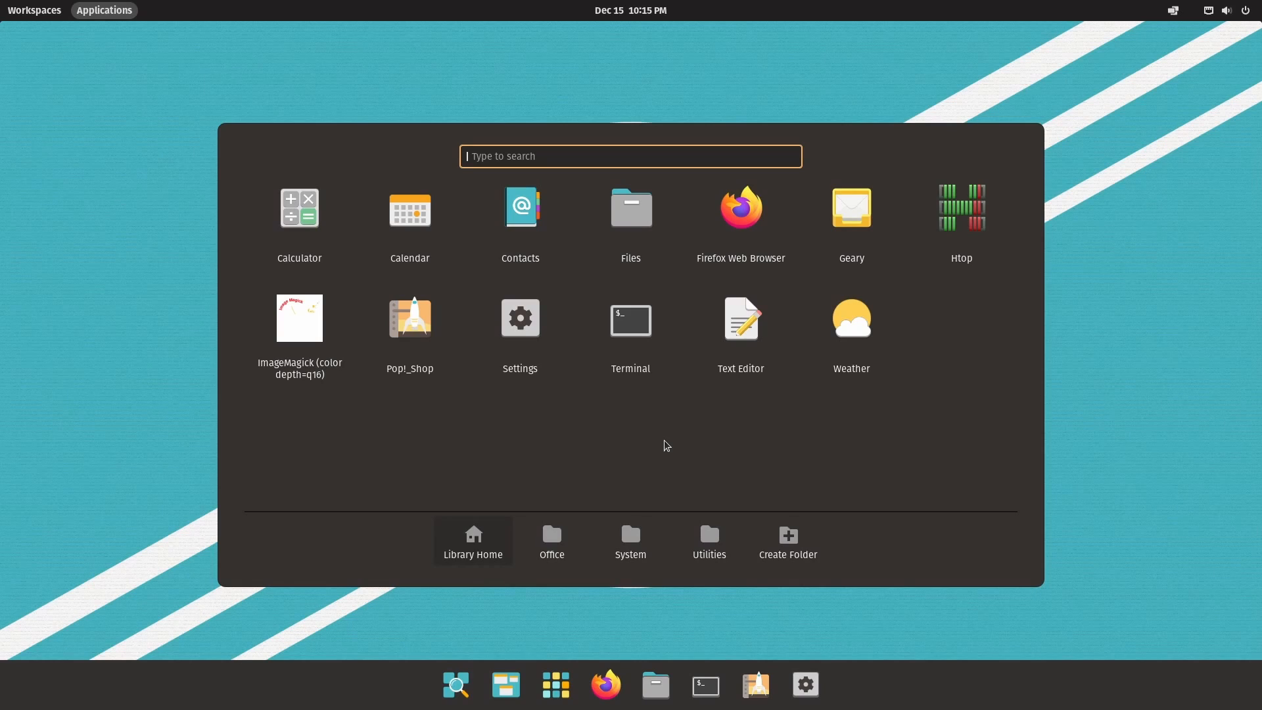
pyautogui.moveTo(658, 447)
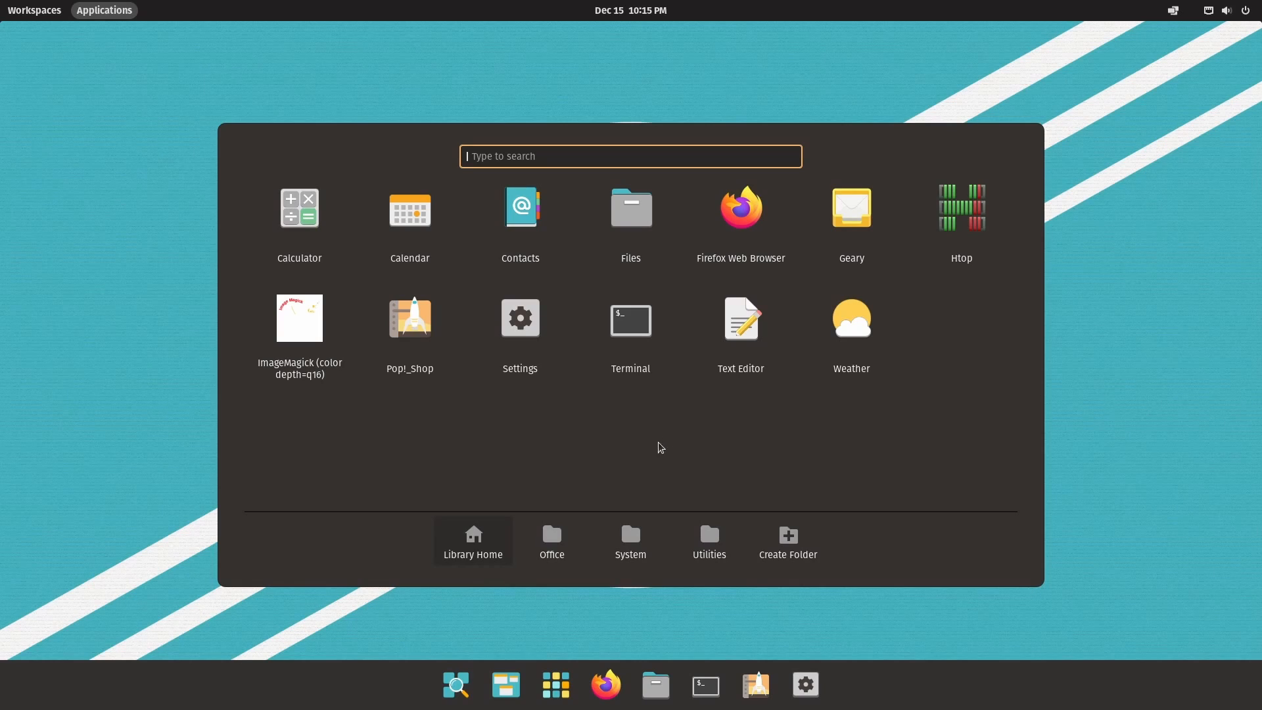
pyautogui.moveTo(663, 431)
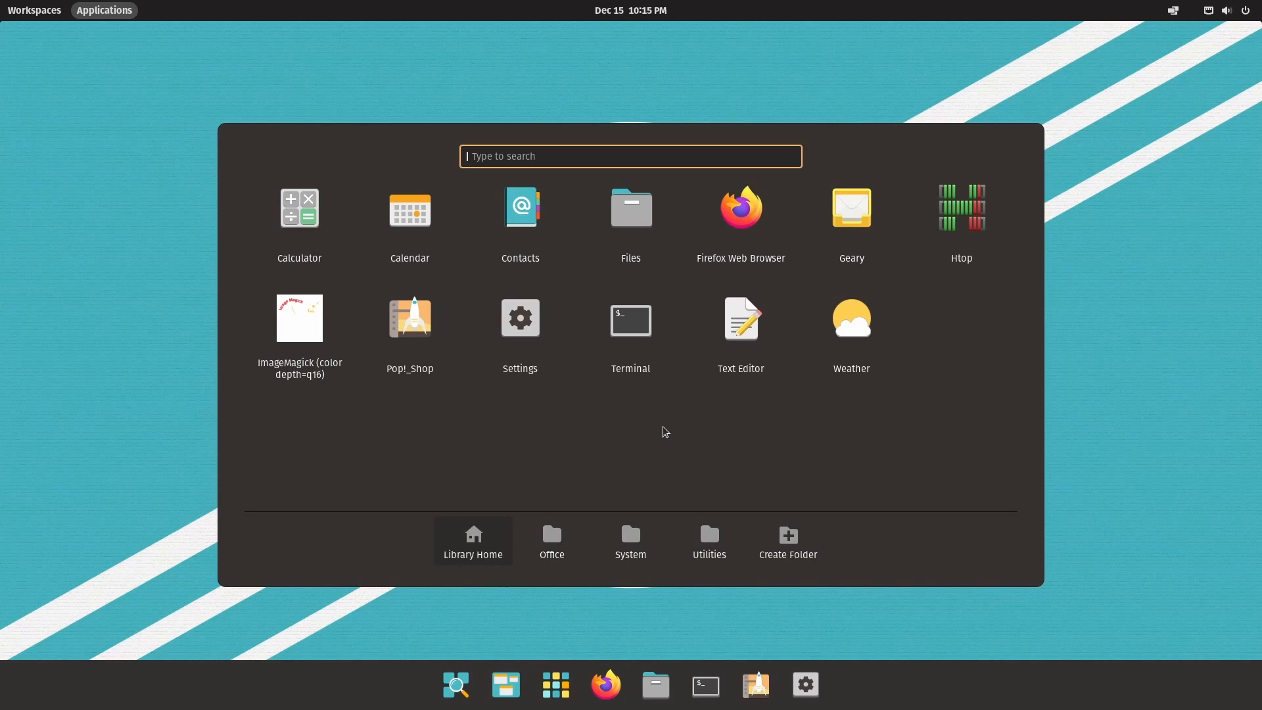
pyautogui.moveTo(570, 470)
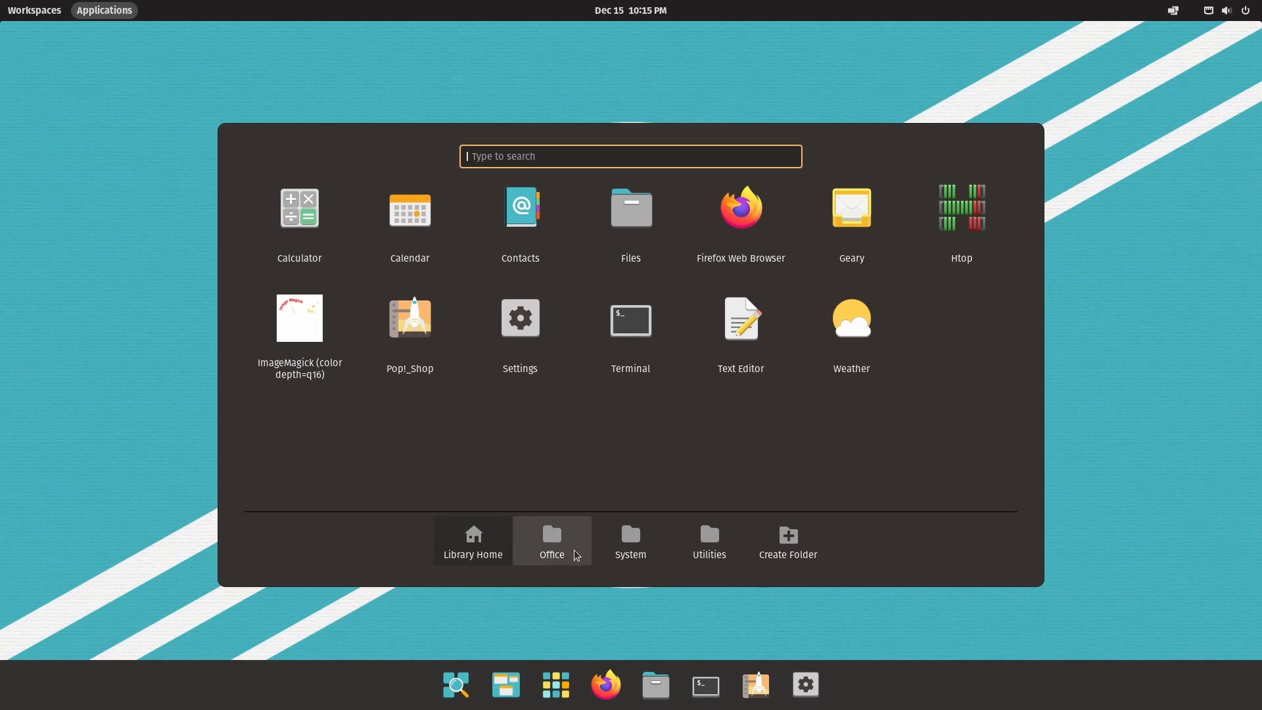
pyautogui.click(550, 538)
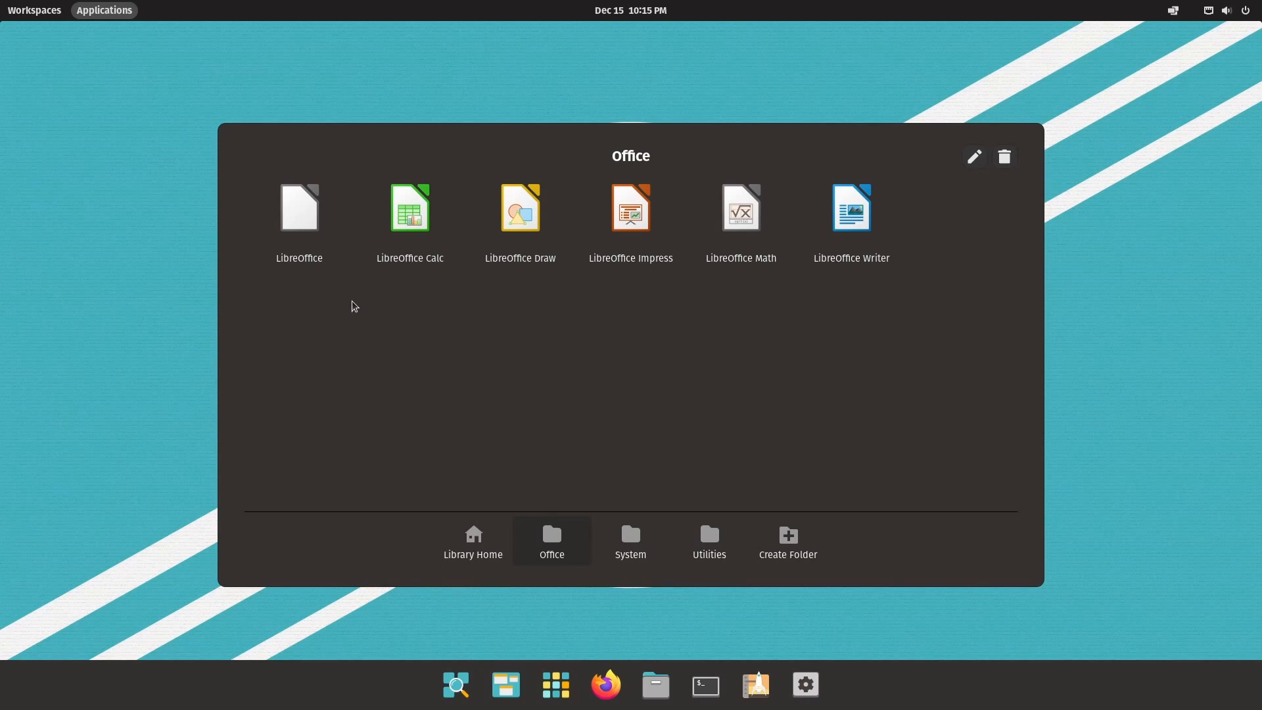
pyautogui.moveTo(628, 439)
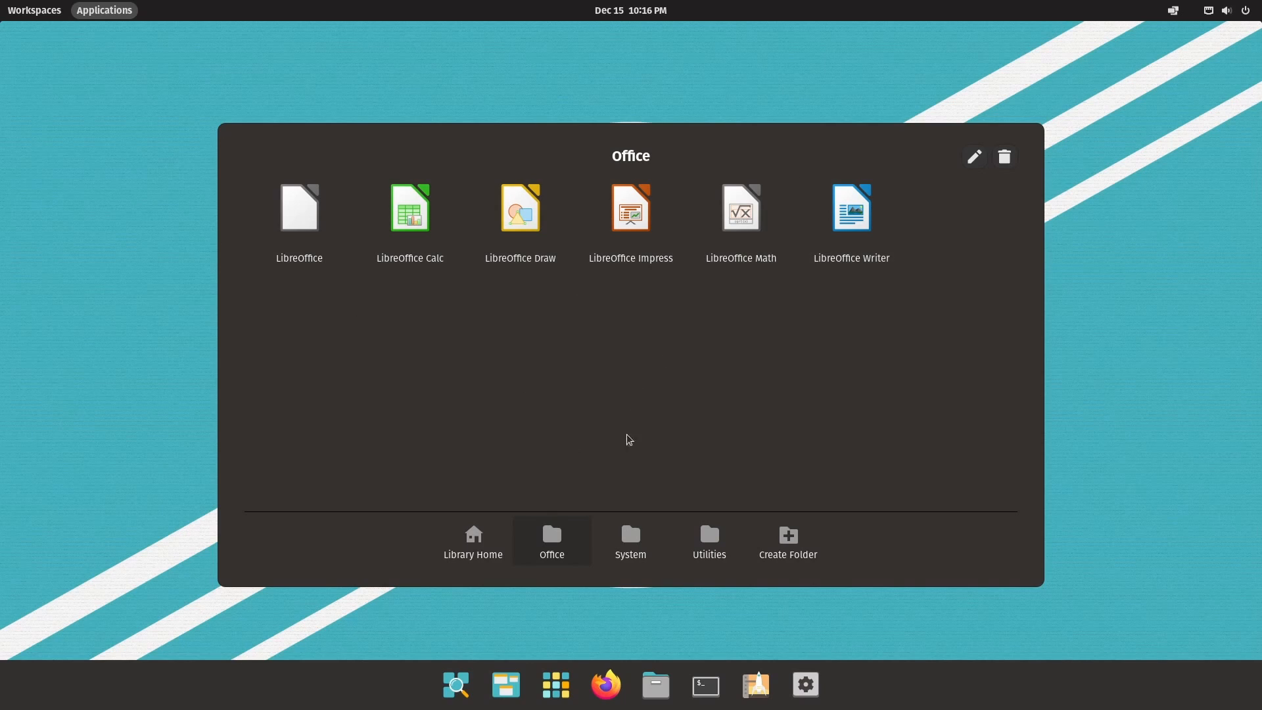
pyautogui.moveTo(630, 540)
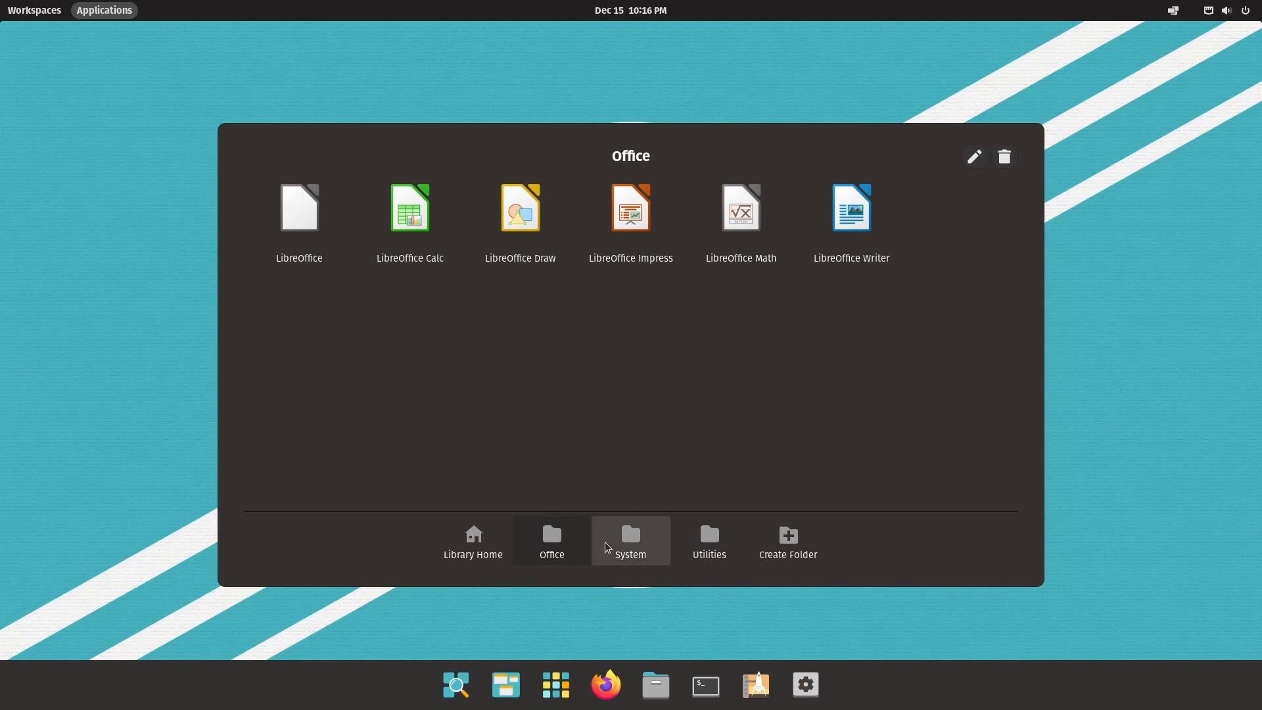
pyautogui.click(629, 540)
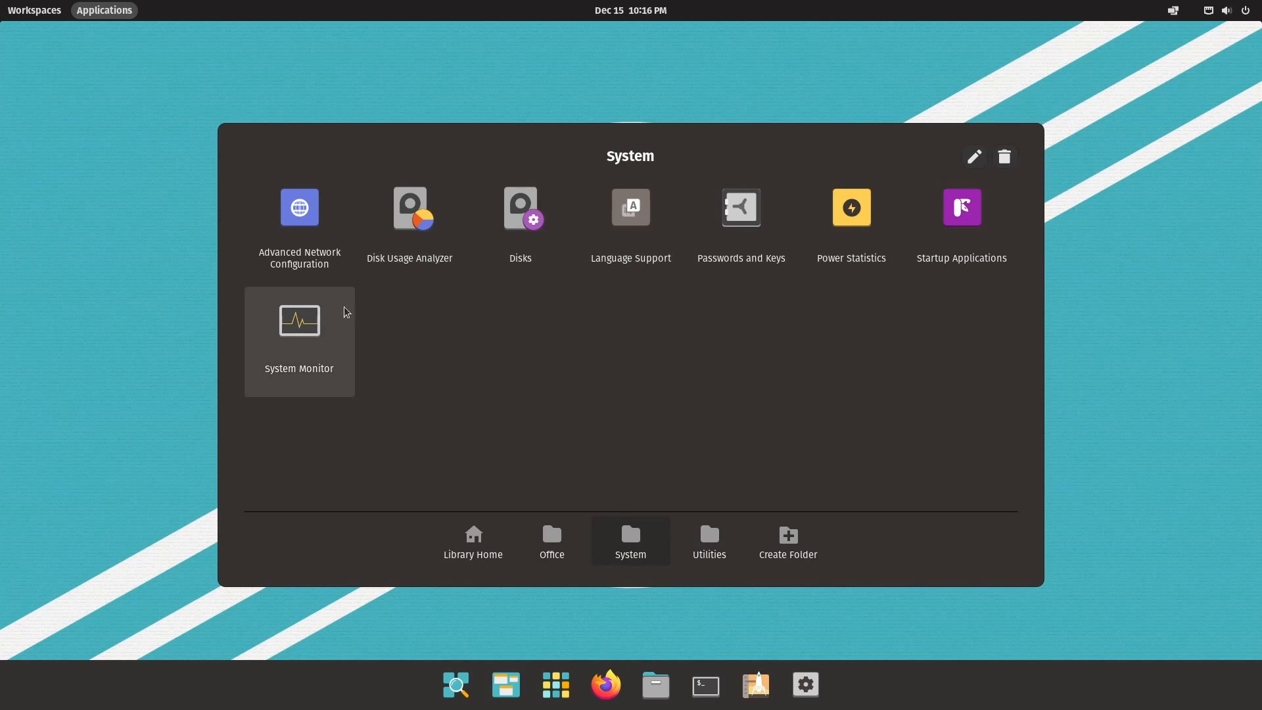
pyautogui.moveTo(619, 439)
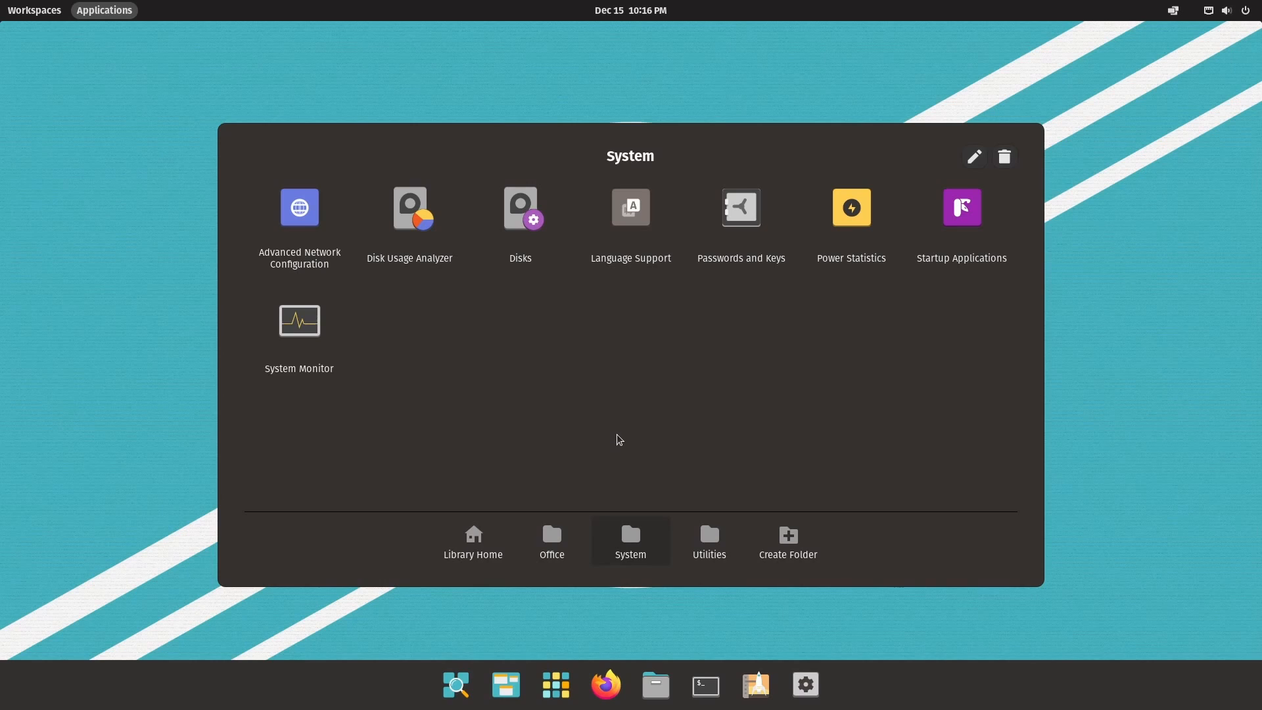
pyautogui.click(707, 540)
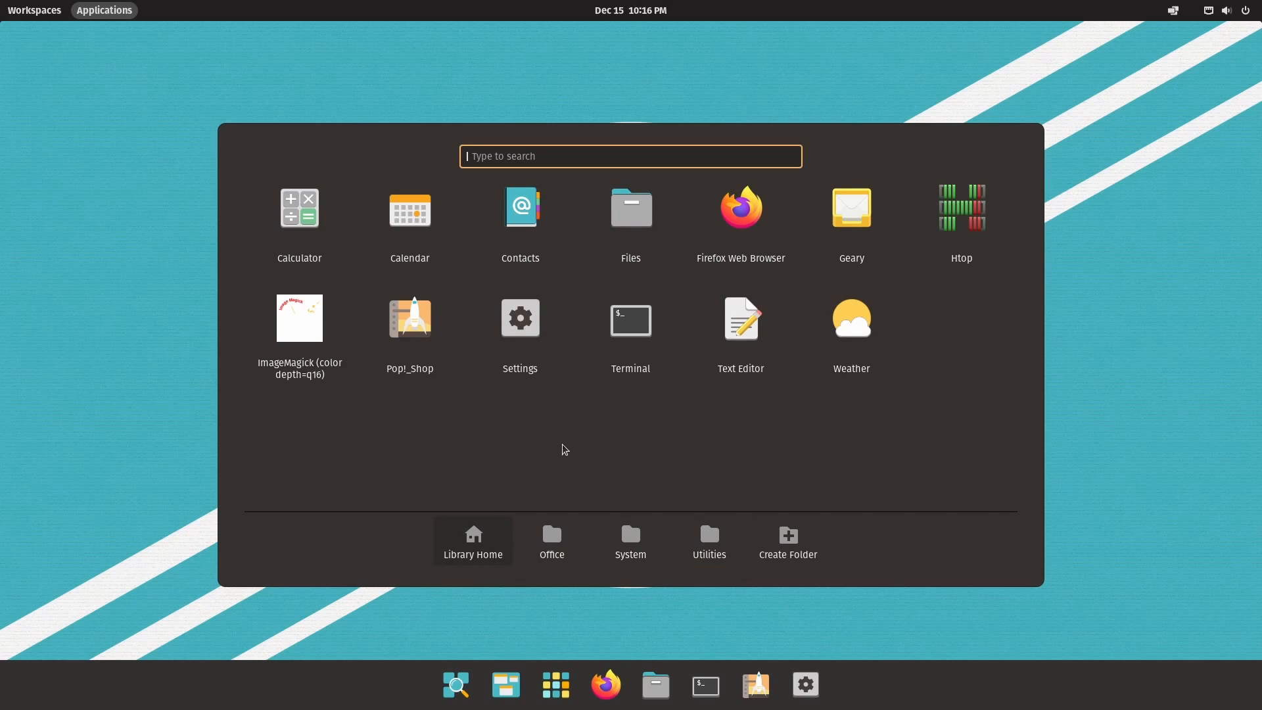
pyautogui.moveTo(520, 318)
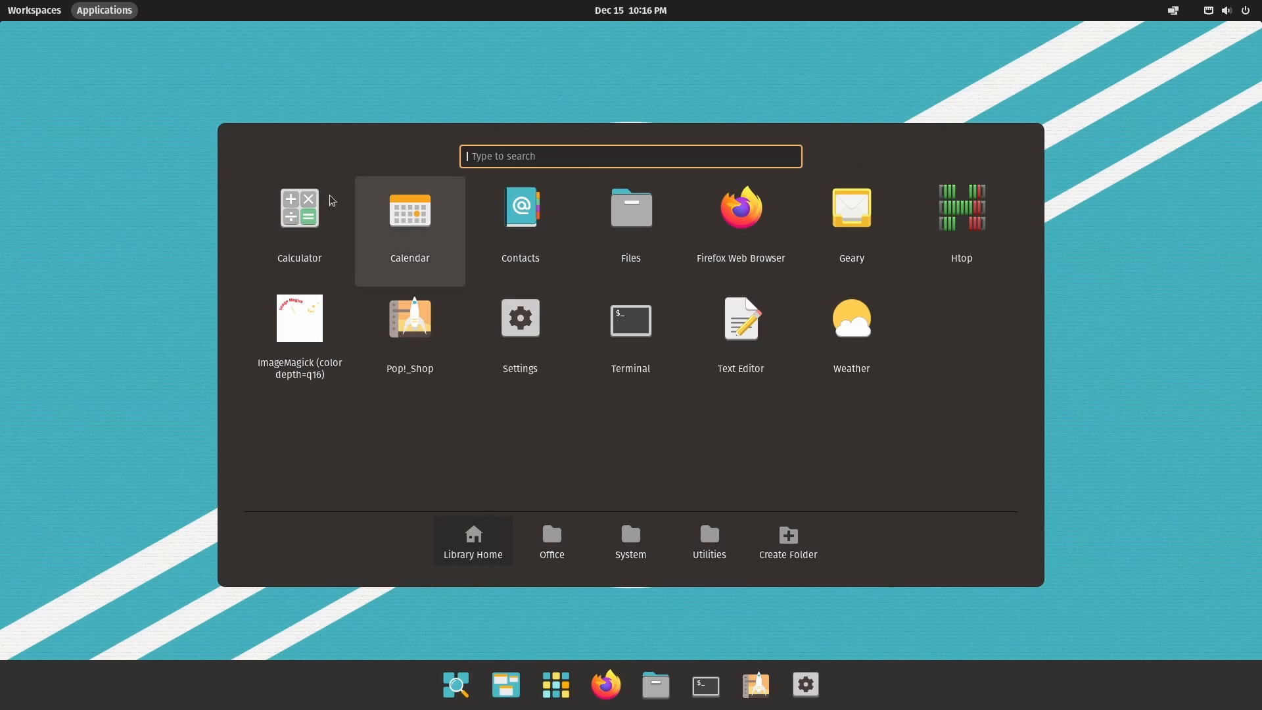
pyautogui.moveTo(654, 685)
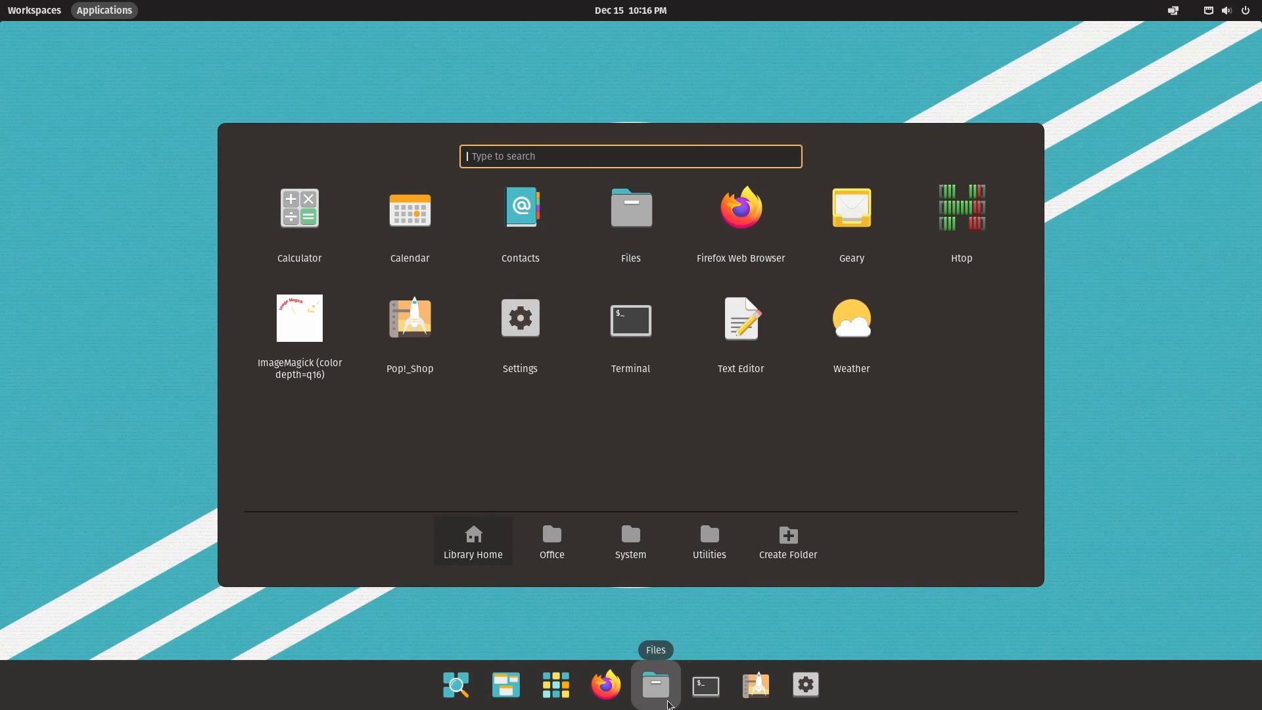
# Step: Open Files on the Home folder and show the application library over it
pyautogui.click(655, 685)
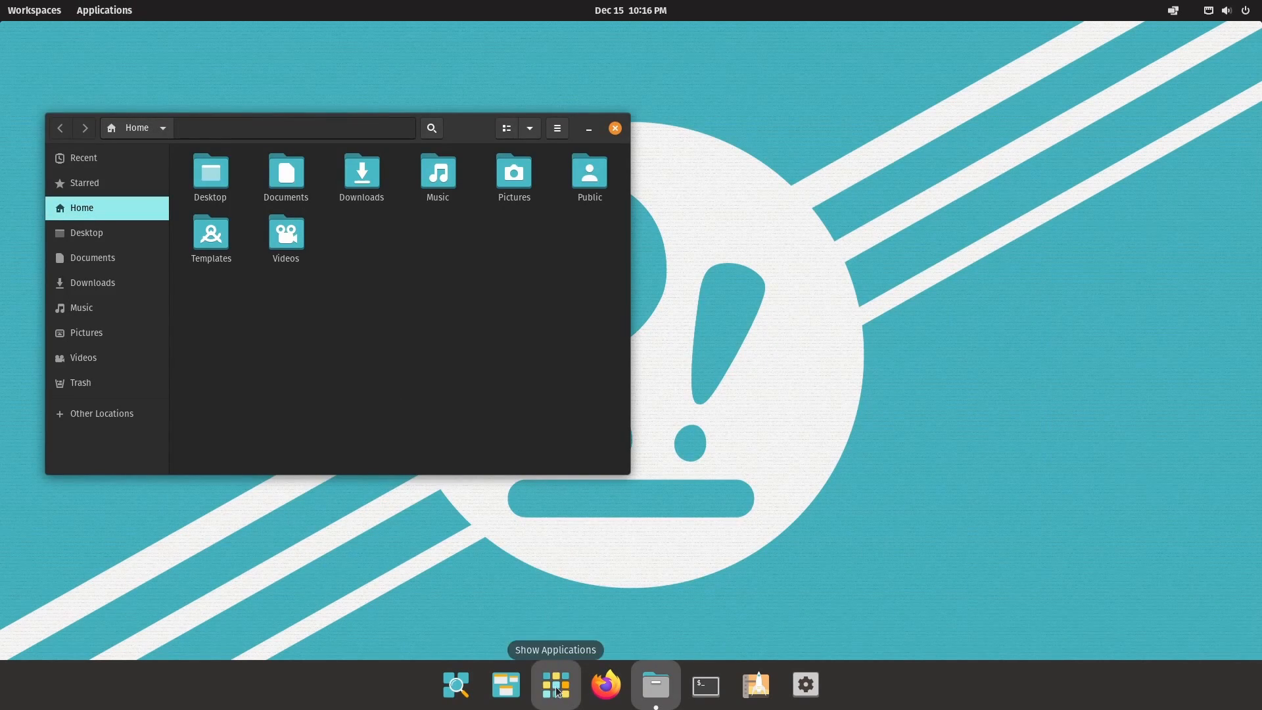
pyautogui.click(555, 683)
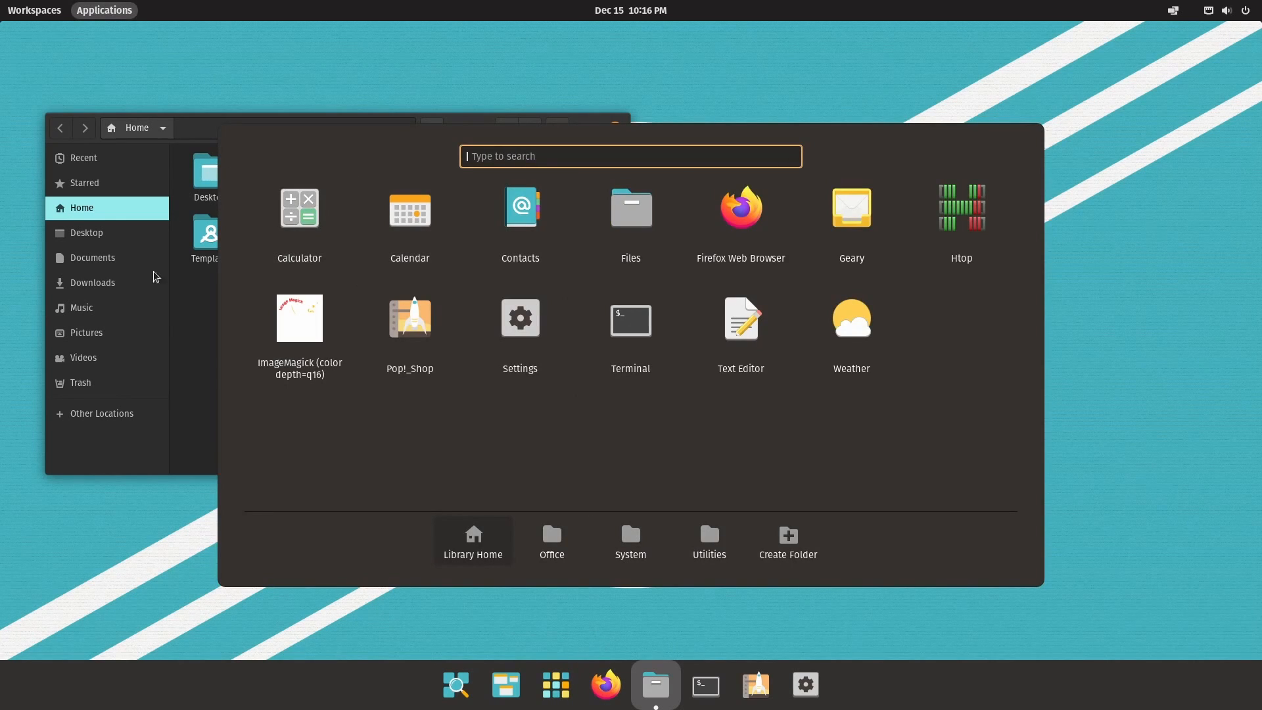
pyautogui.moveTo(204, 119)
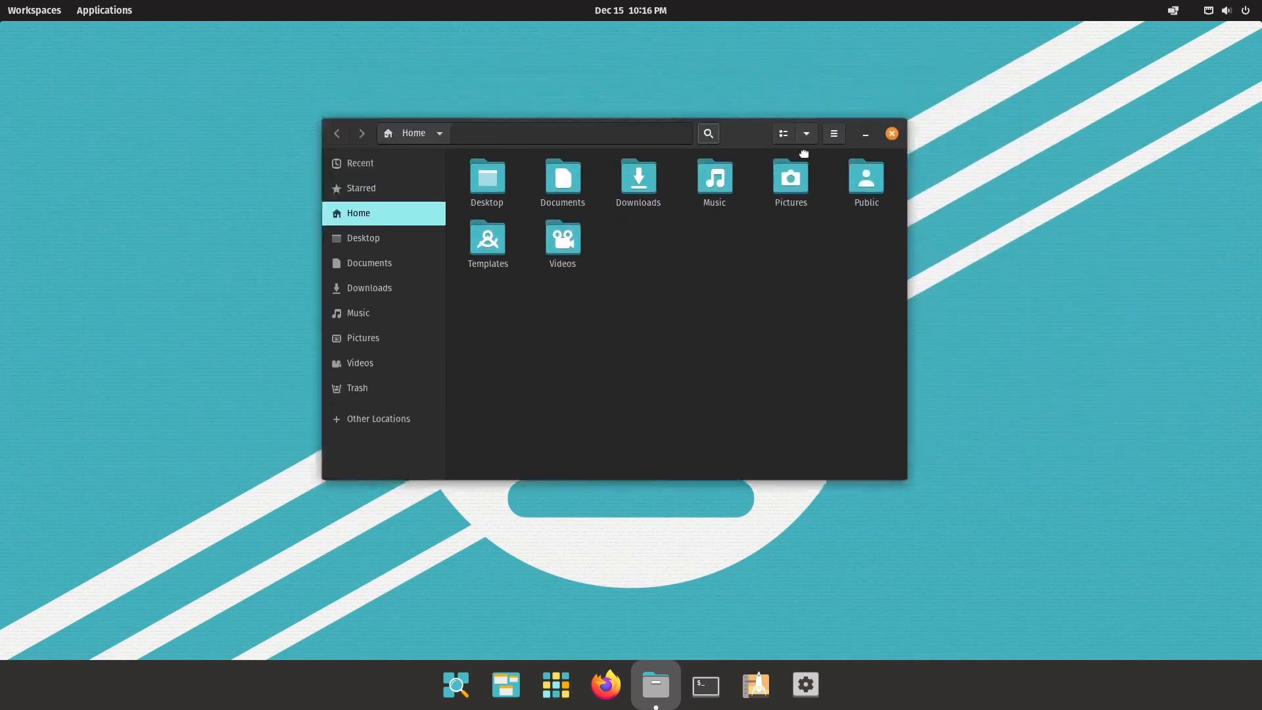
pyautogui.click(103, 10)
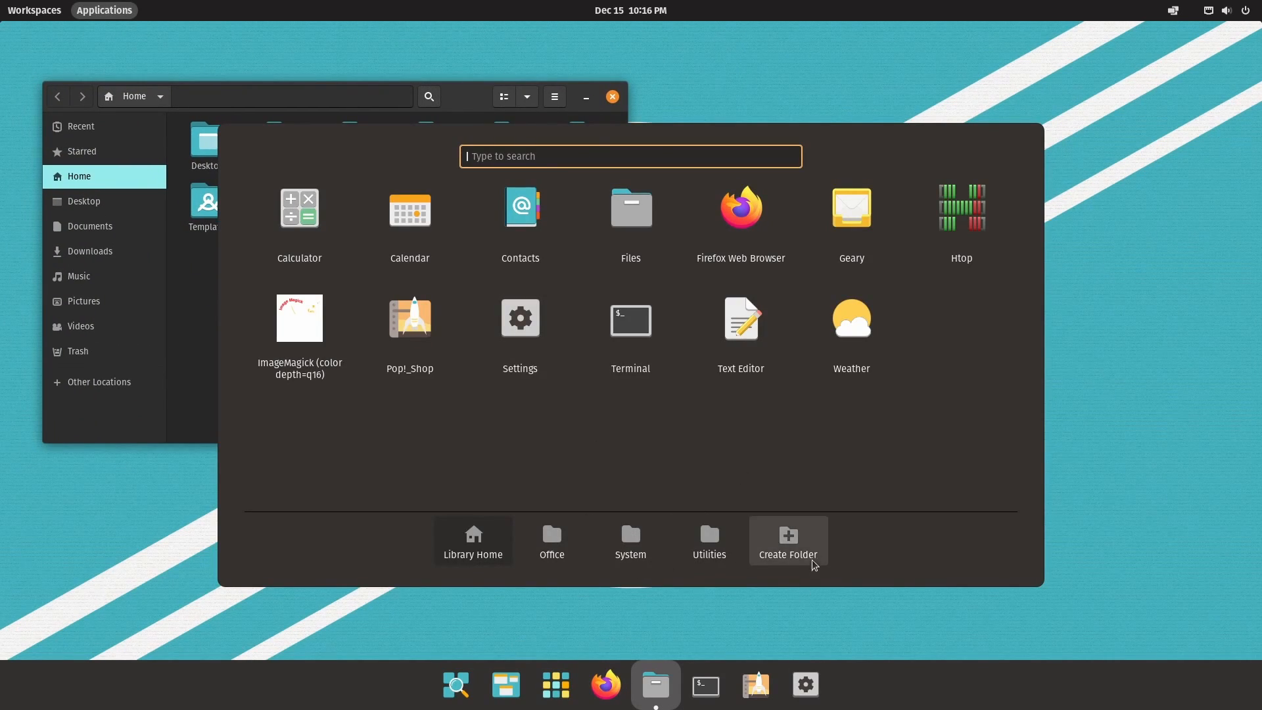
# Step: Create new numbered app folders in the library alongside Office, System and Utilities
pyautogui.click(786, 540)
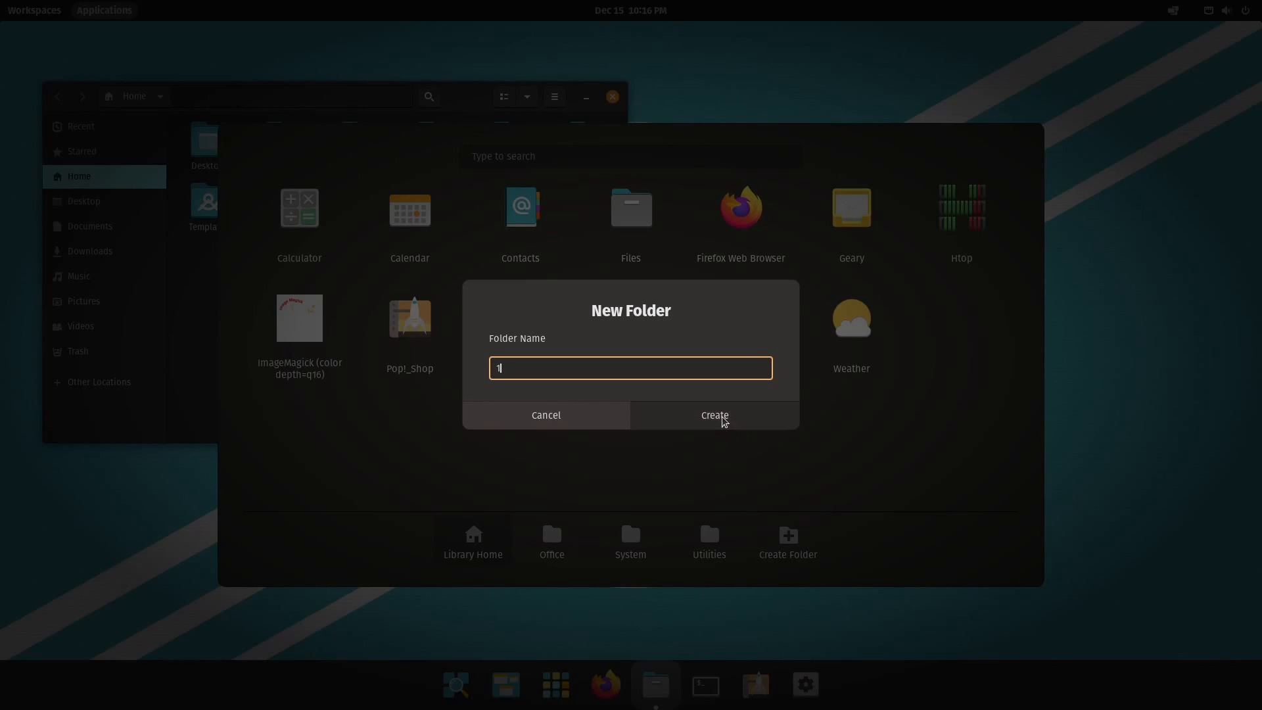
pyautogui.click(713, 415)
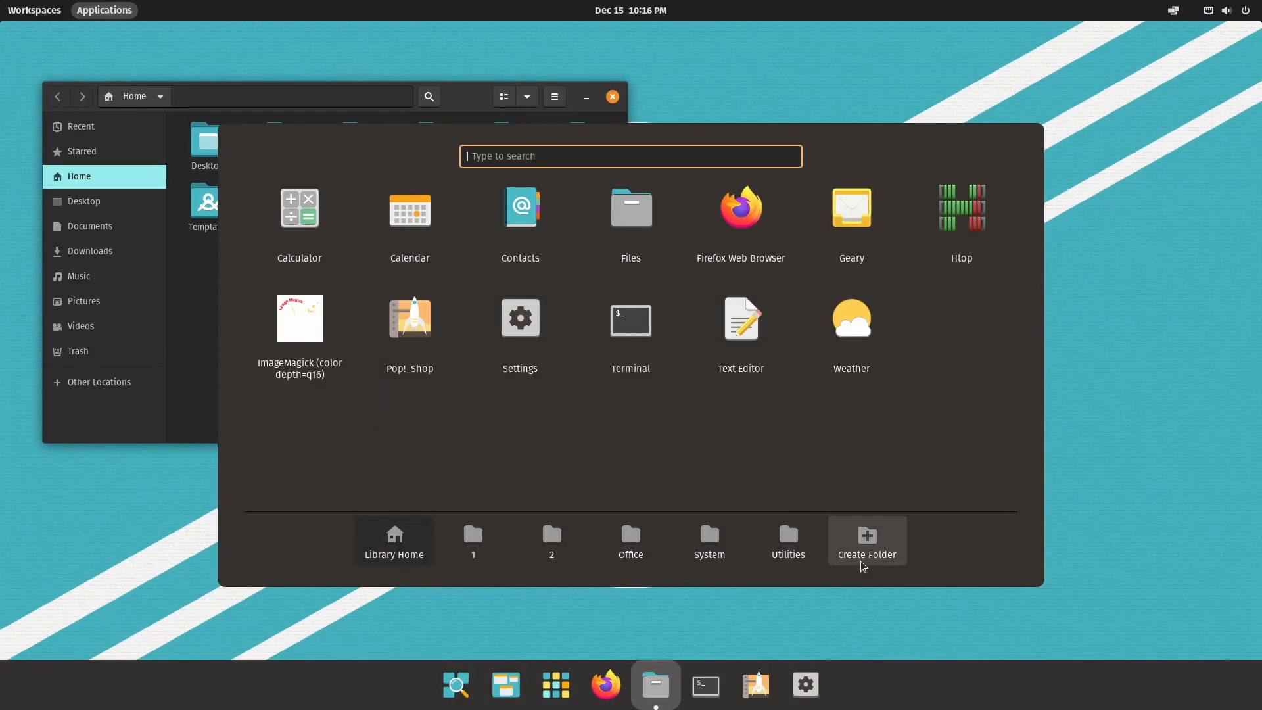
pyautogui.click(866, 538)
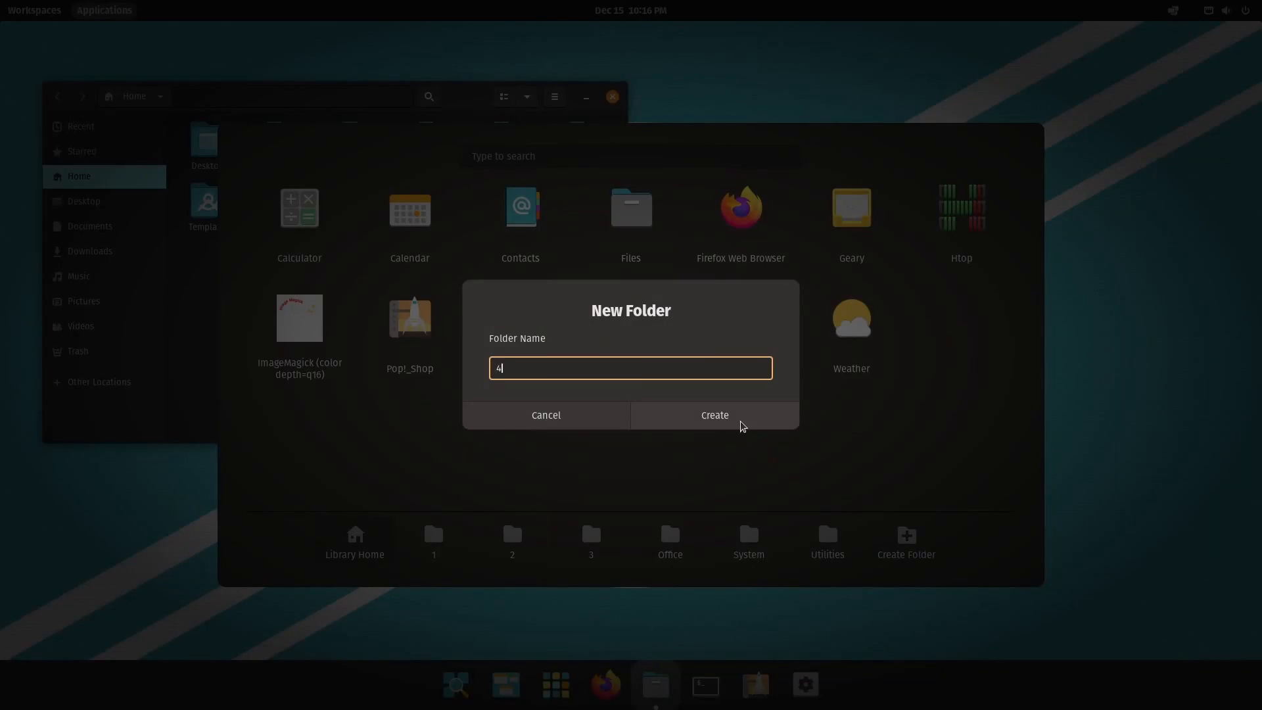
pyautogui.click(713, 414)
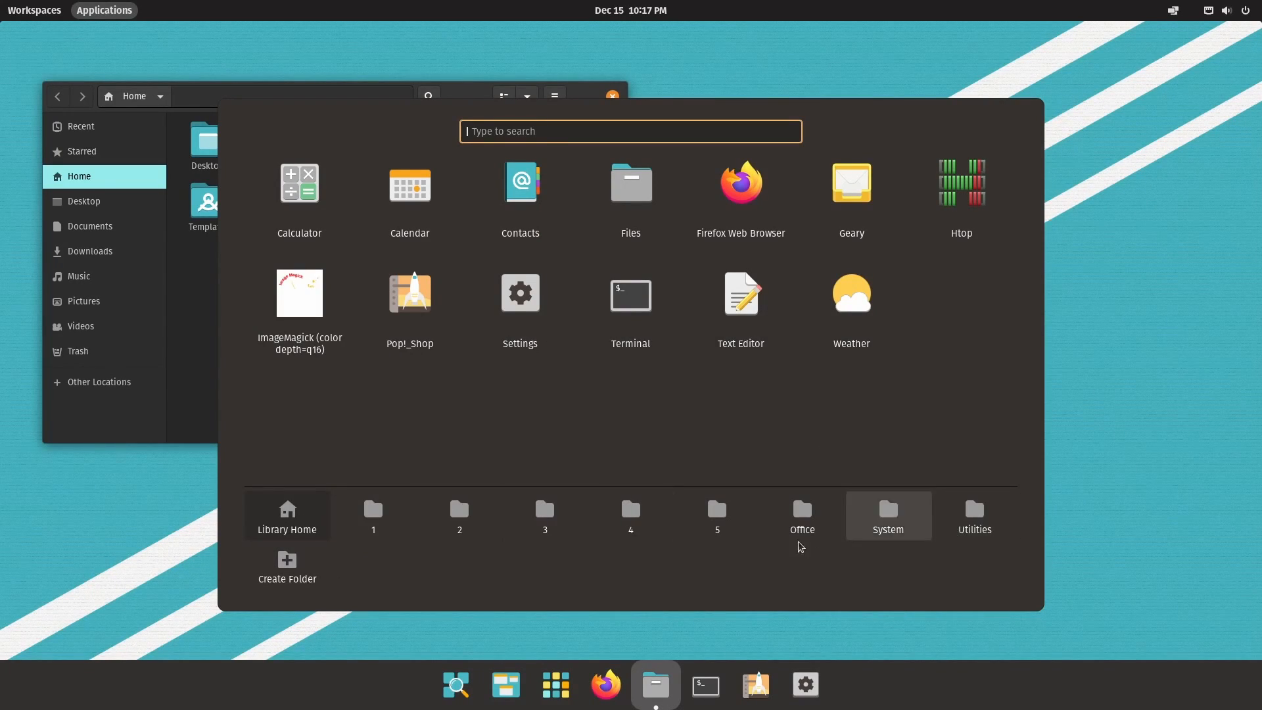
pyautogui.moveTo(904, 601)
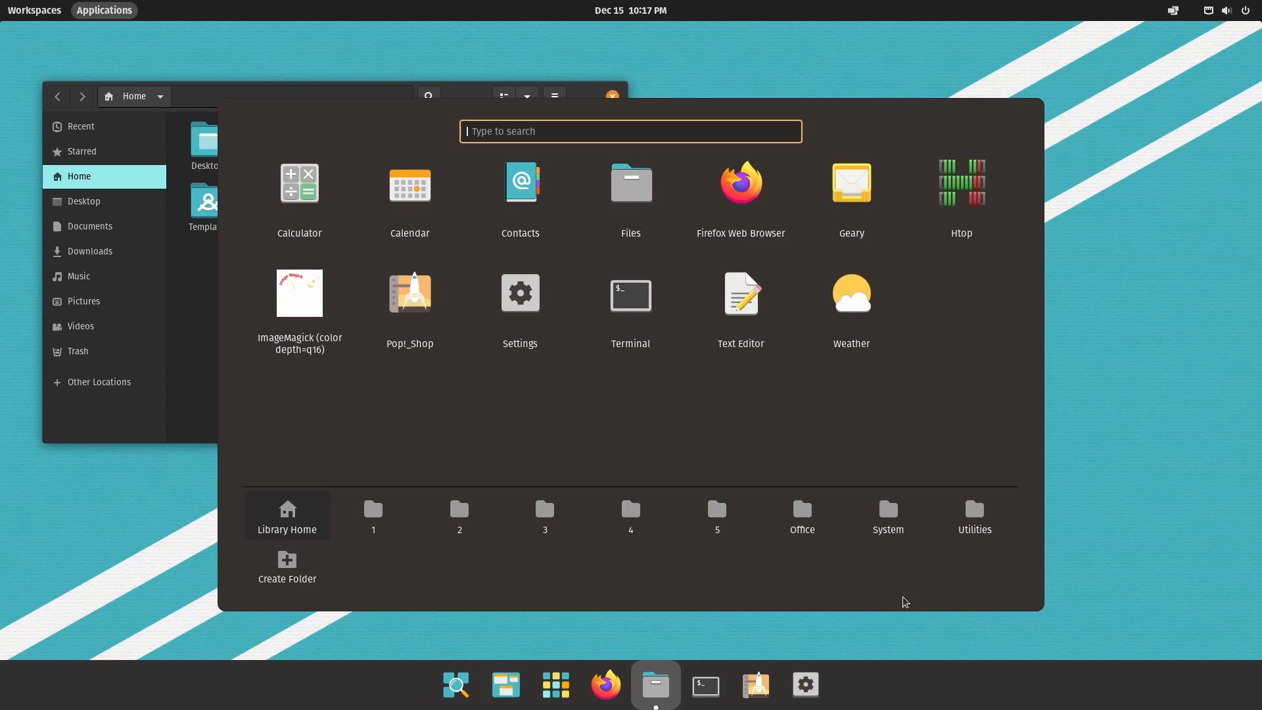
pyautogui.moveTo(434, 580)
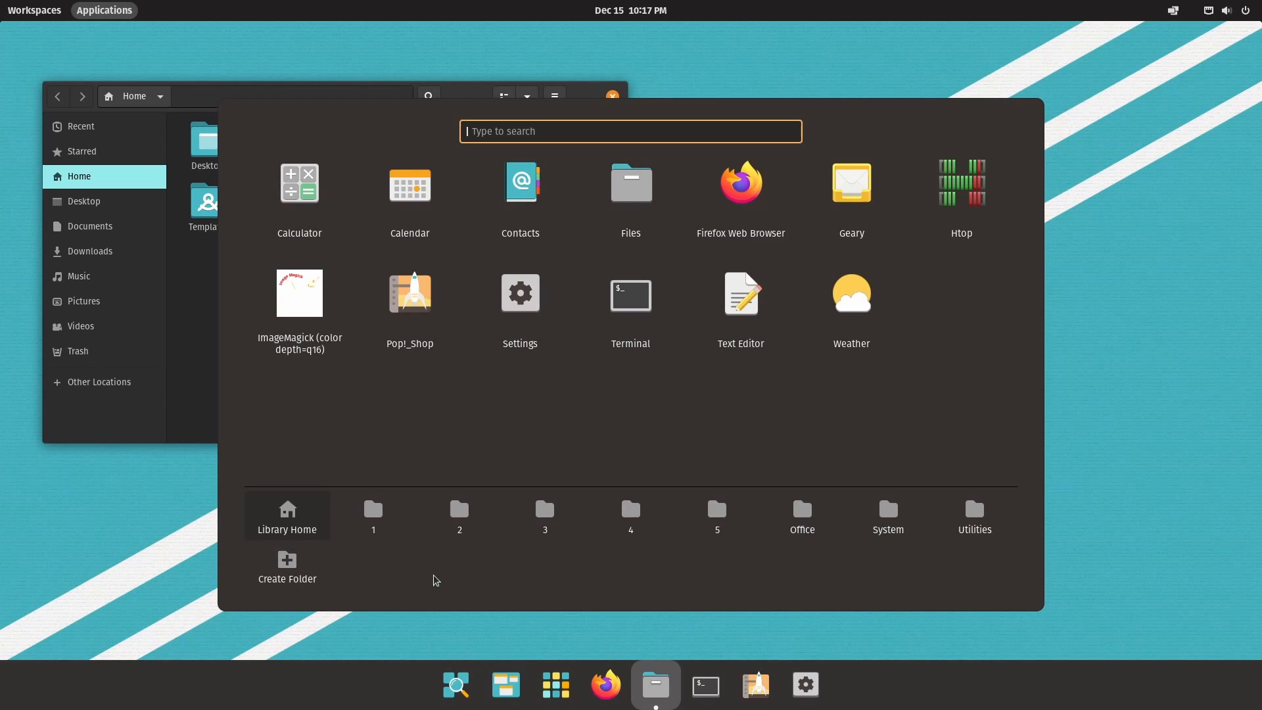
pyautogui.moveTo(711, 420)
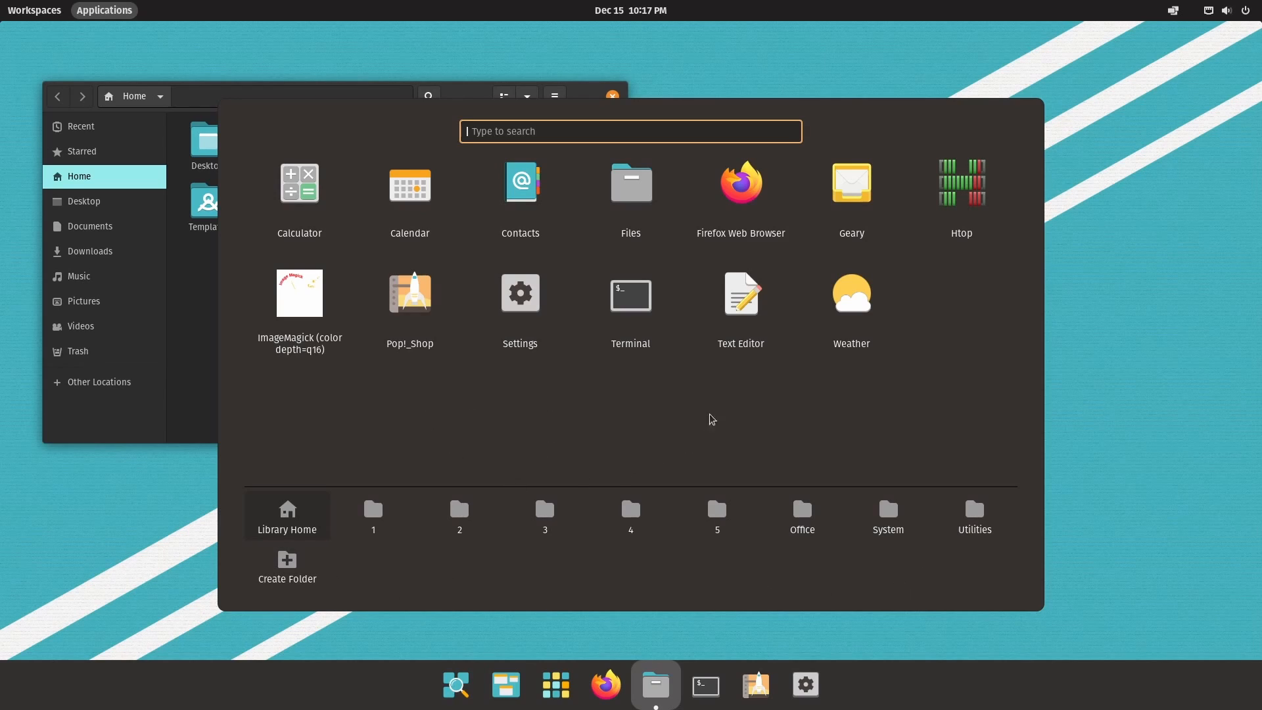
pyautogui.moveTo(443, 430)
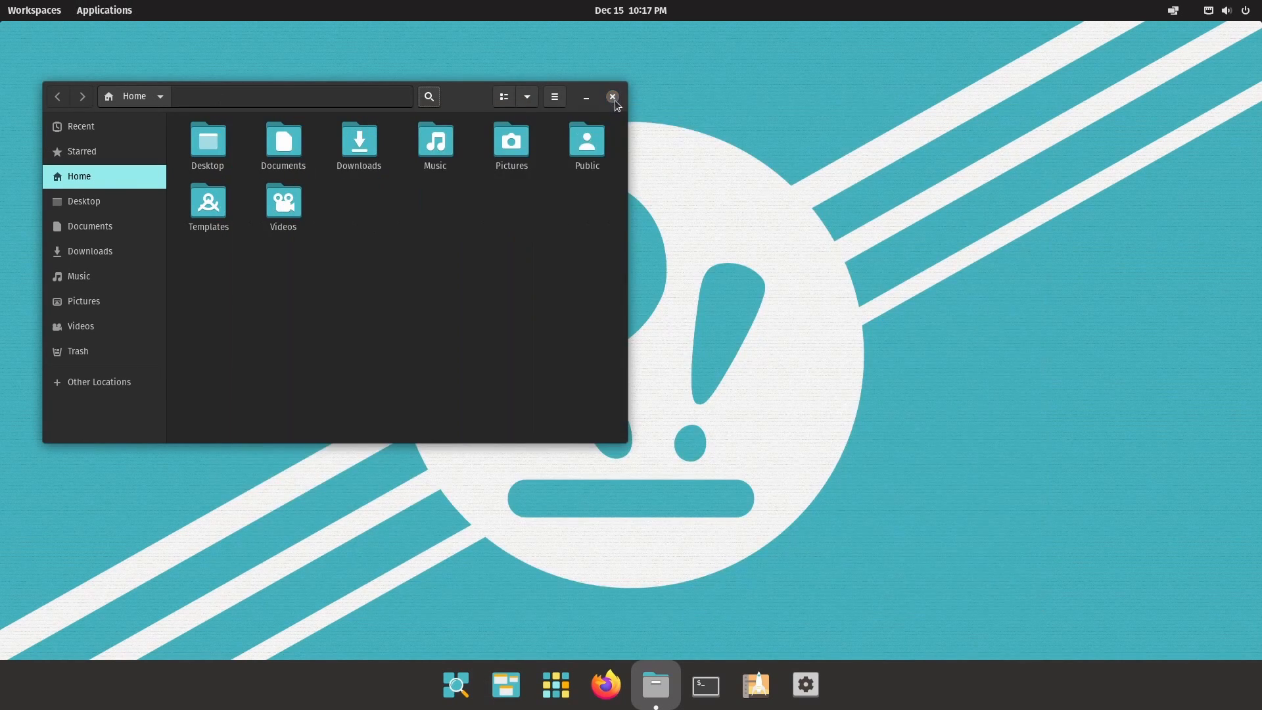
# Step: Close Files, then view folder 1 with Settings, folder 4 with Weather, and folder 1 again
pyautogui.click(103, 10)
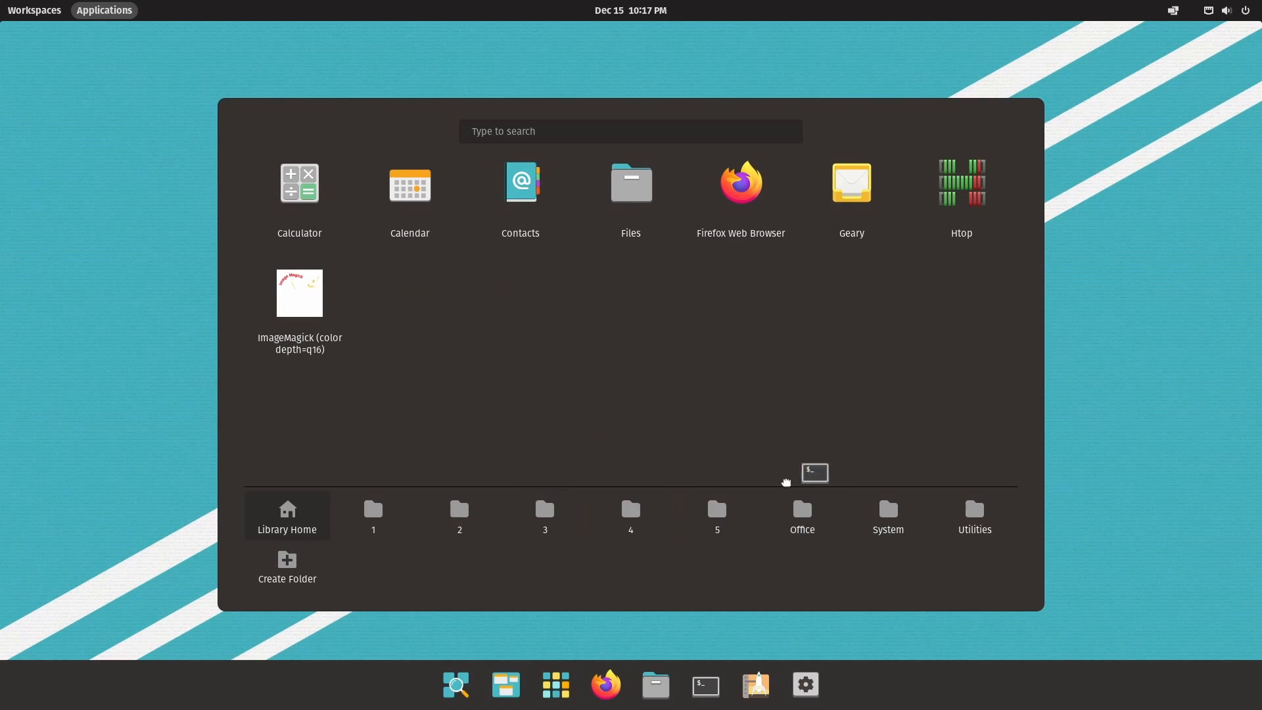
pyautogui.click(372, 515)
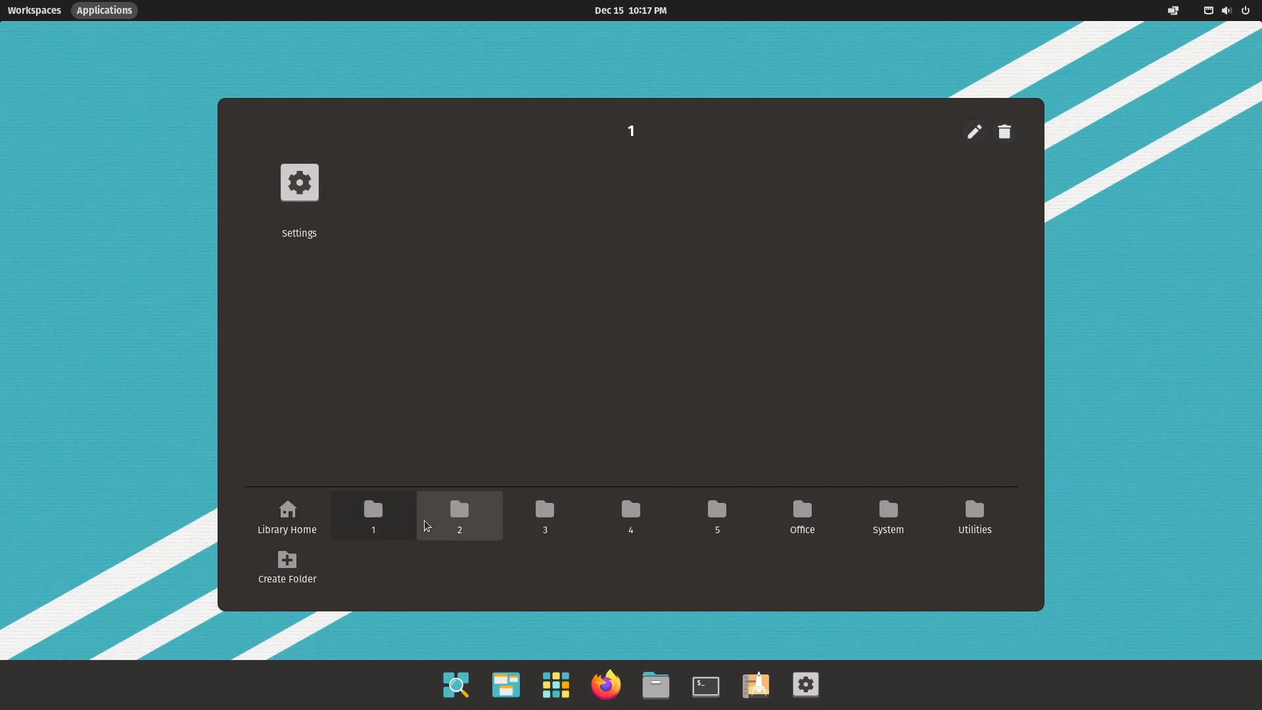
pyautogui.click(629, 515)
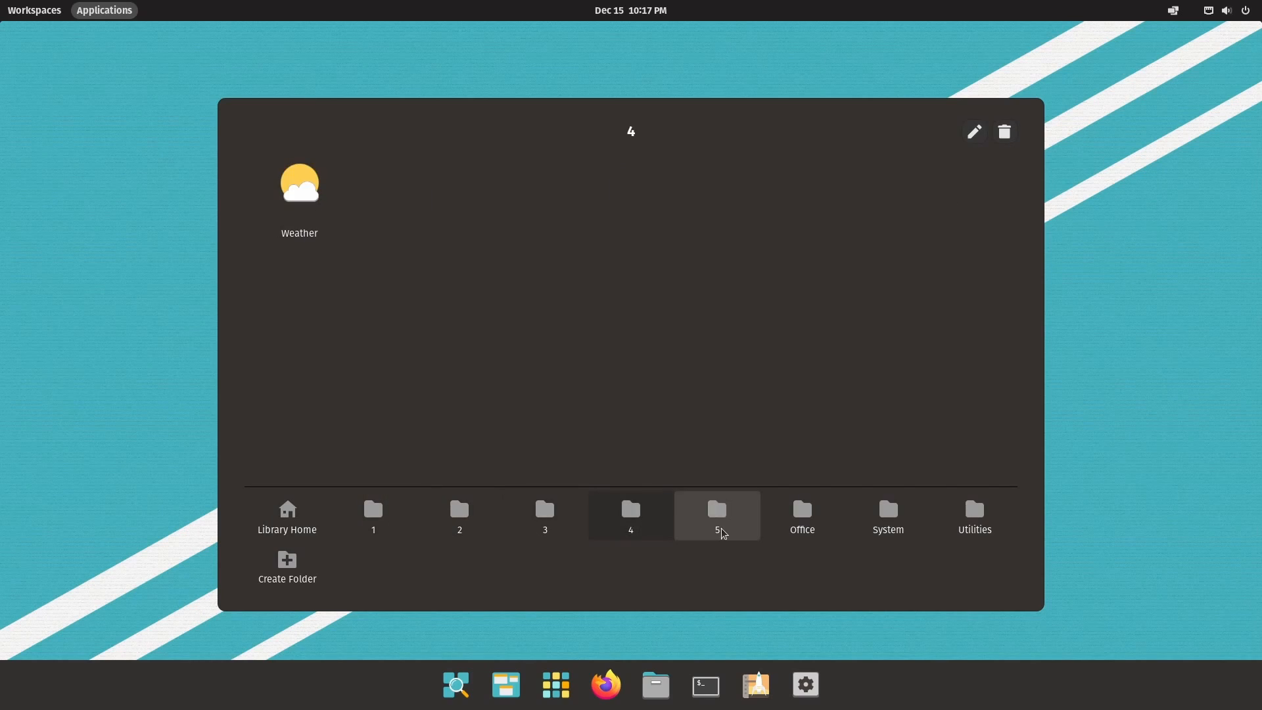
pyautogui.click(372, 515)
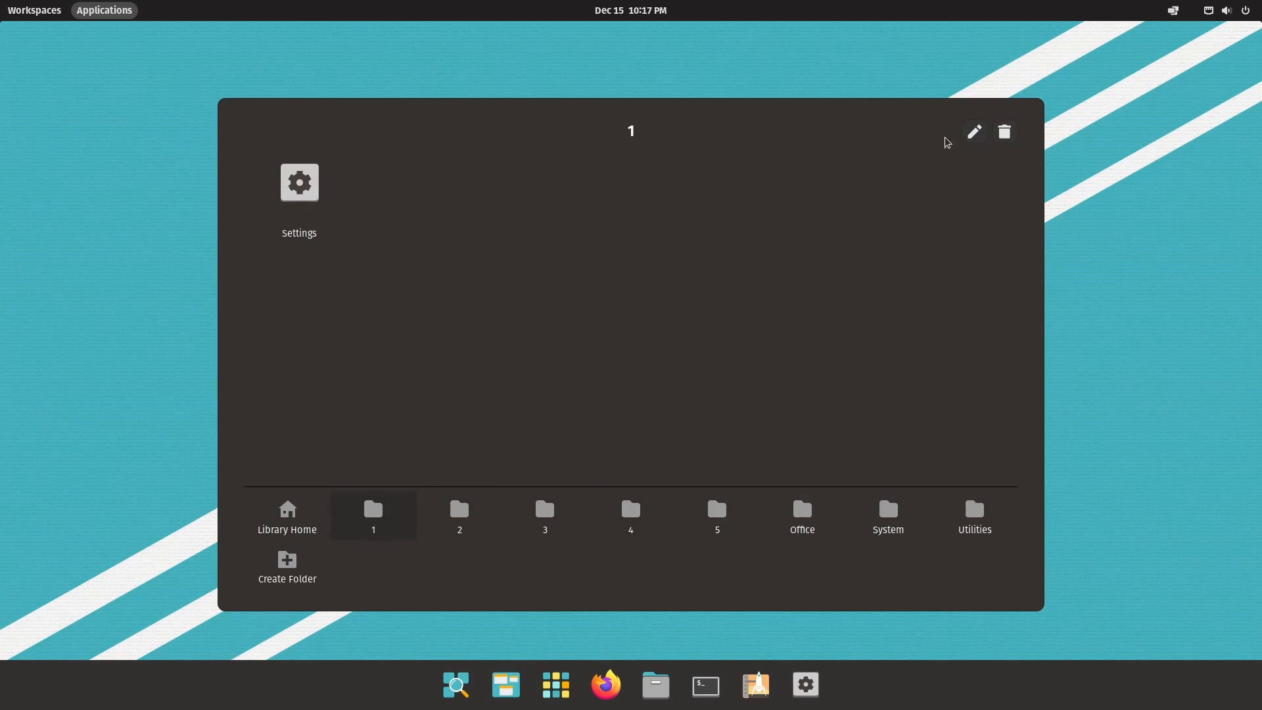
# Step: Rename folder 1 to Settings and folder 5 to Terminal, then show folder 4 holding Weather
pyautogui.click(972, 131)
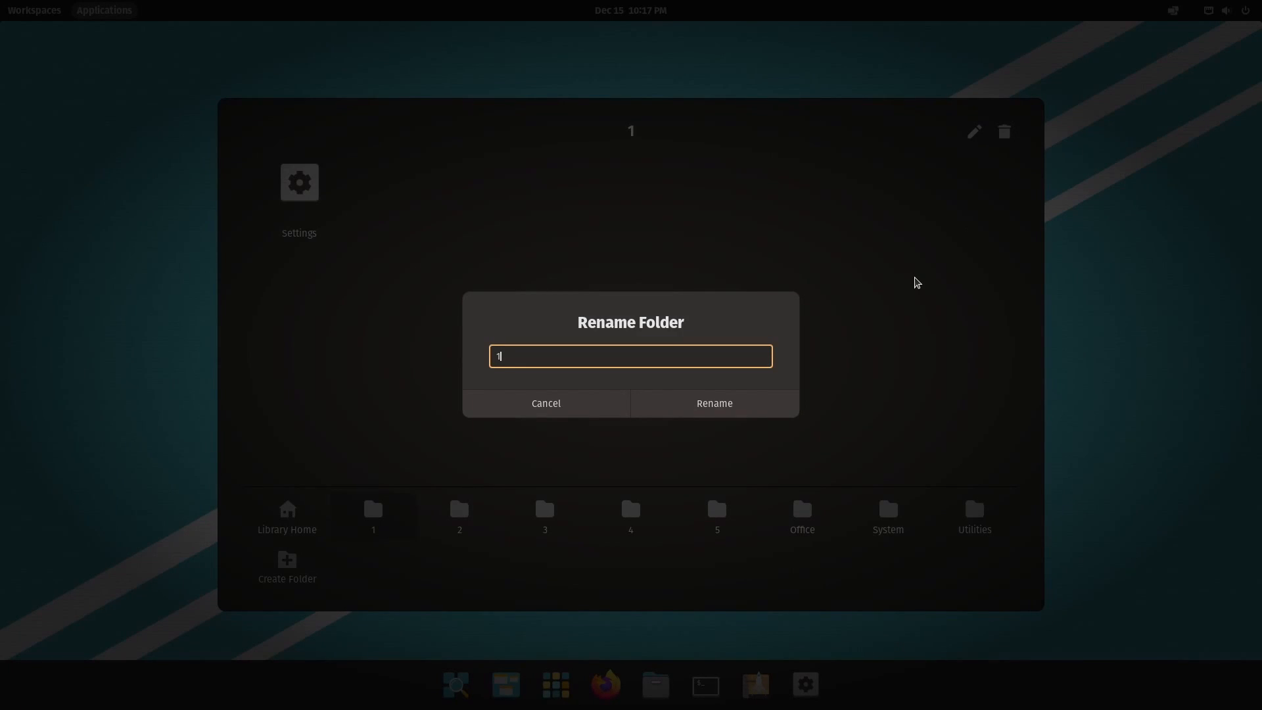
pyautogui.click(712, 404)
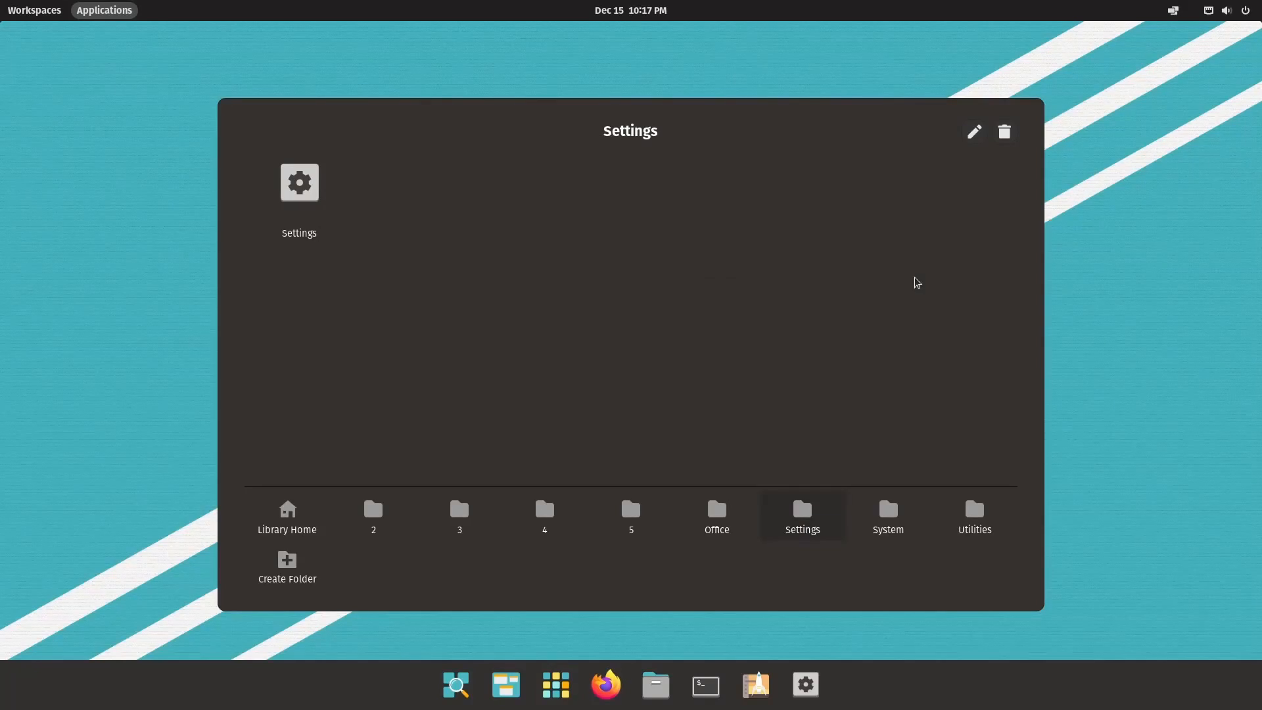
pyautogui.click(629, 516)
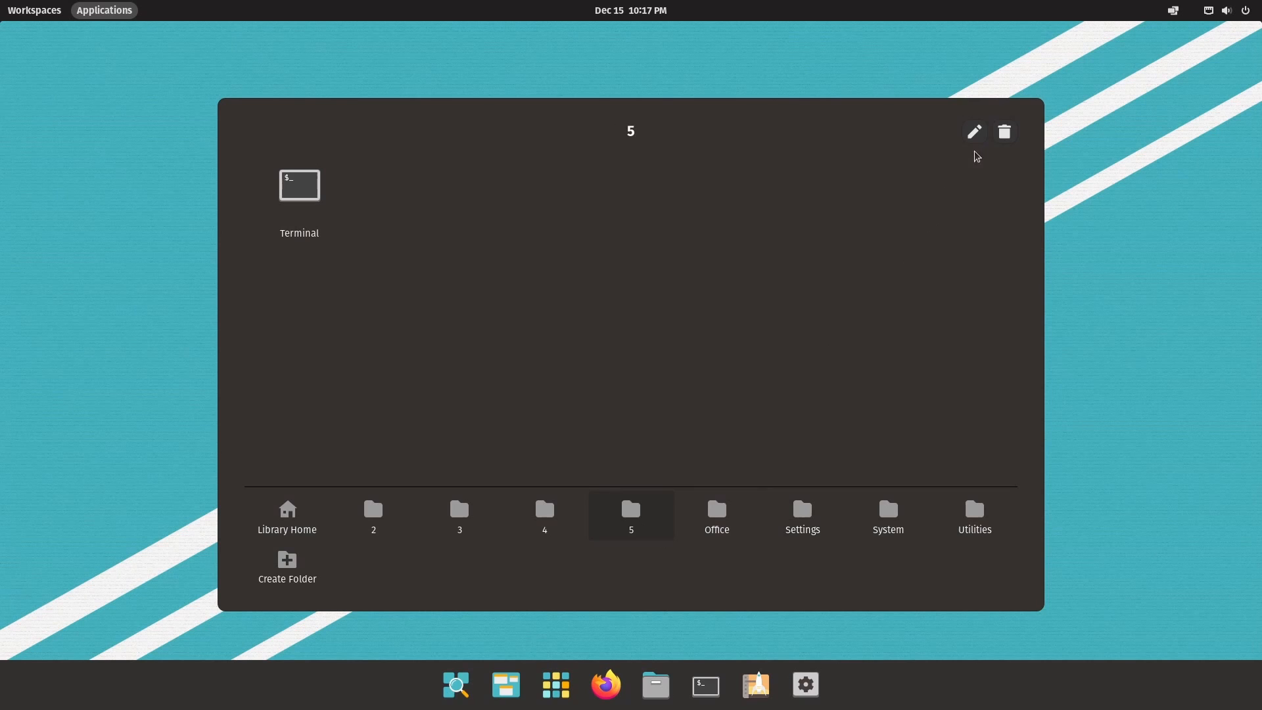
pyautogui.click(973, 132)
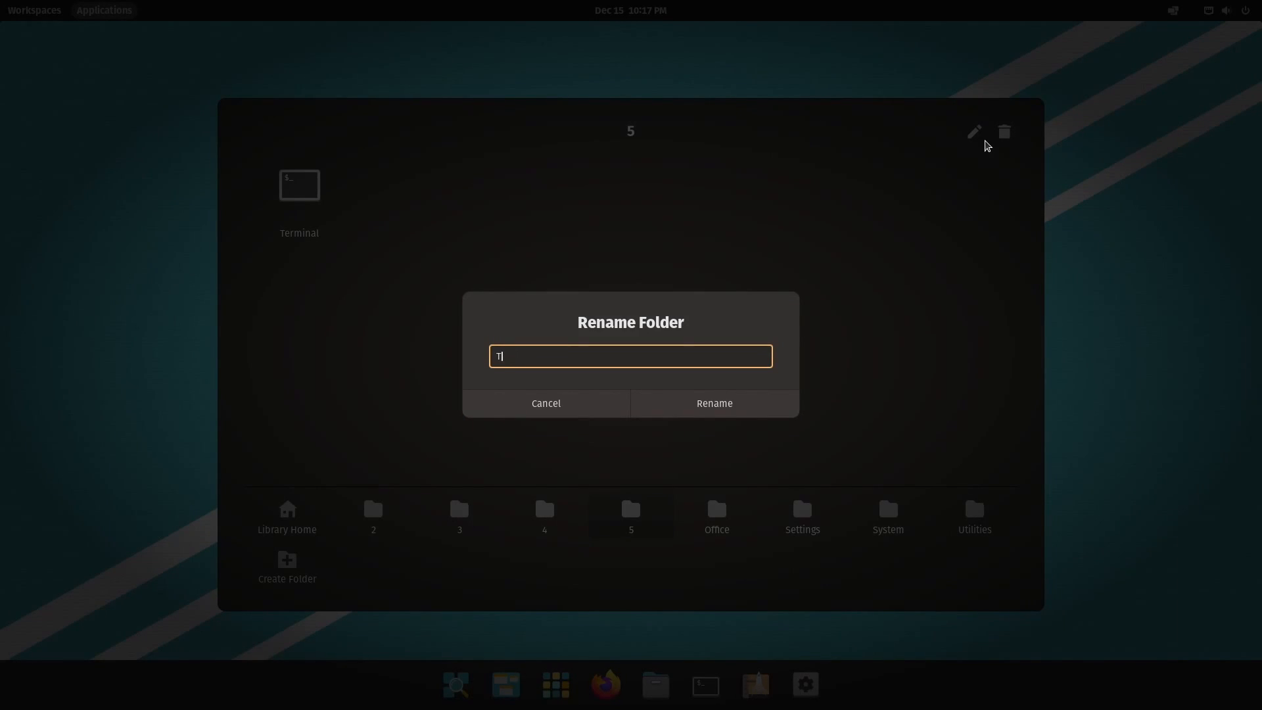
pyautogui.click(712, 402)
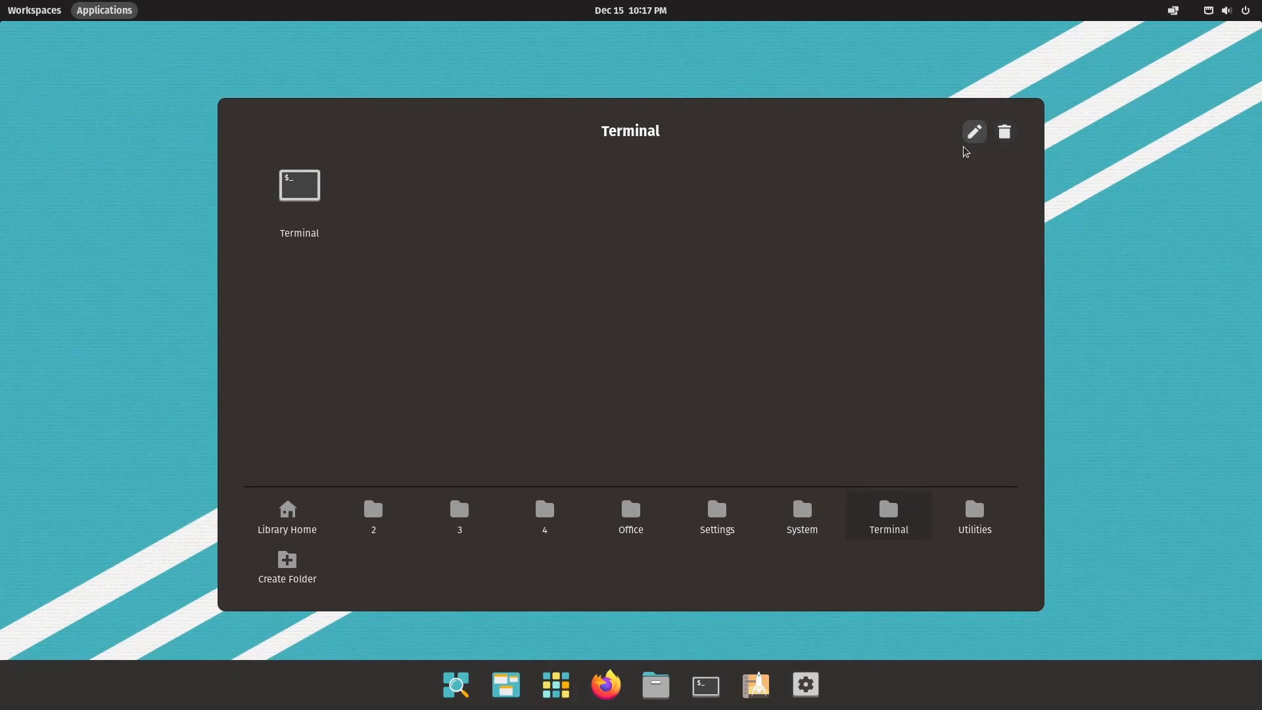
pyautogui.moveTo(802, 574)
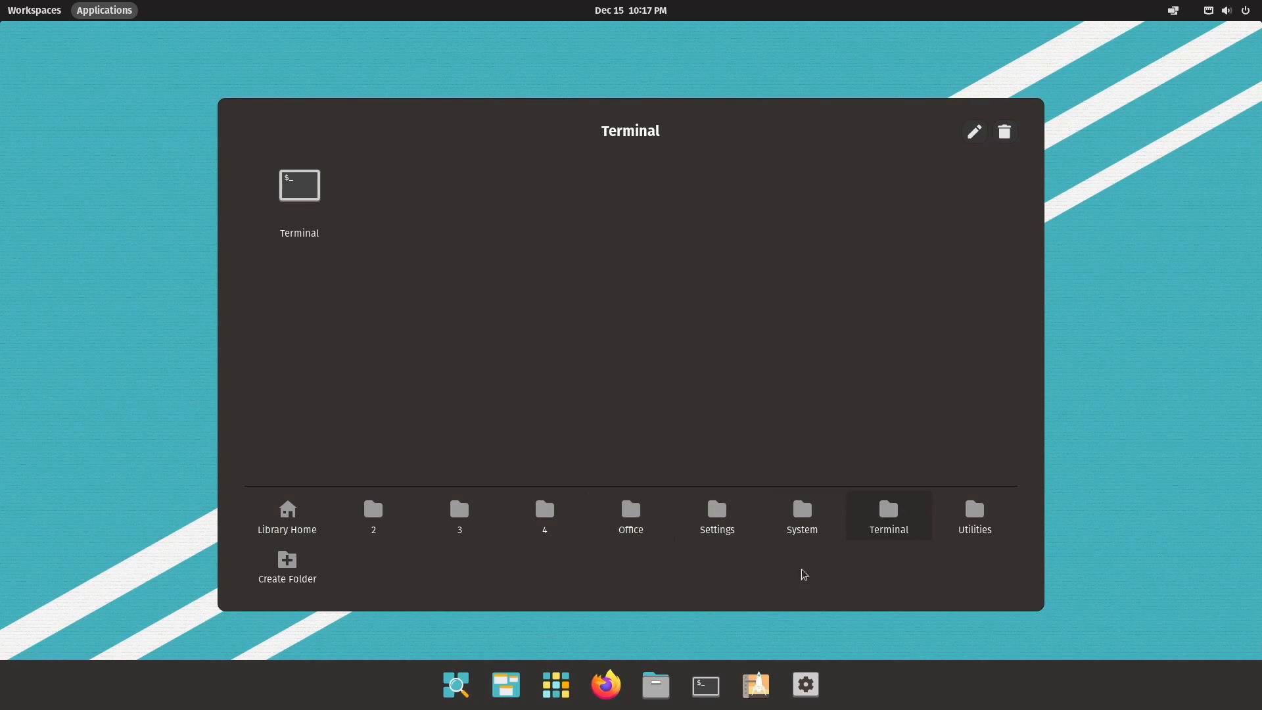
pyautogui.click(544, 515)
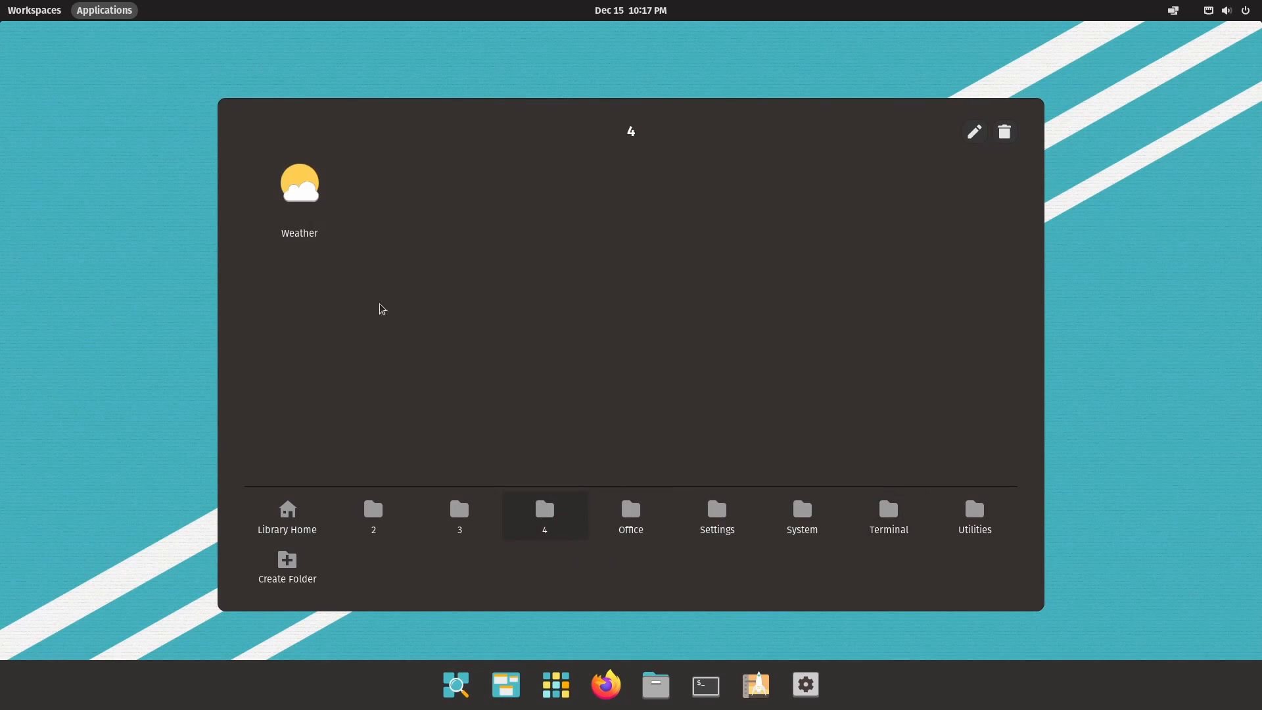
# Step: Delete folders 4, 3 and 2 so Weather, Pop!_Shop and Text Editor return to Library Home
pyautogui.click(1003, 132)
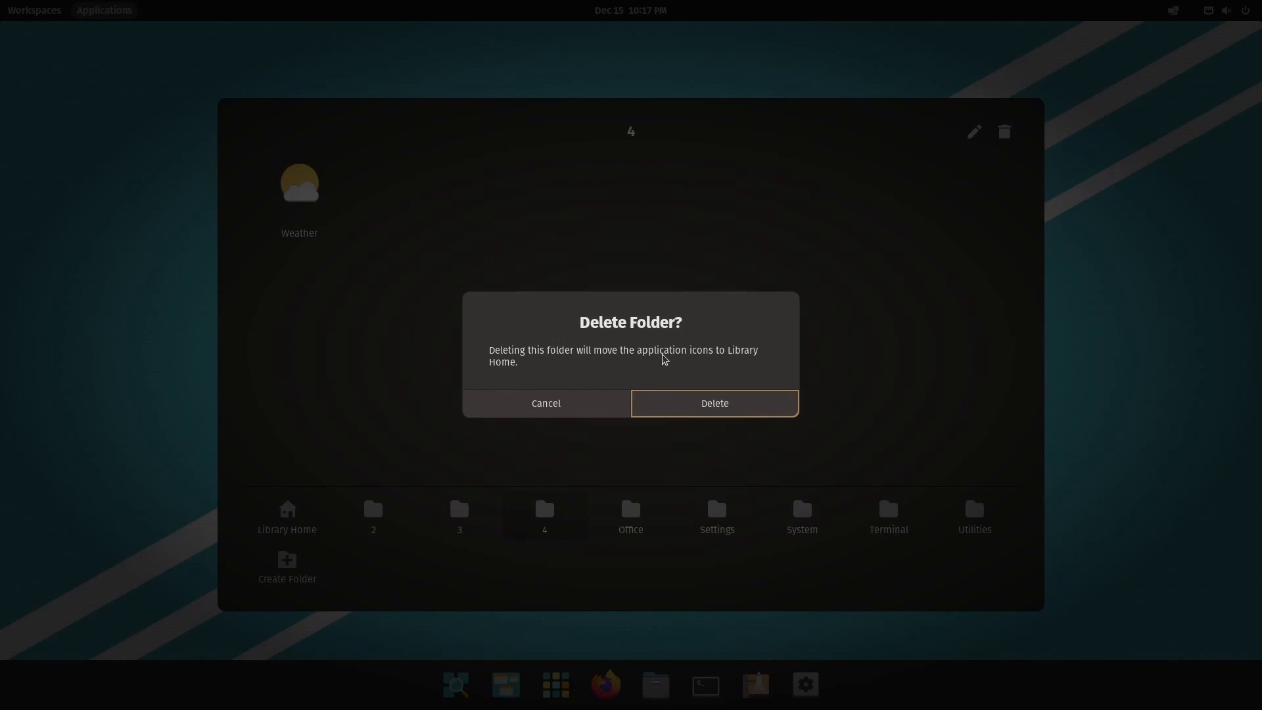
pyautogui.click(713, 403)
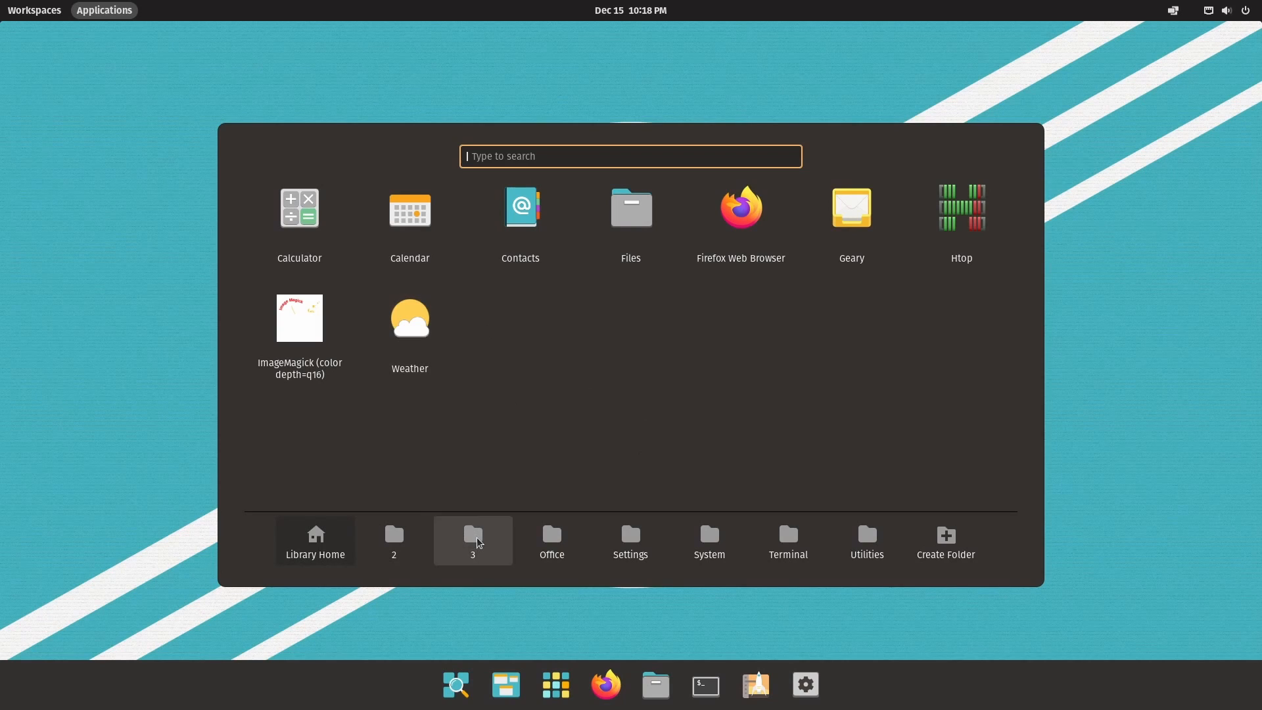
pyautogui.click(1002, 156)
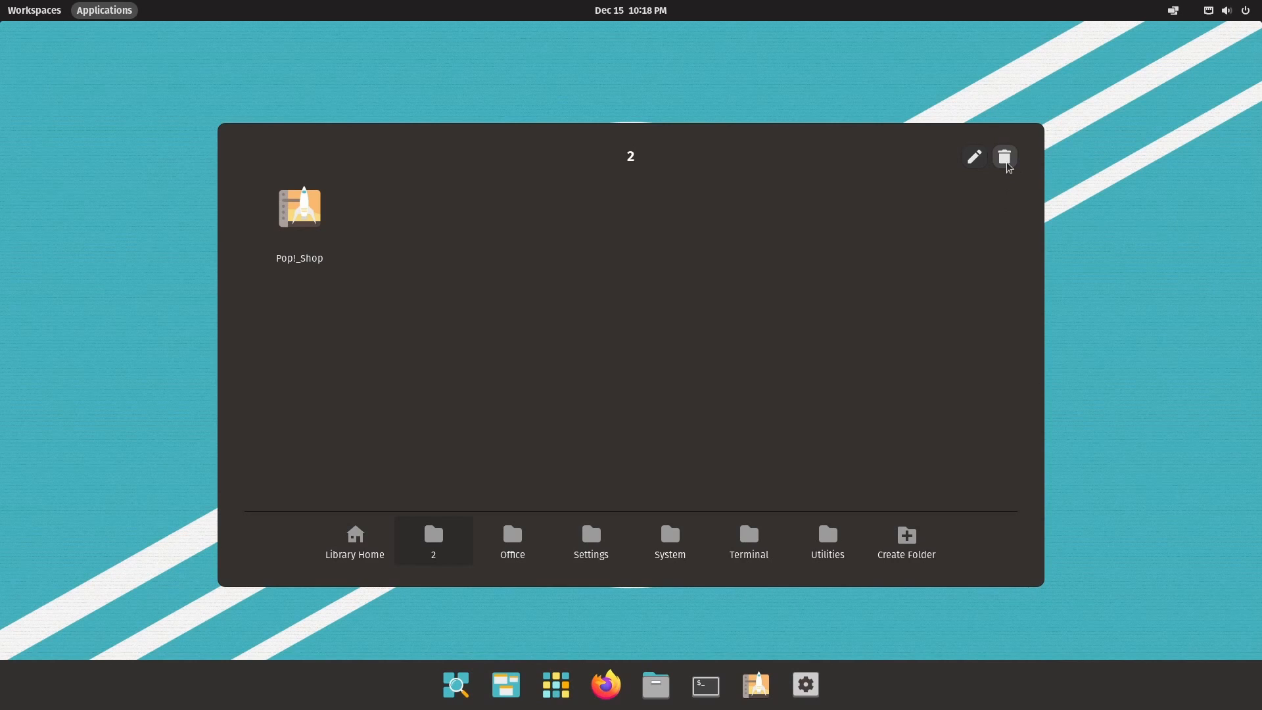
pyautogui.click(1003, 157)
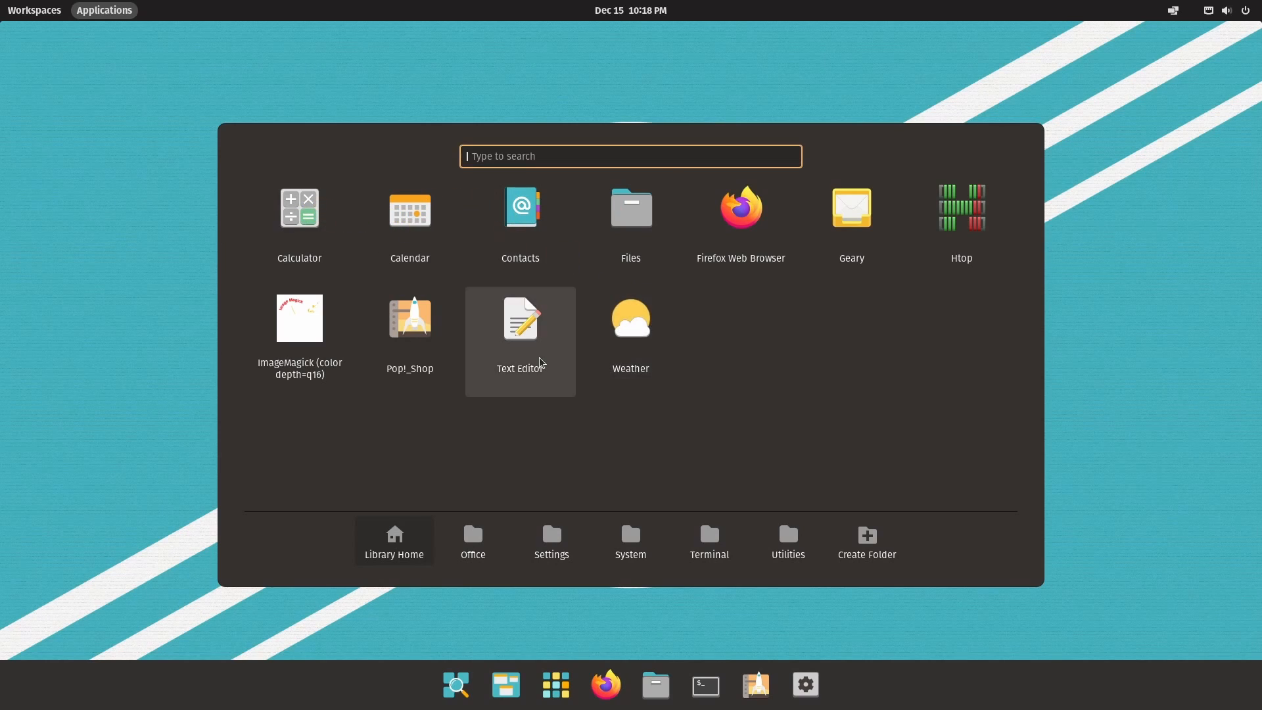
pyautogui.moveTo(630, 334)
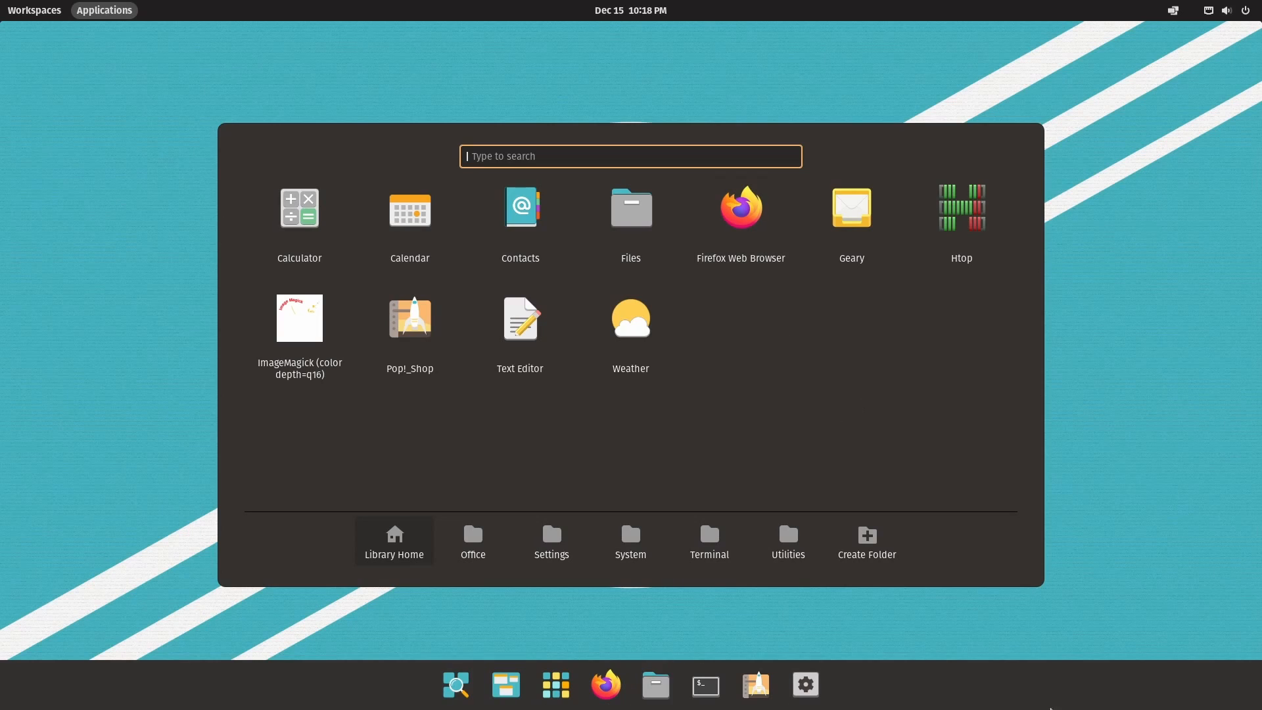
pyautogui.moveTo(781, 413)
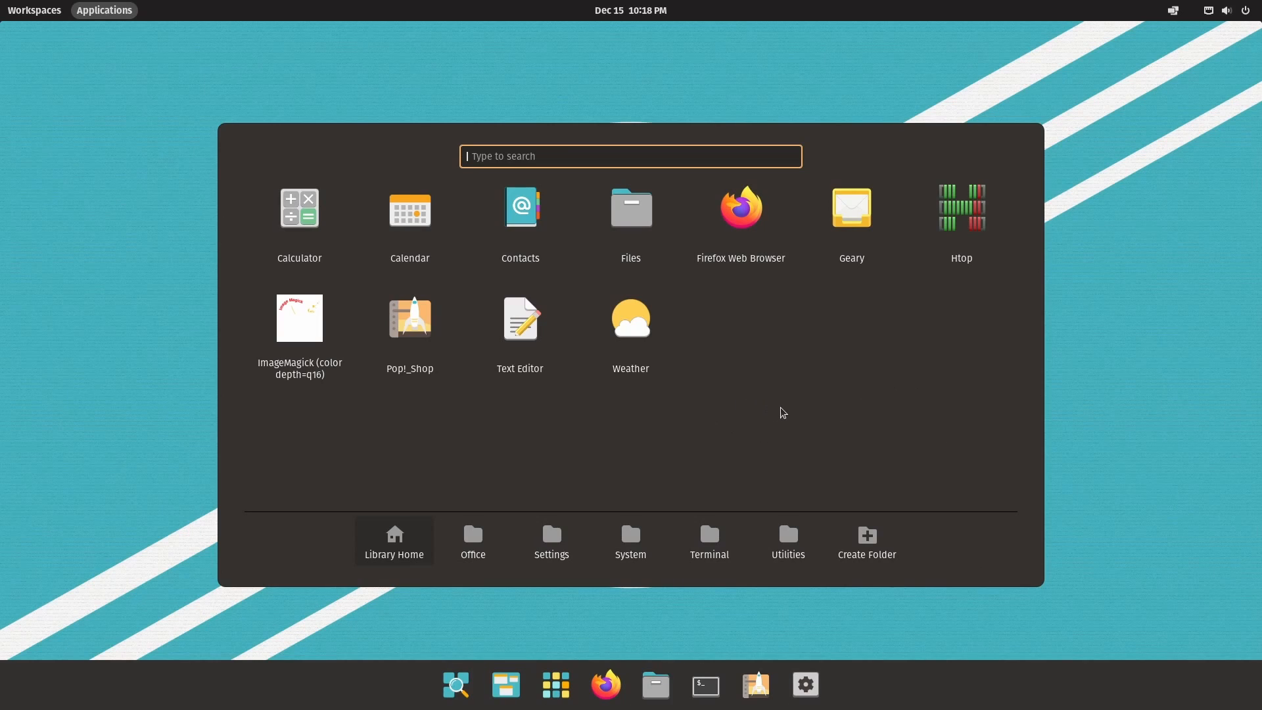
pyautogui.moveTo(788, 407)
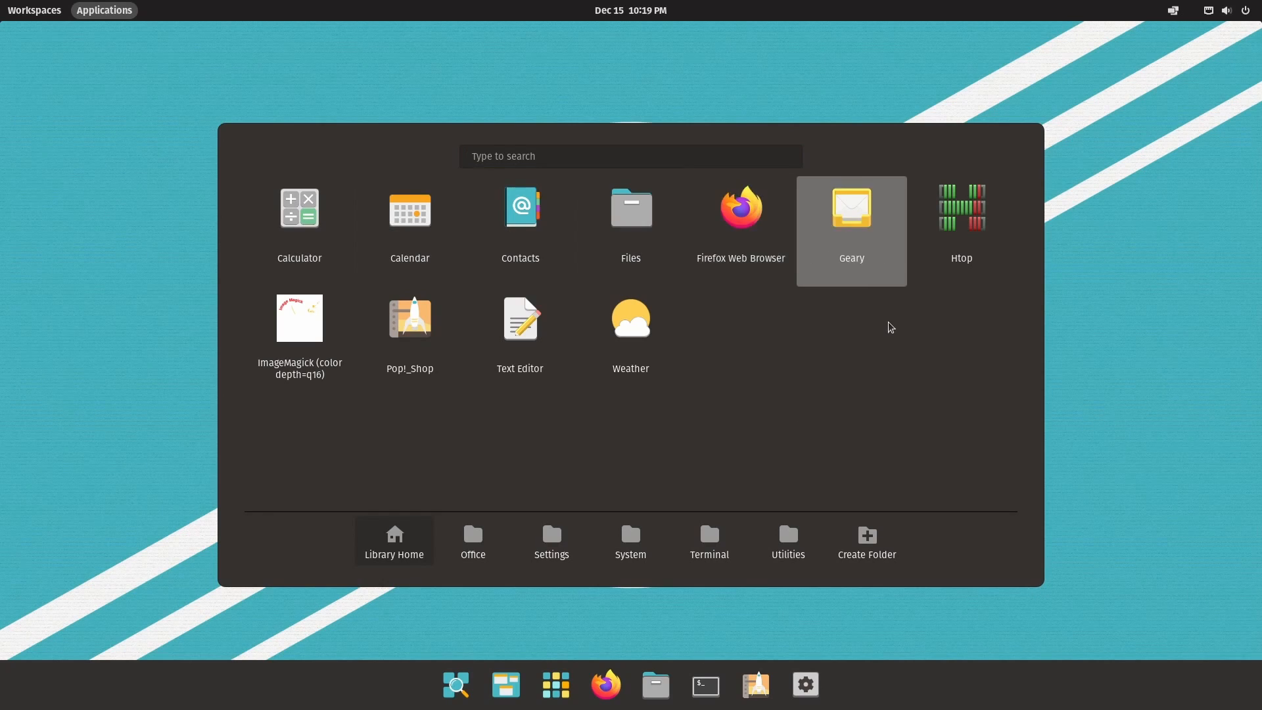
pyautogui.moveTo(298, 318)
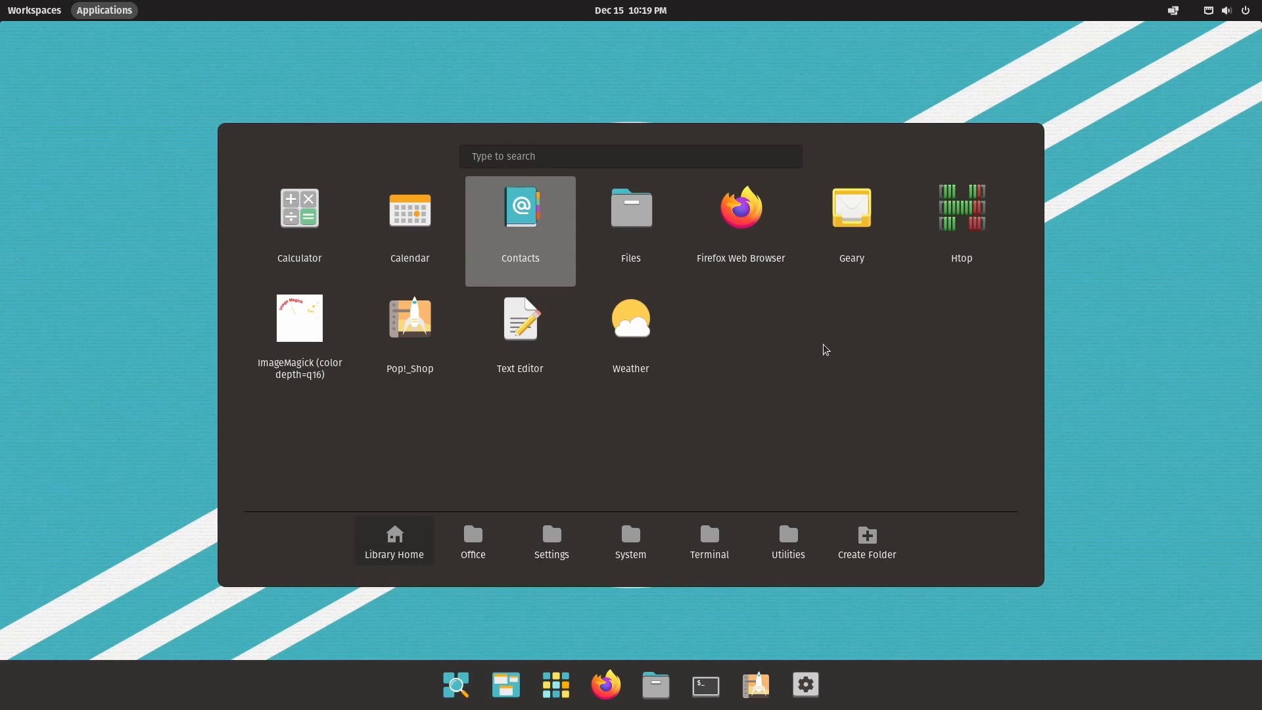
pyautogui.moveTo(408, 217)
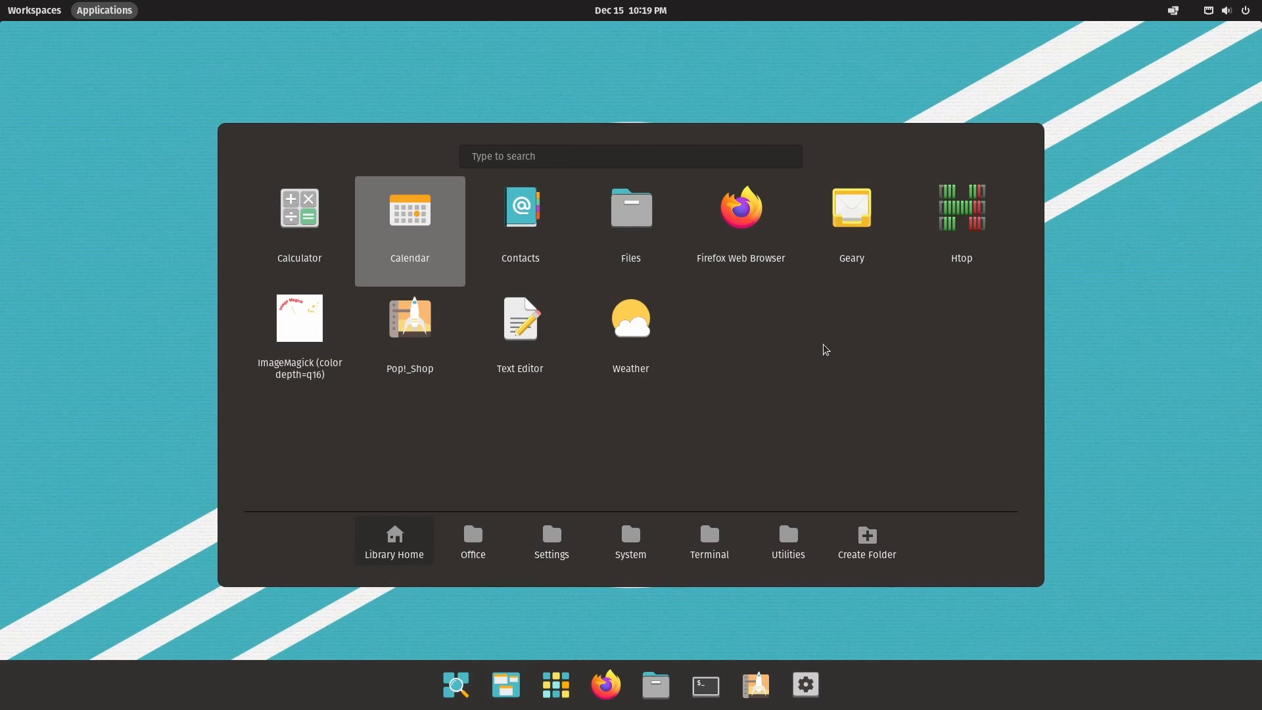
pyautogui.click(629, 156)
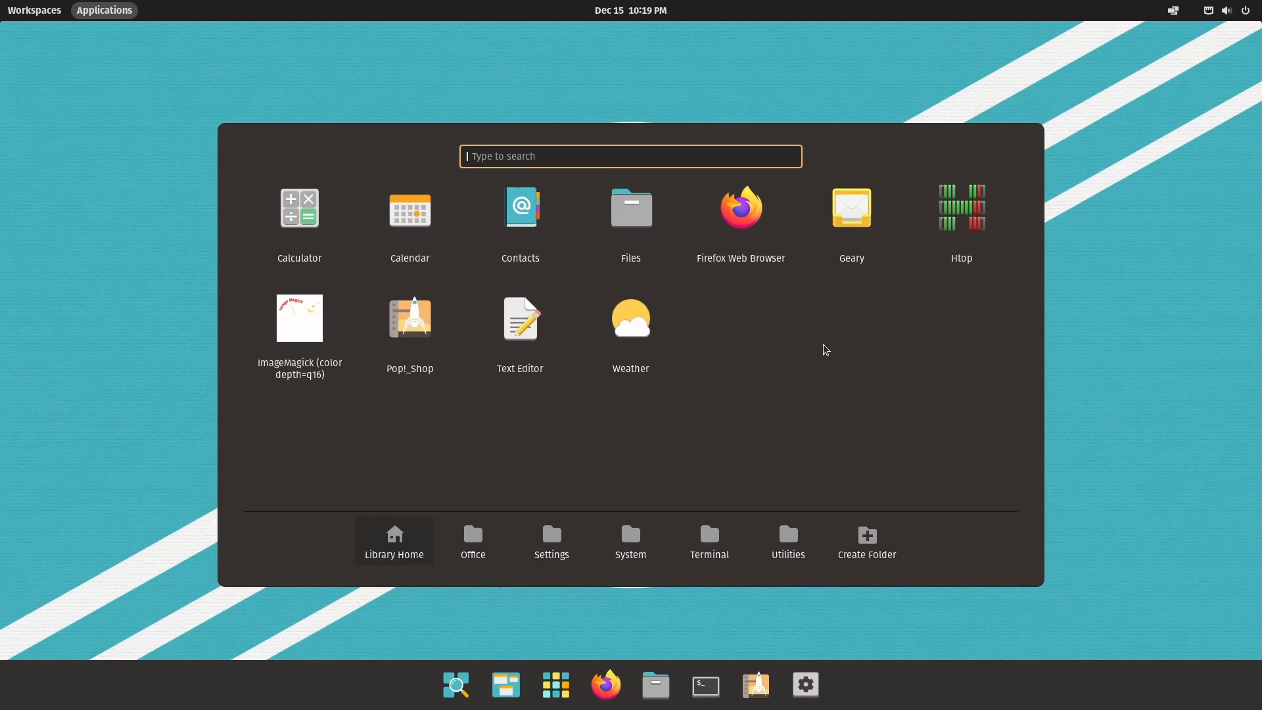
pyautogui.moveTo(782, 307)
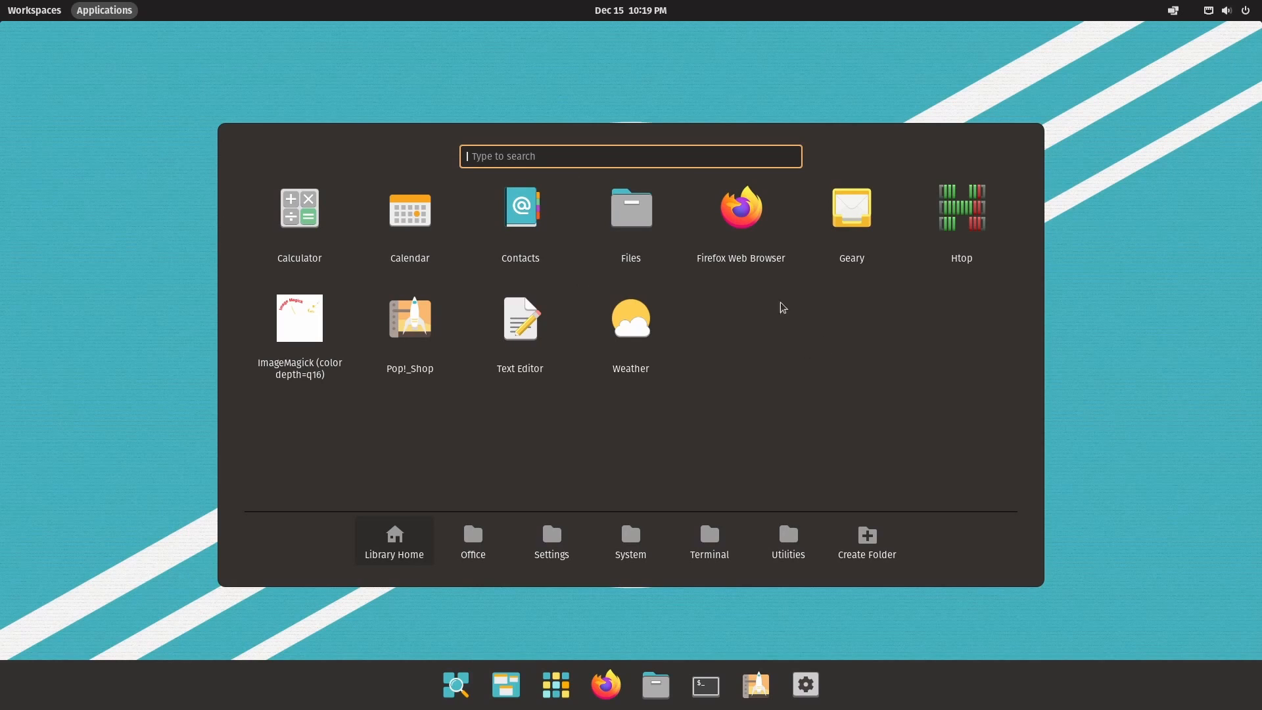
pyautogui.moveTo(874, 403)
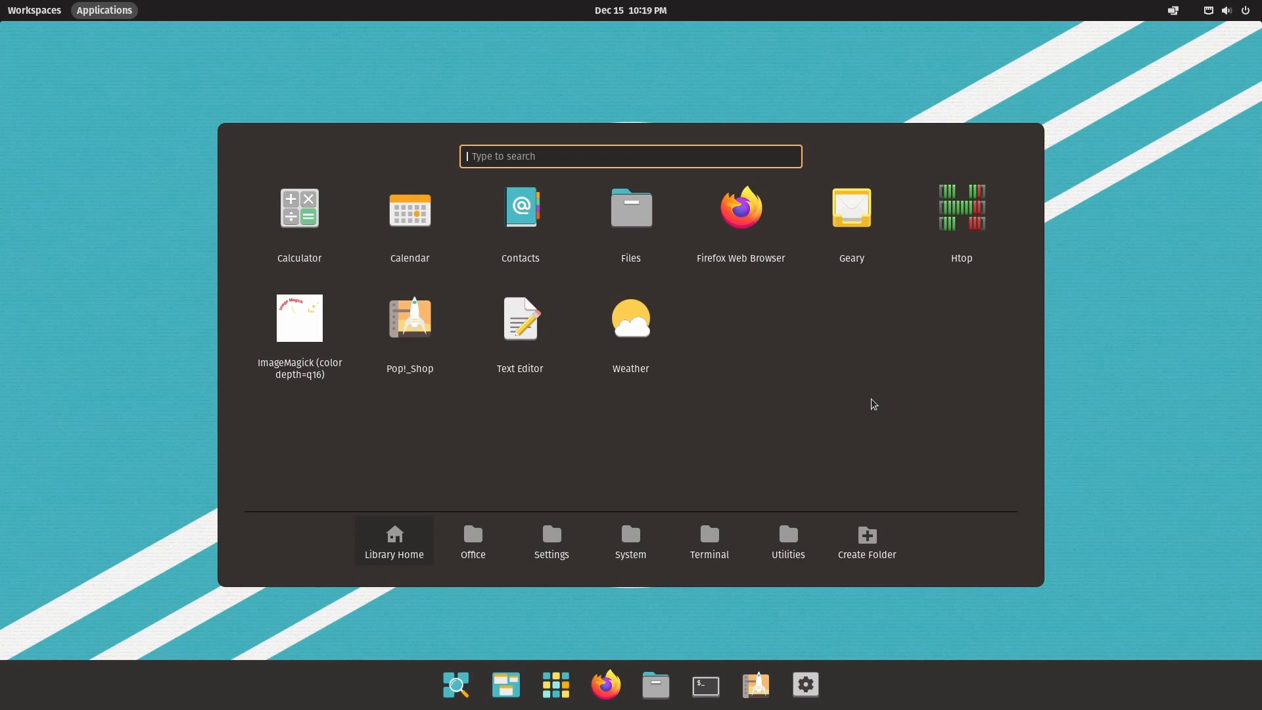
# Step: Search the library for 'spotify' to list installable apps like Spotify, Spot and Clementine
pyautogui.write('s')
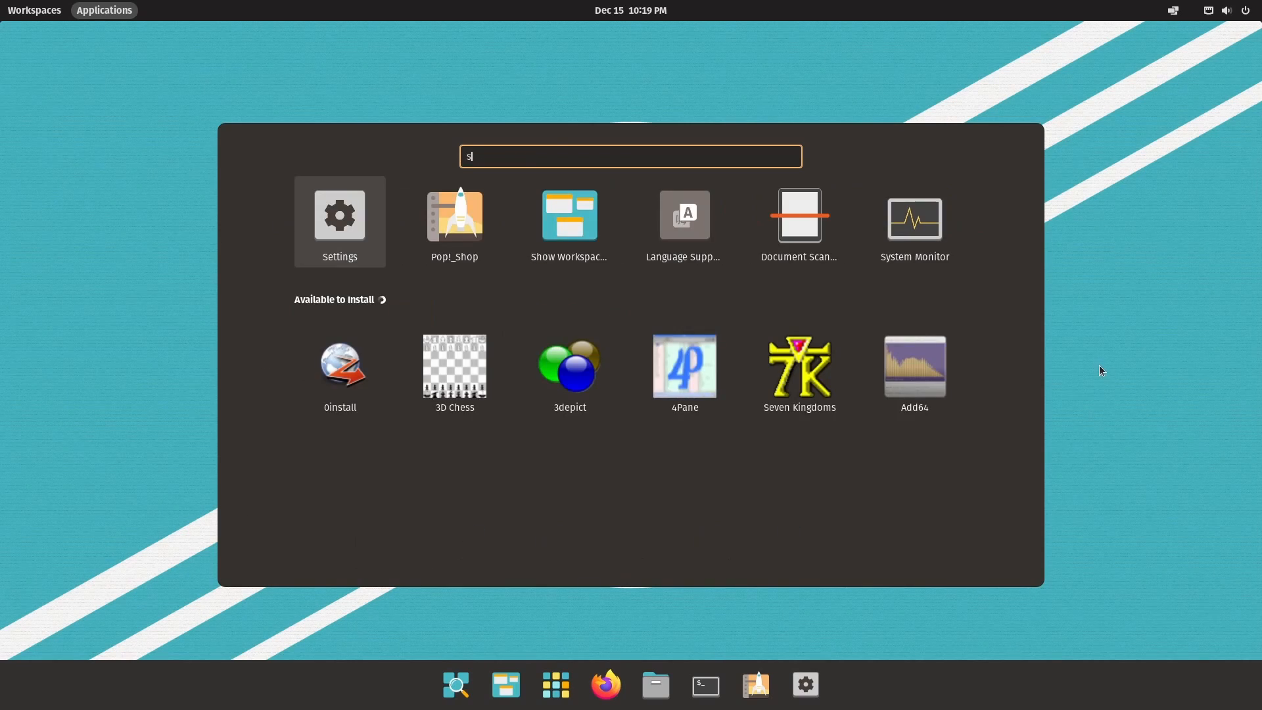
pyautogui.write('potify')
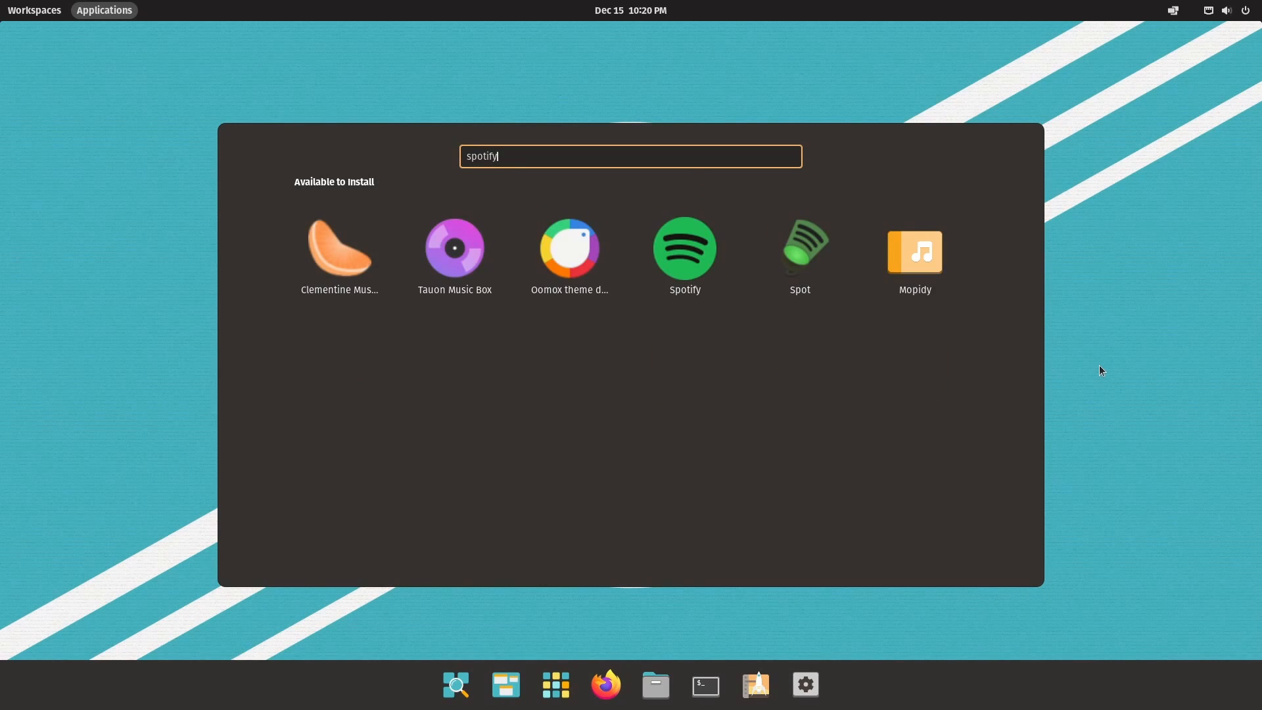
pyautogui.moveTo(352, 186)
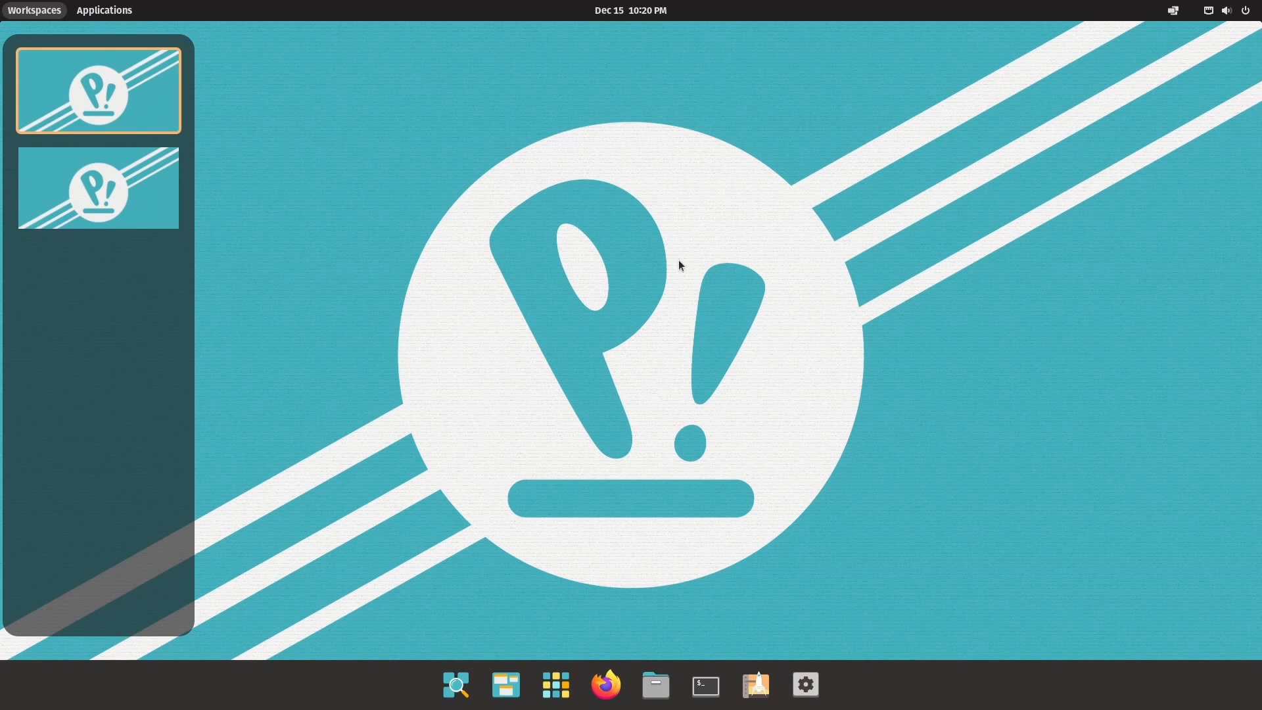
# Step: Launch Pop!_Shop on its Home page showing Pop!_Picks like Atom, Slack and Steam
pyautogui.click(755, 685)
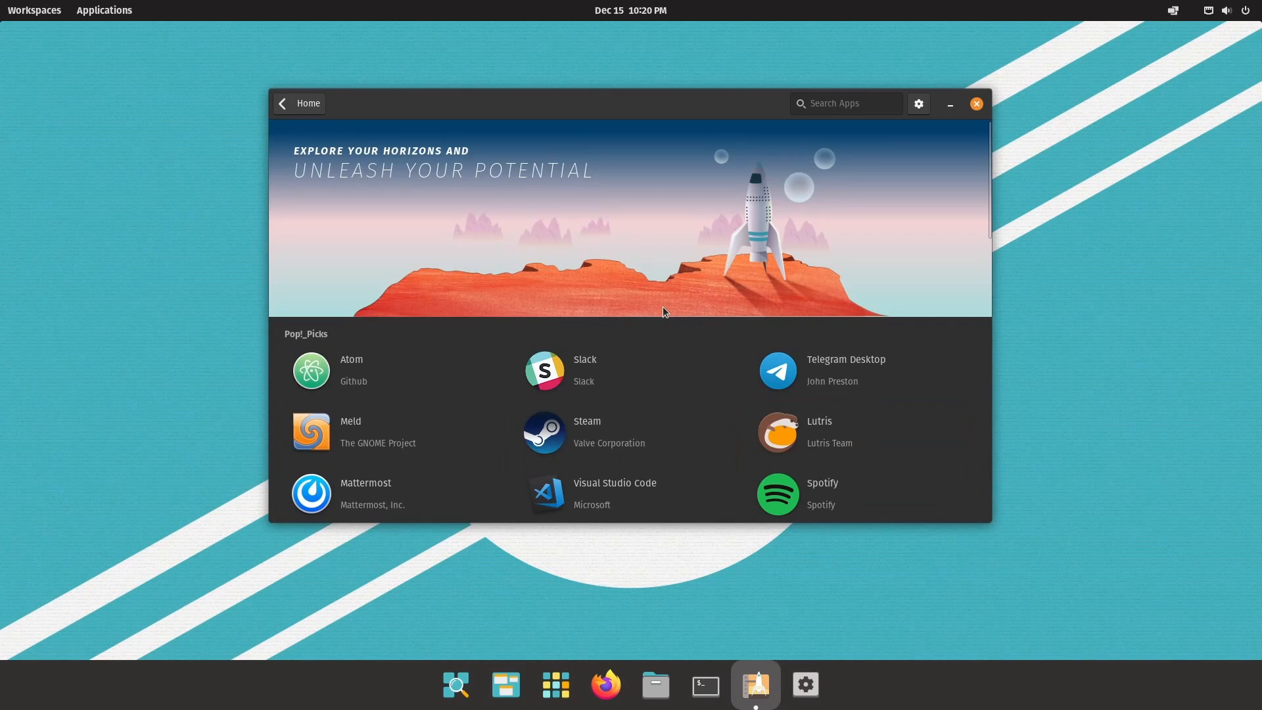
pyautogui.moveTo(655, 312)
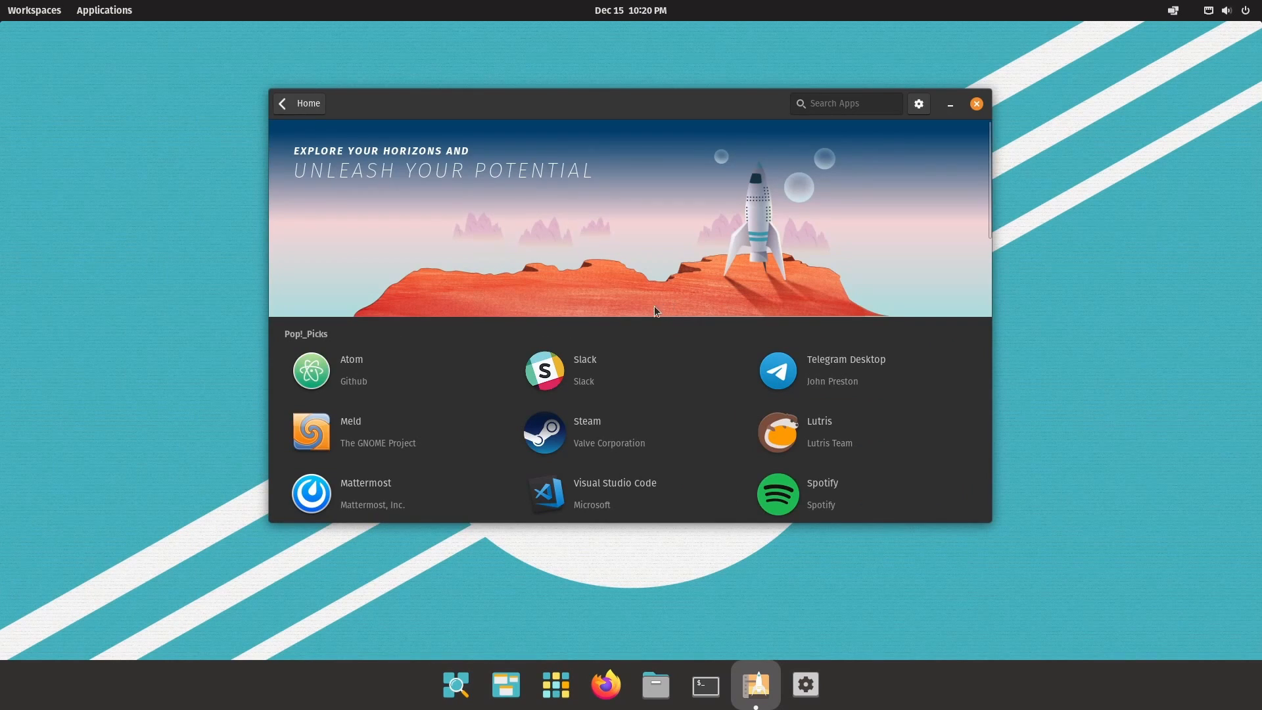
pyautogui.moveTo(733, 297)
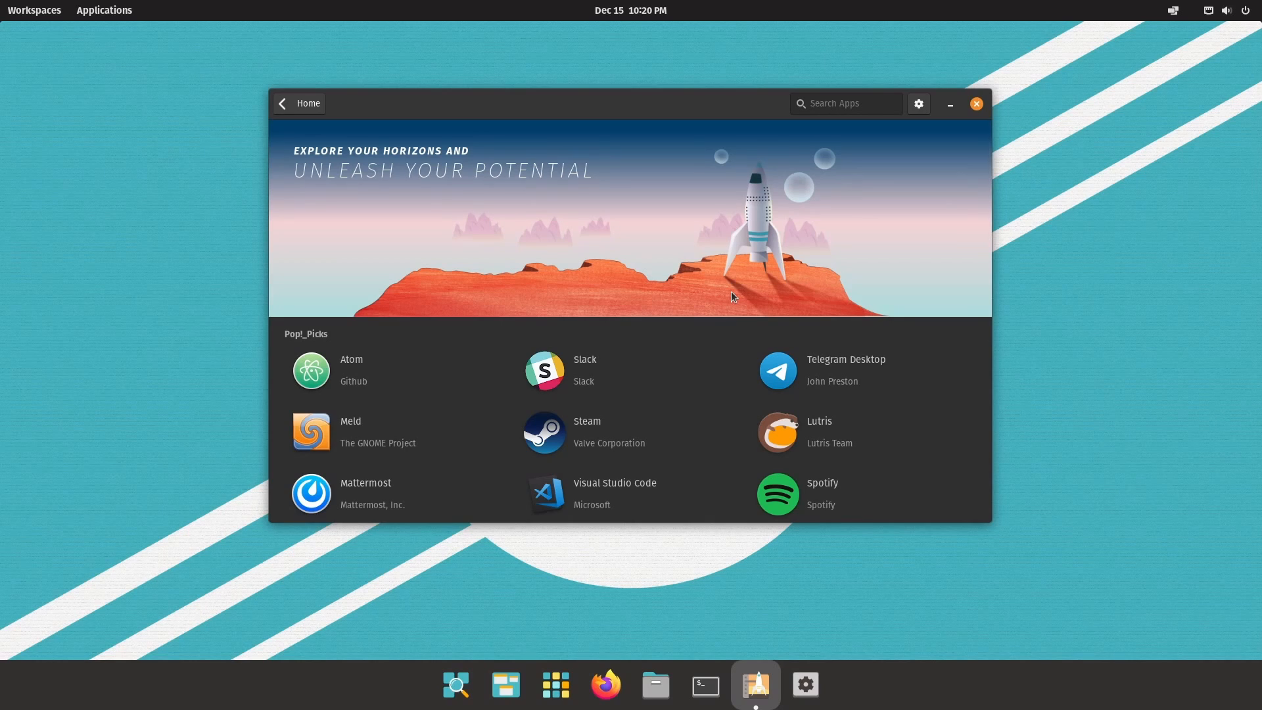
# Step: Search 'spot' and open Spotify's Pop!_Shop page with its 833 MB Flathub package
pyautogui.click(103, 10)
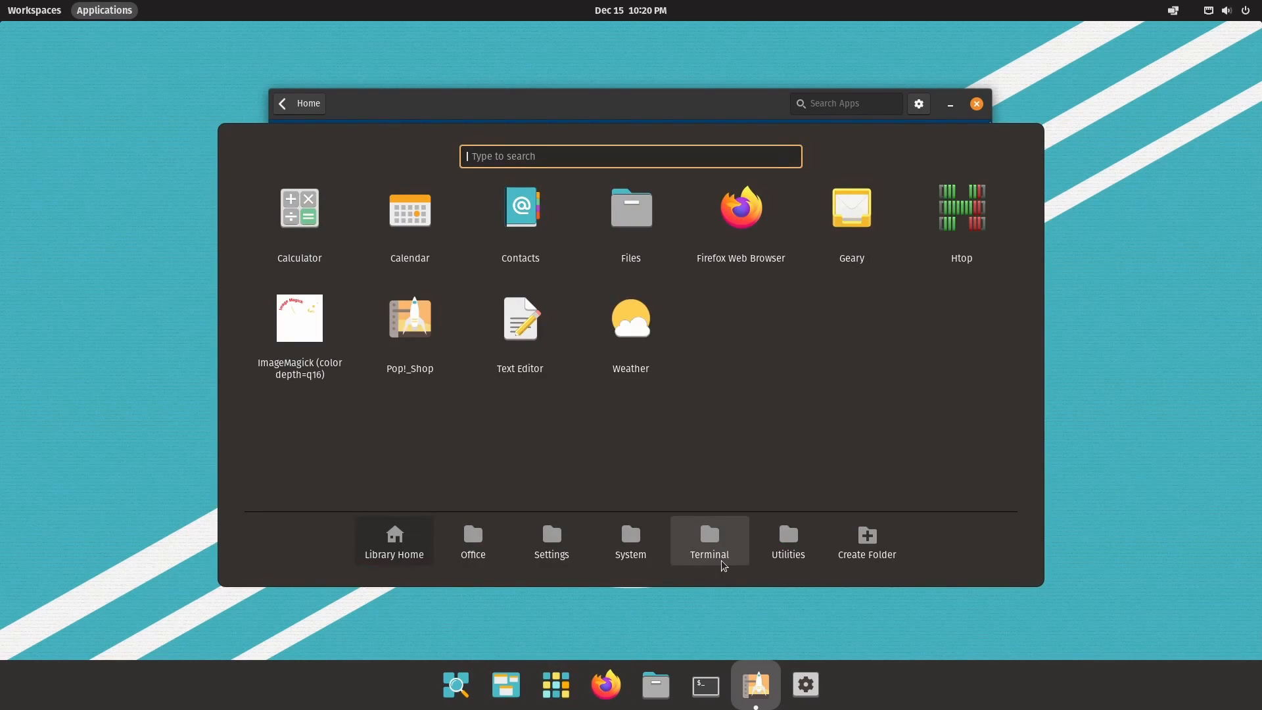
pyautogui.write('spot')
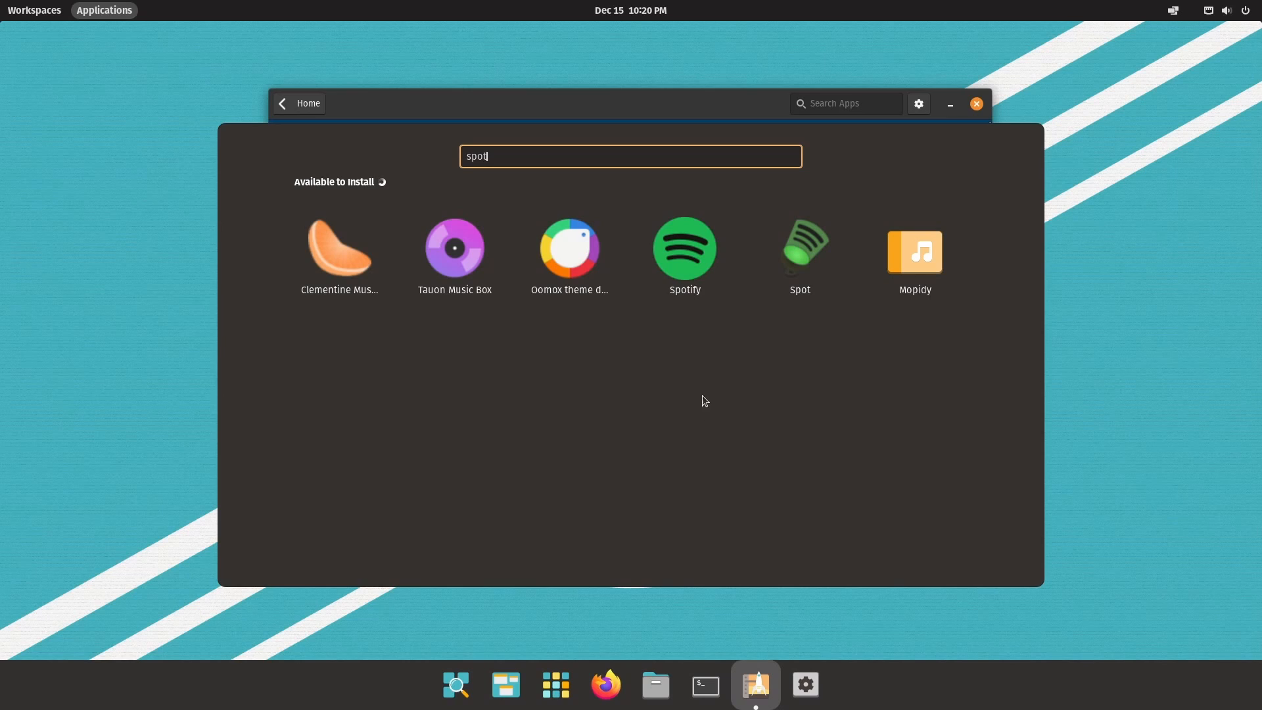
pyautogui.click(684, 249)
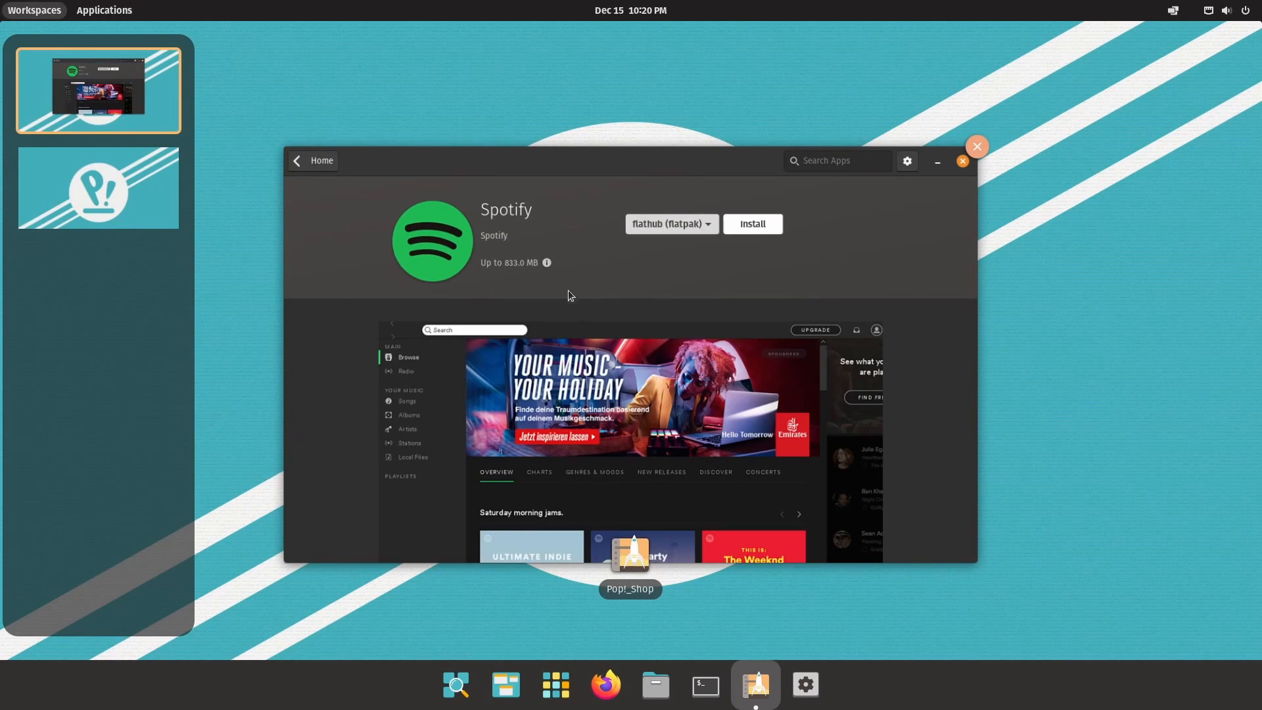
pyautogui.moveTo(622, 308)
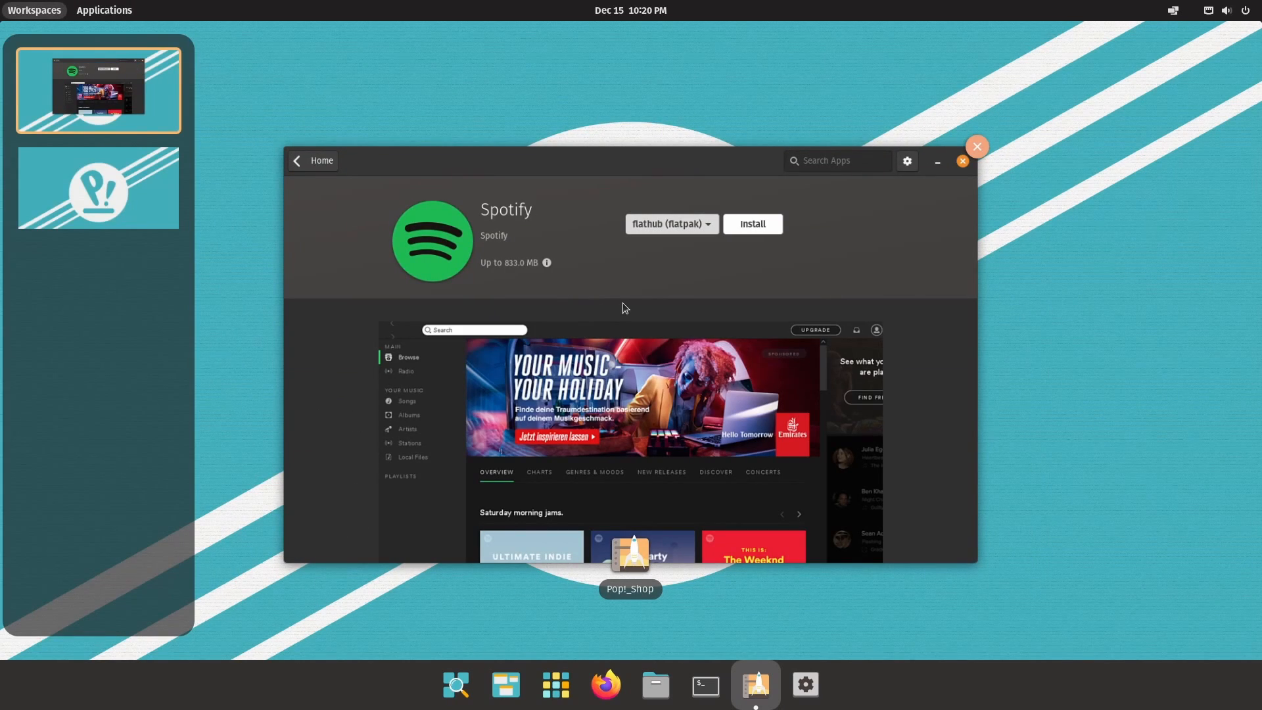
pyautogui.moveTo(732, 297)
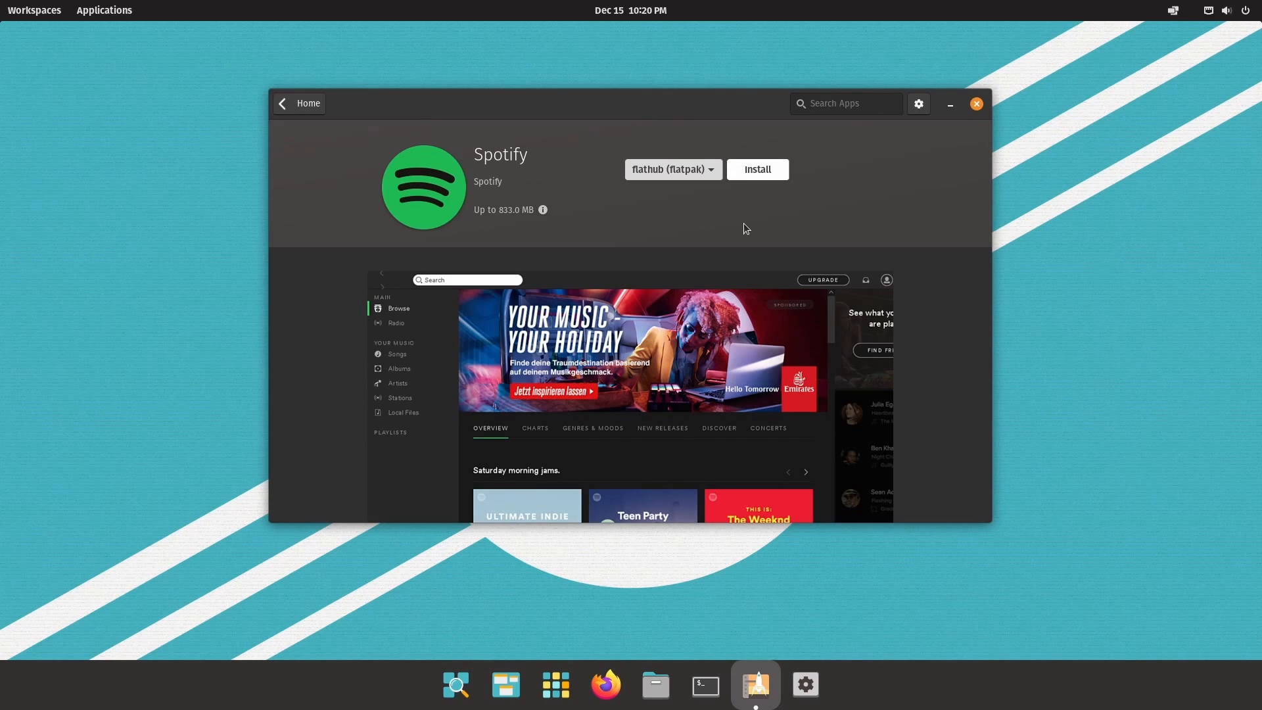
pyautogui.moveTo(754, 215)
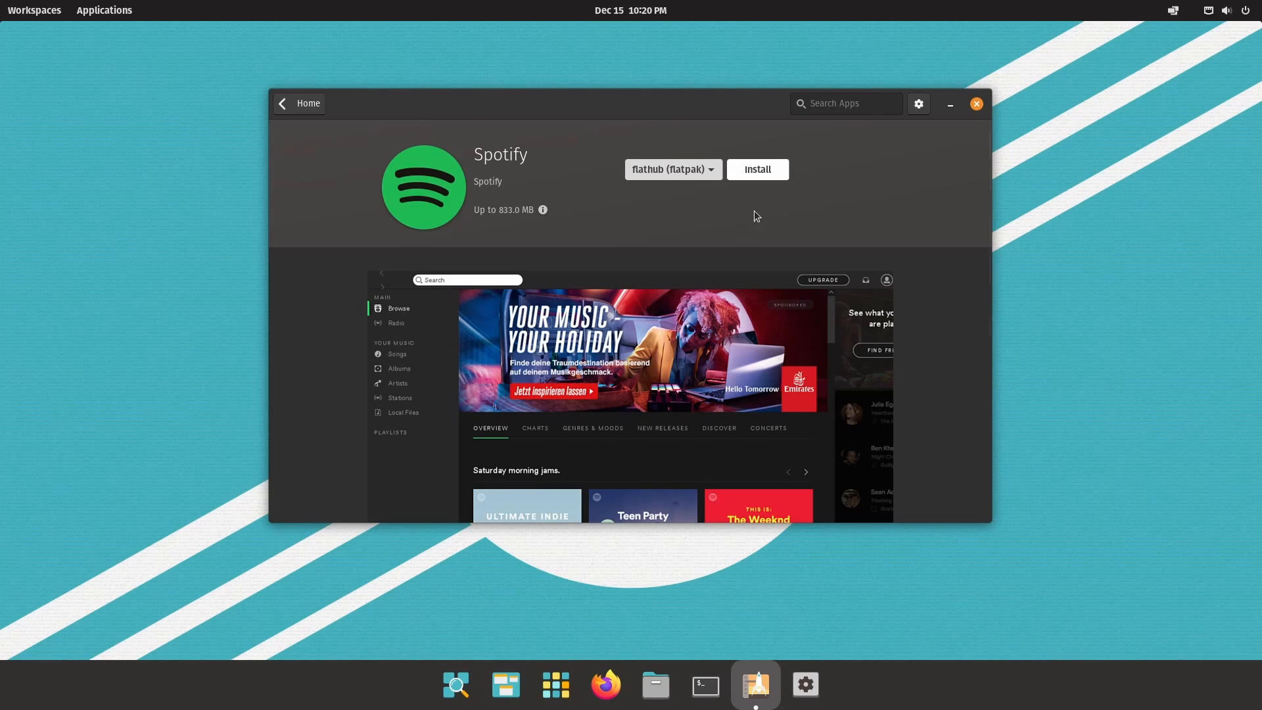
# Step: Close Pop!_Shop and have the launcher evaluate 3+3, then sqrt(4) giving 2
pyautogui.click(975, 103)
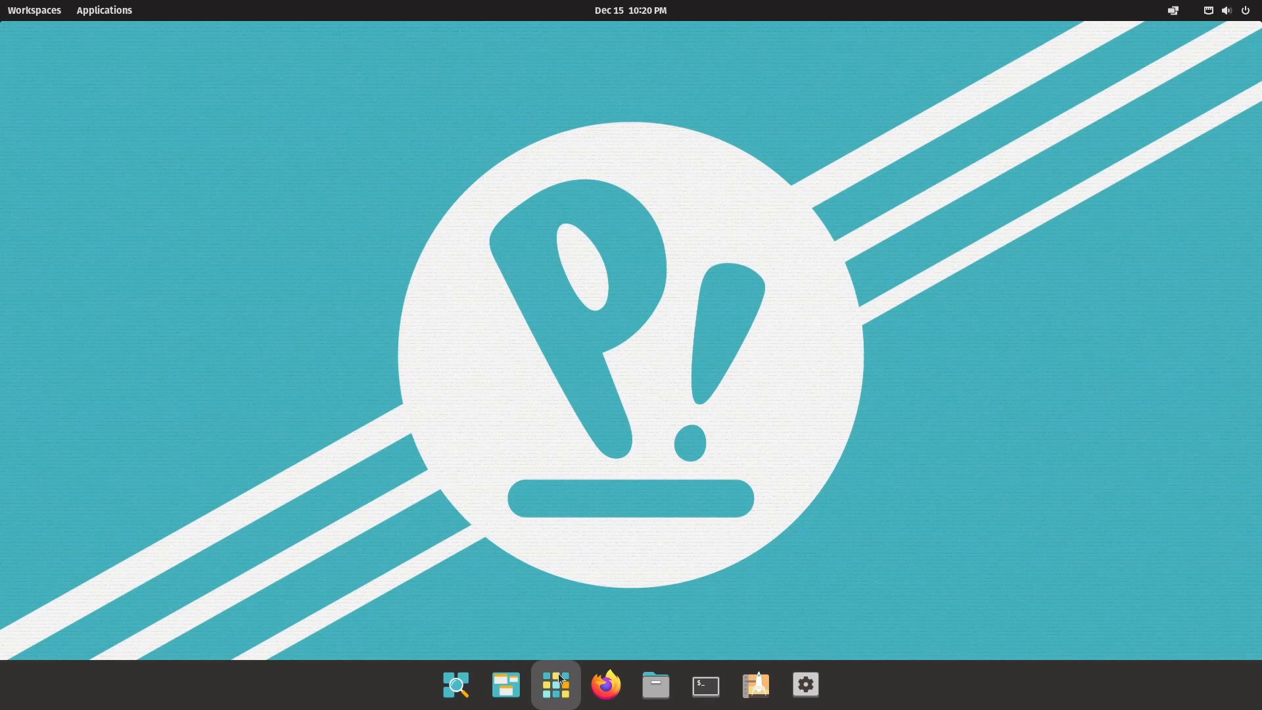
pyautogui.click(555, 684)
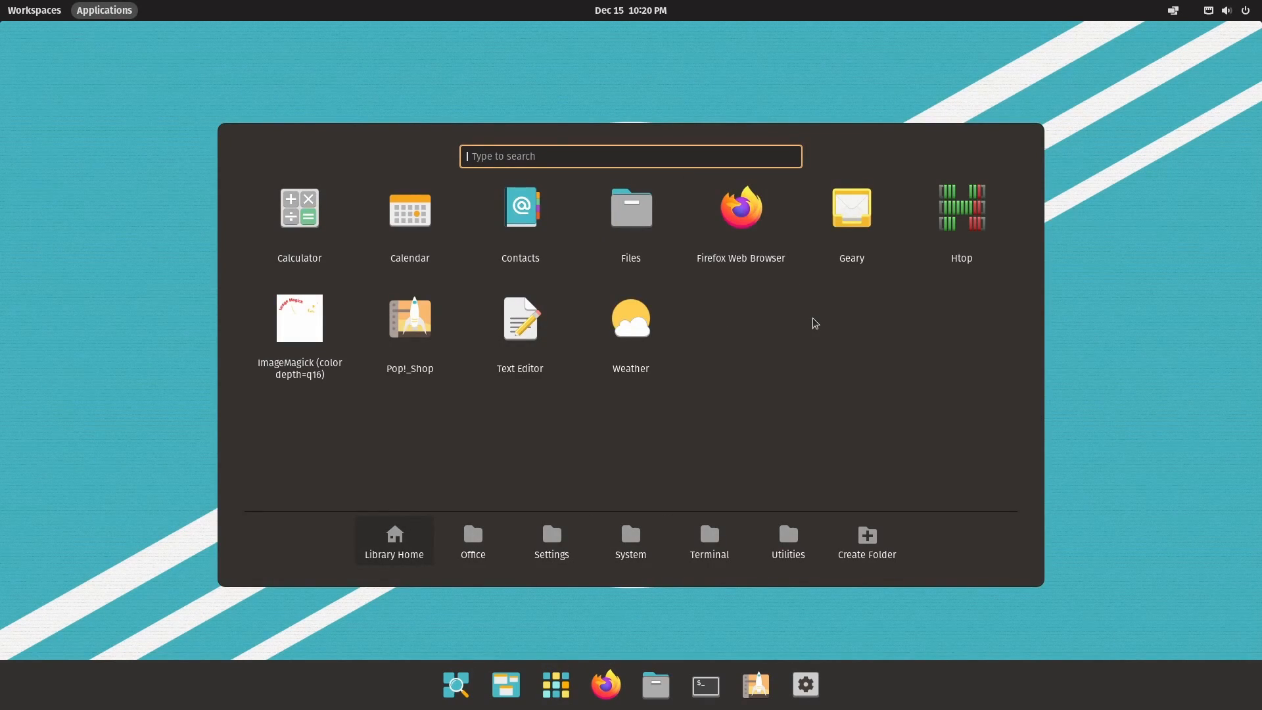
pyautogui.write('3+3')
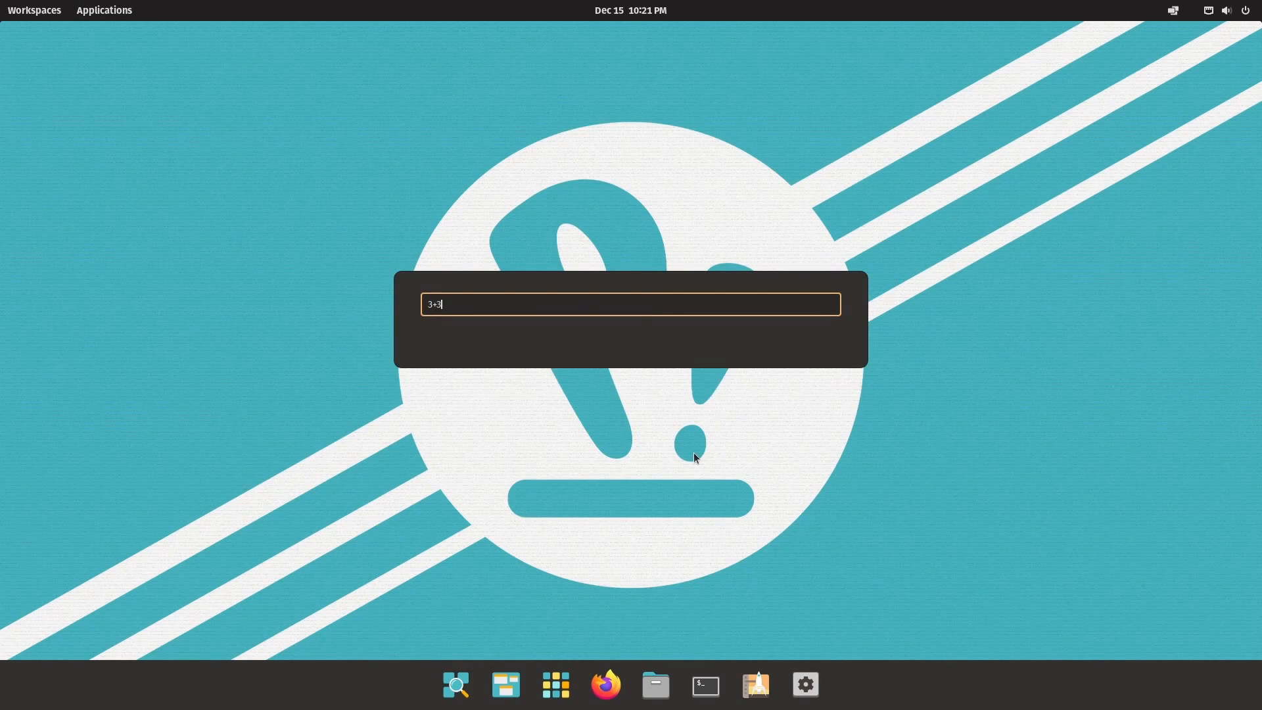
pyautogui.write('sqrt(4')
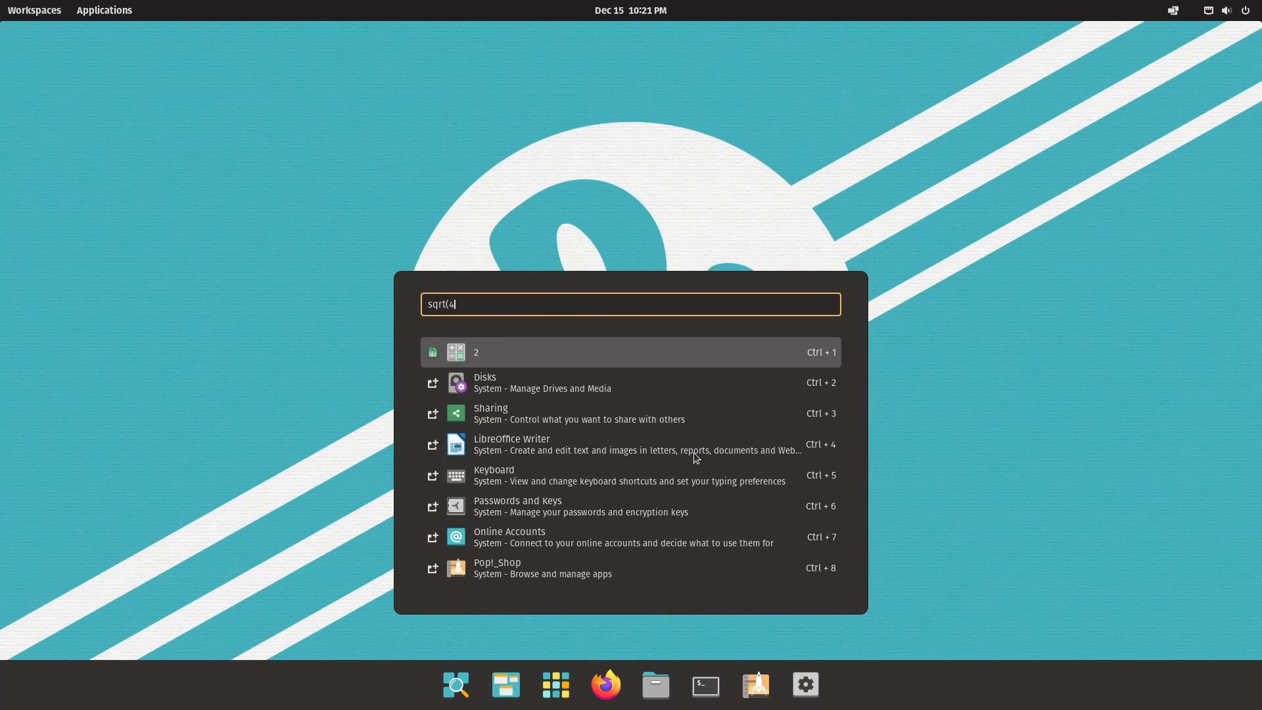
pyautogui.write(')')
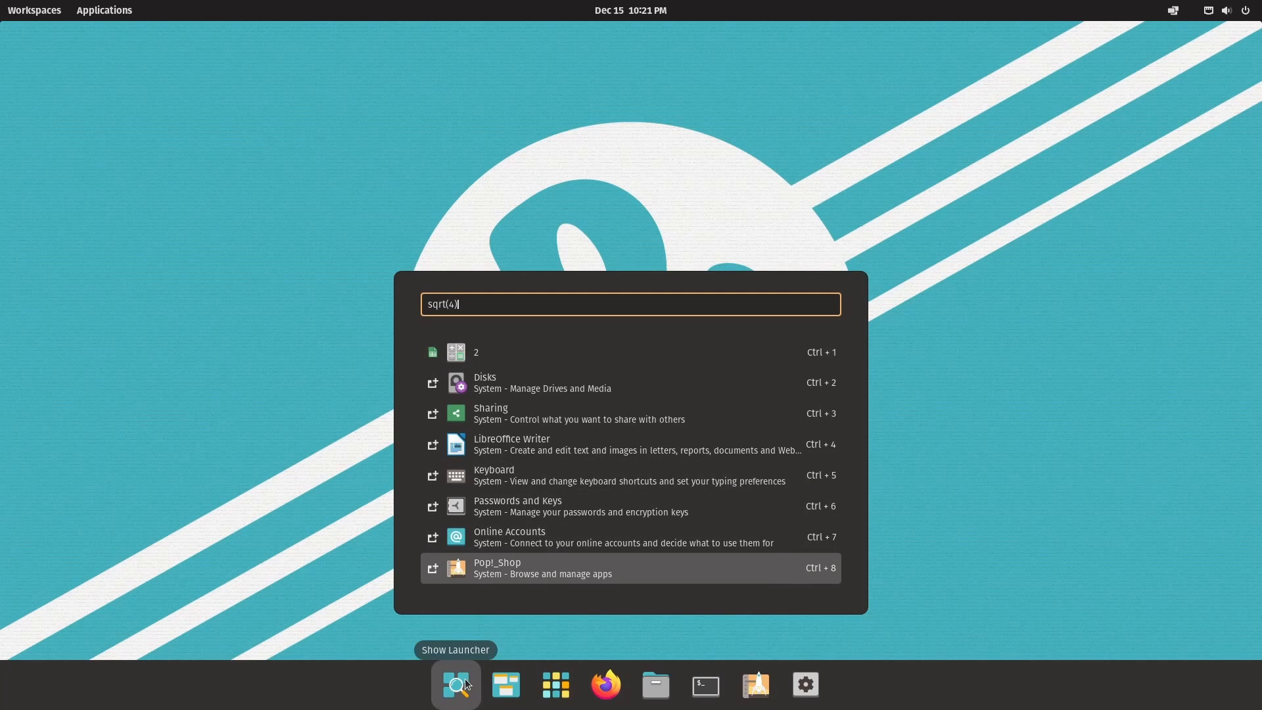
pyautogui.moveTo(653, 561)
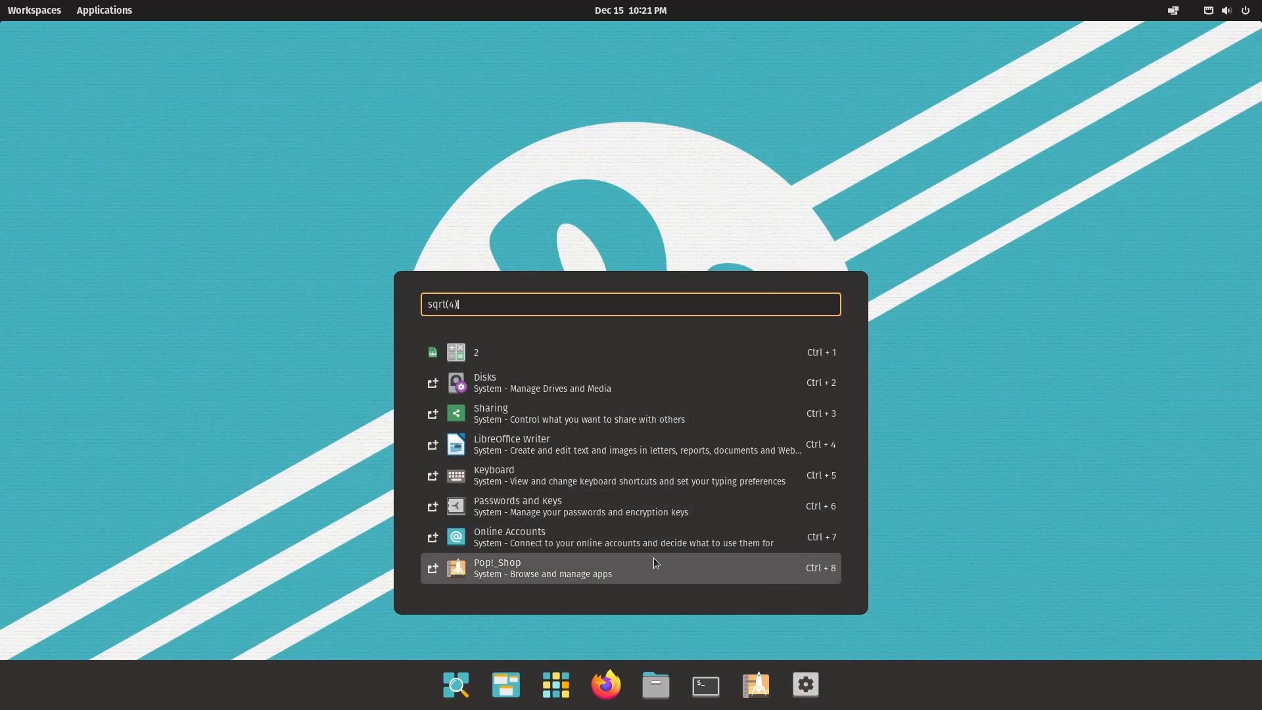
# Step: Clear the launcher query, list its search modes with '?', then dismiss the launcher
pyautogui.press('ctrl+a')
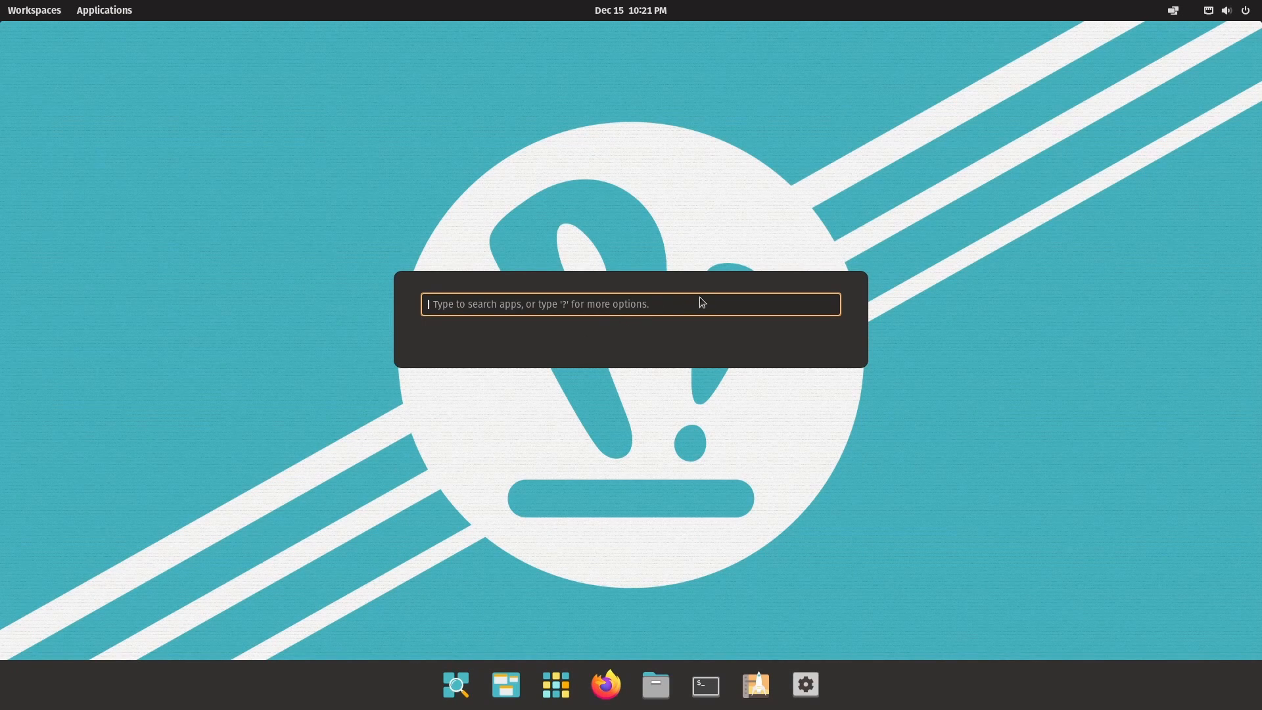
pyautogui.write('?')
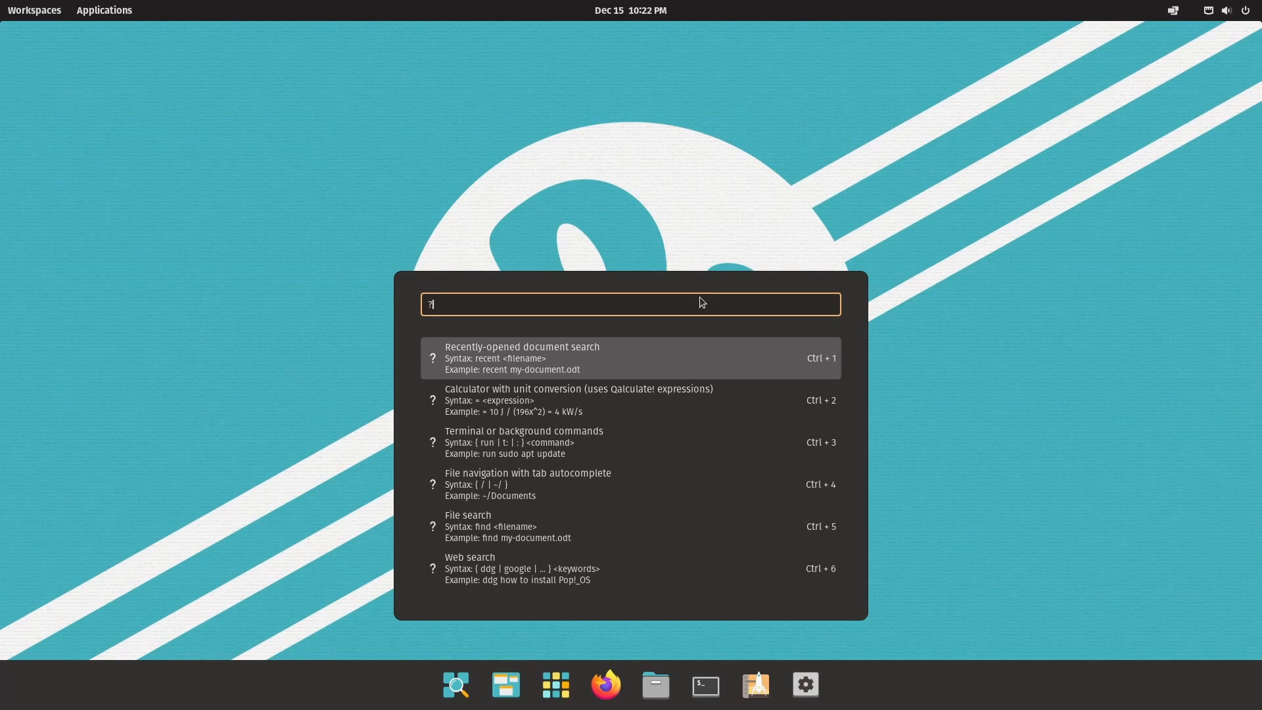
pyautogui.press('Escape')
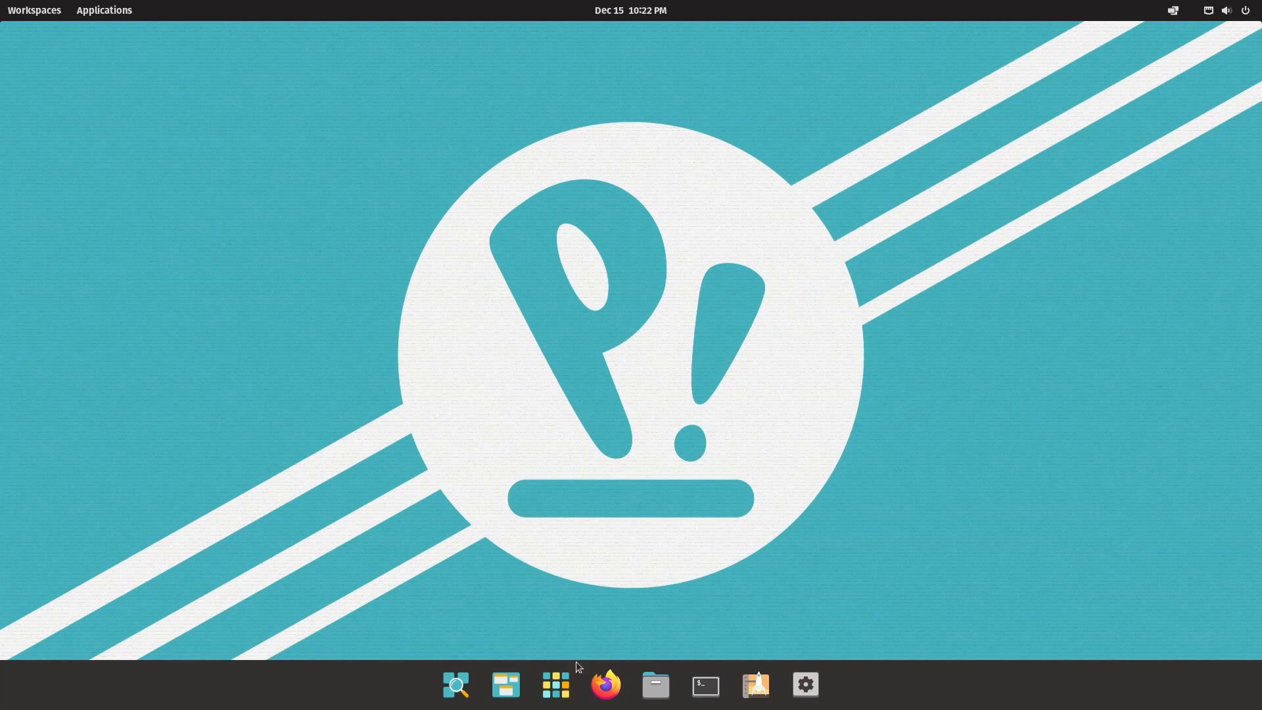
pyautogui.moveTo(589, 94)
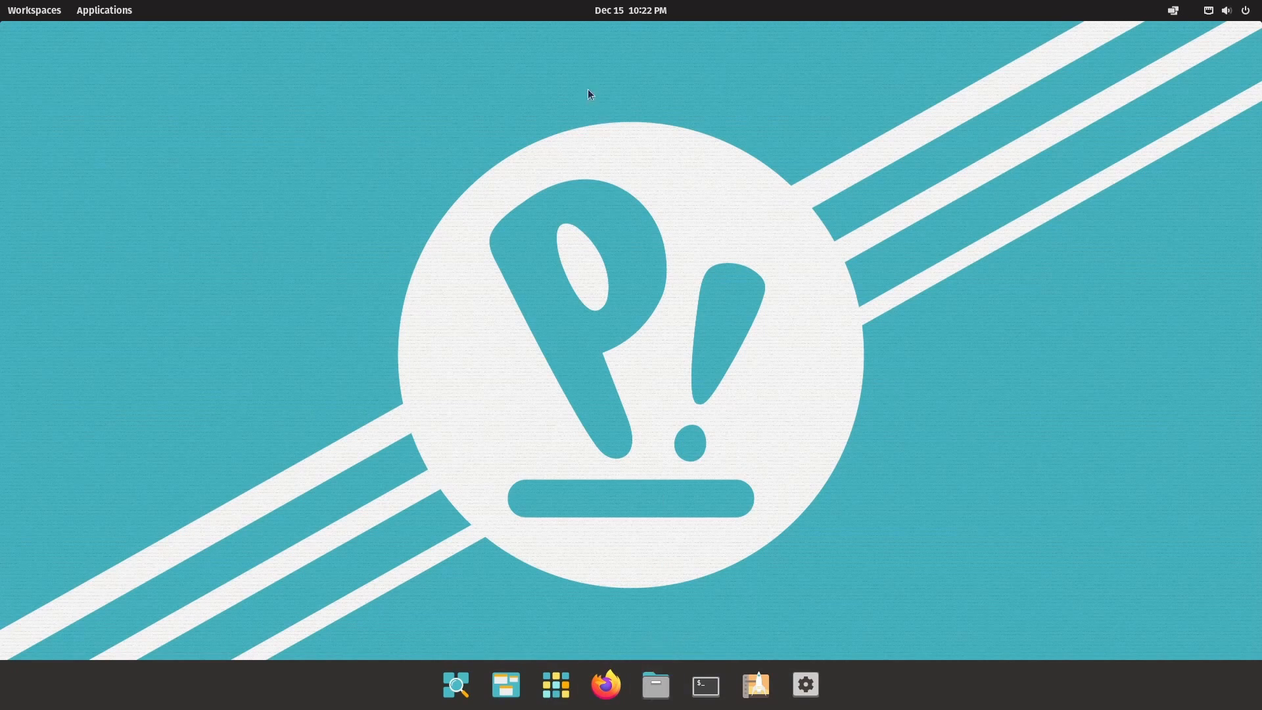
pyautogui.click(654, 685)
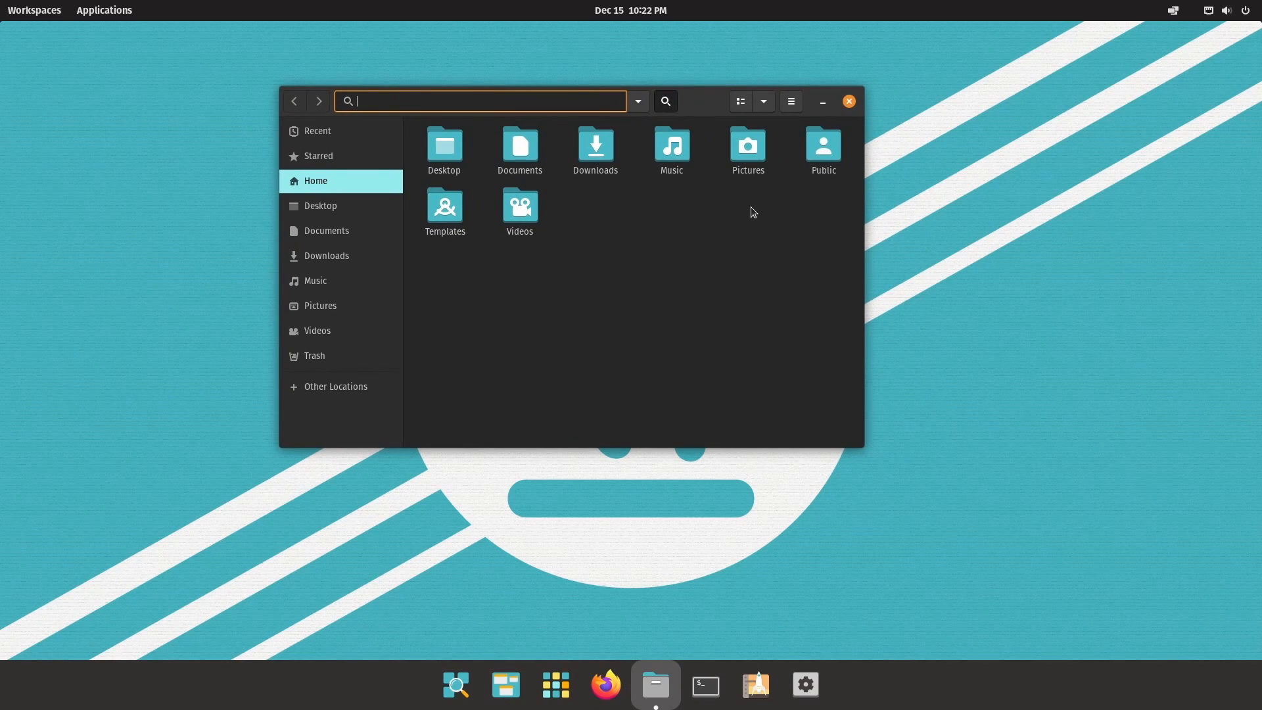
pyautogui.write('desk')
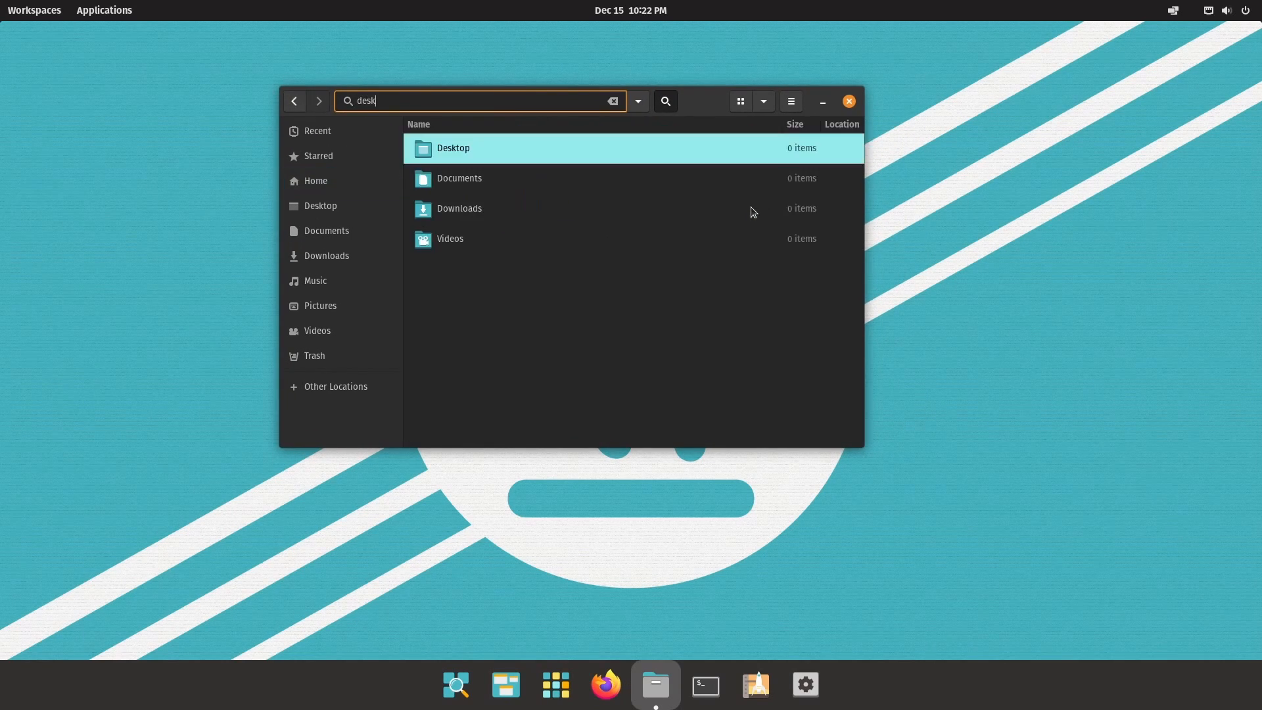
pyautogui.press('BackSpace')
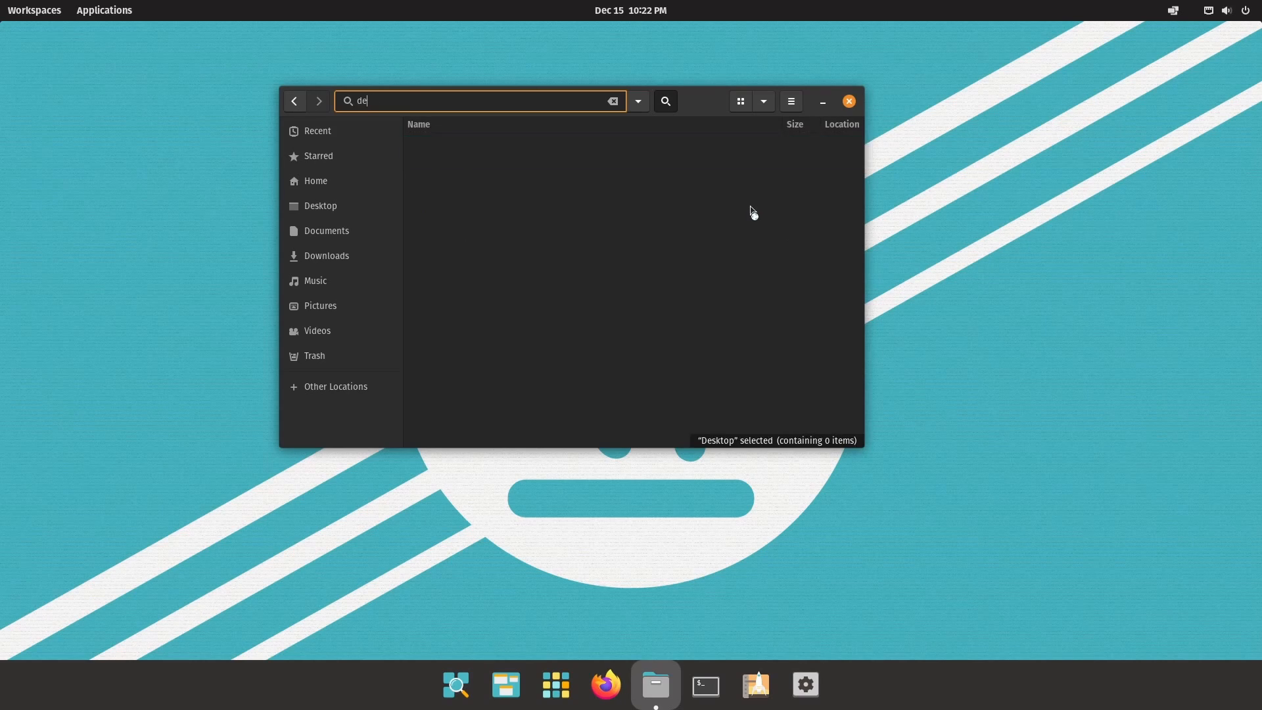
pyautogui.press('BackSpace')
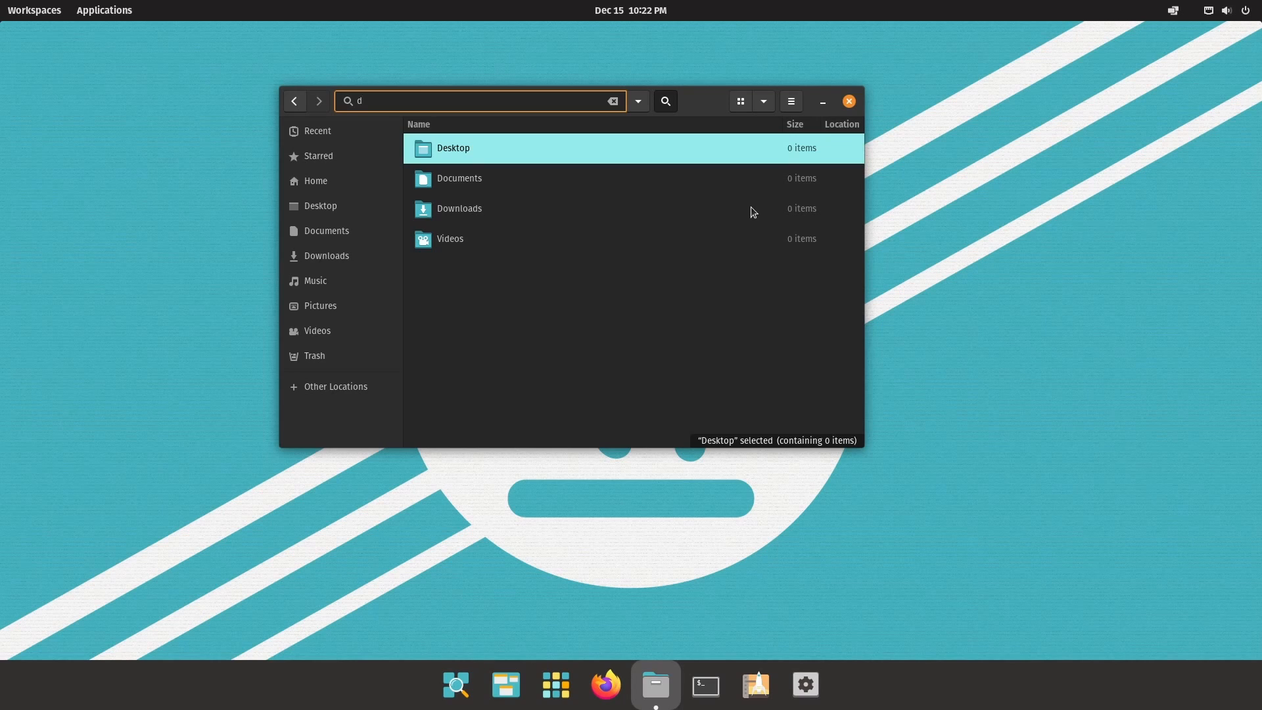
pyautogui.click(847, 101)
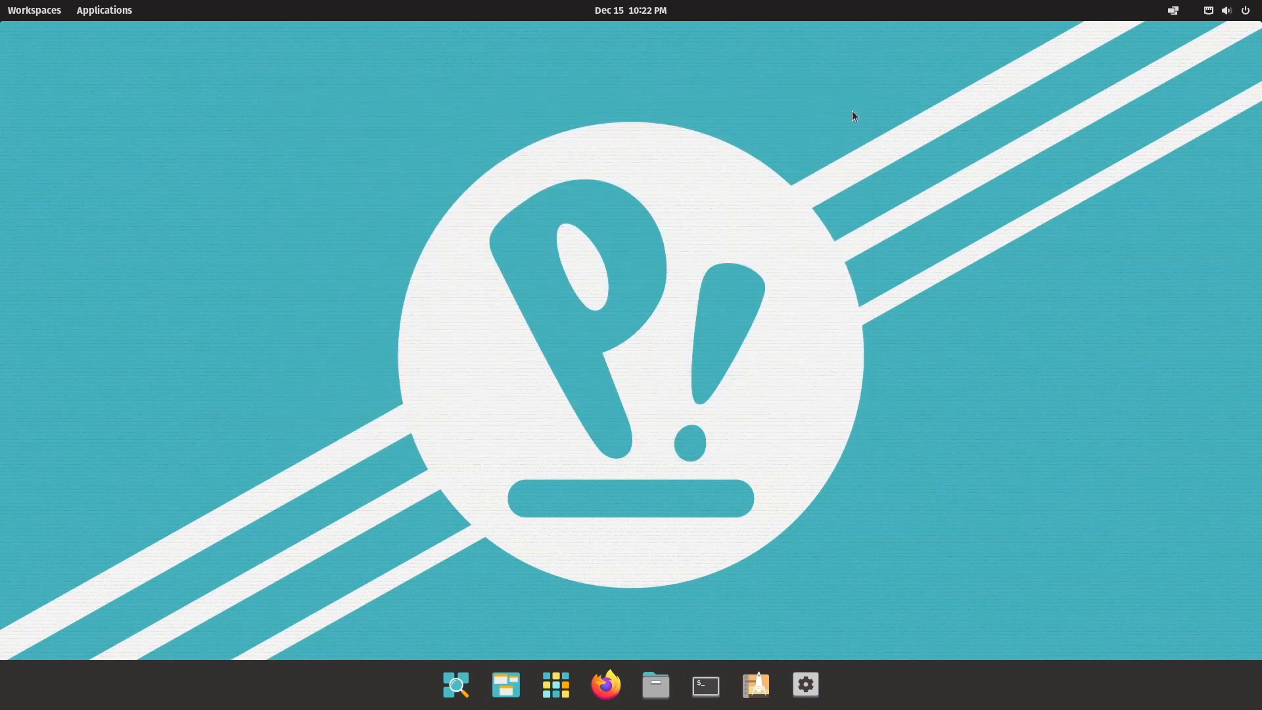
pyautogui.moveTo(851, 132)
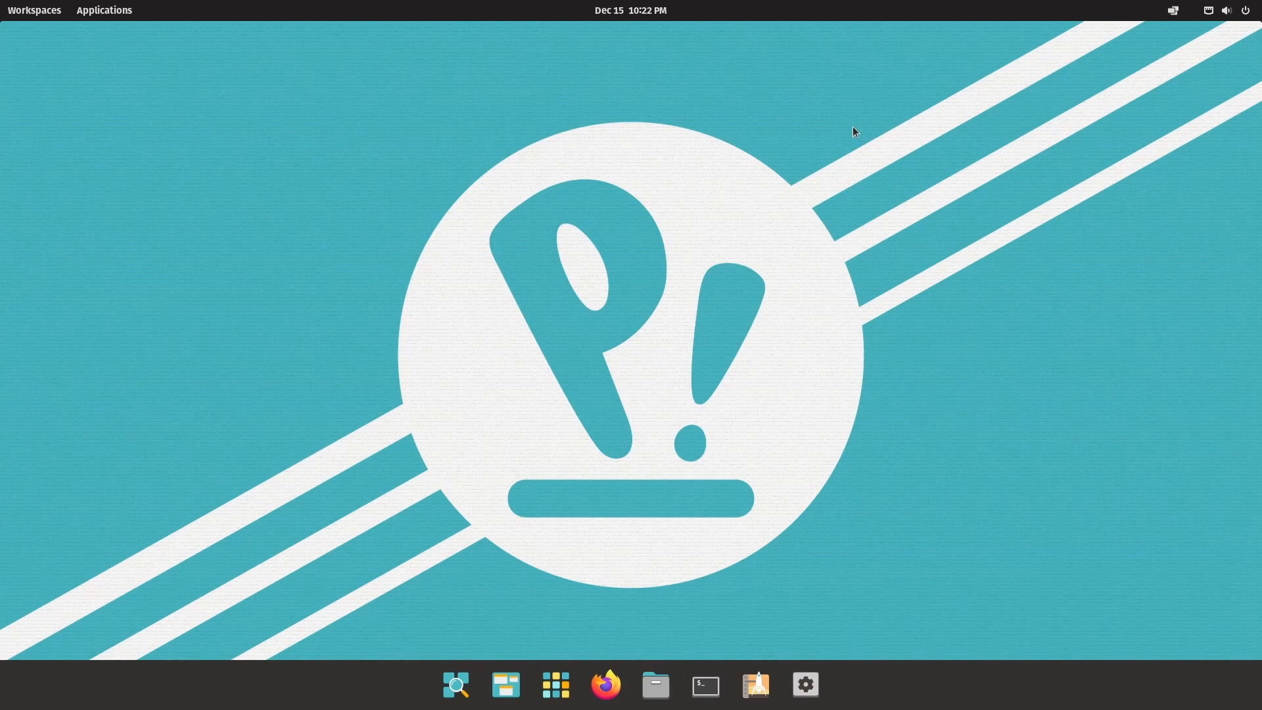
pyautogui.moveTo(779, 376)
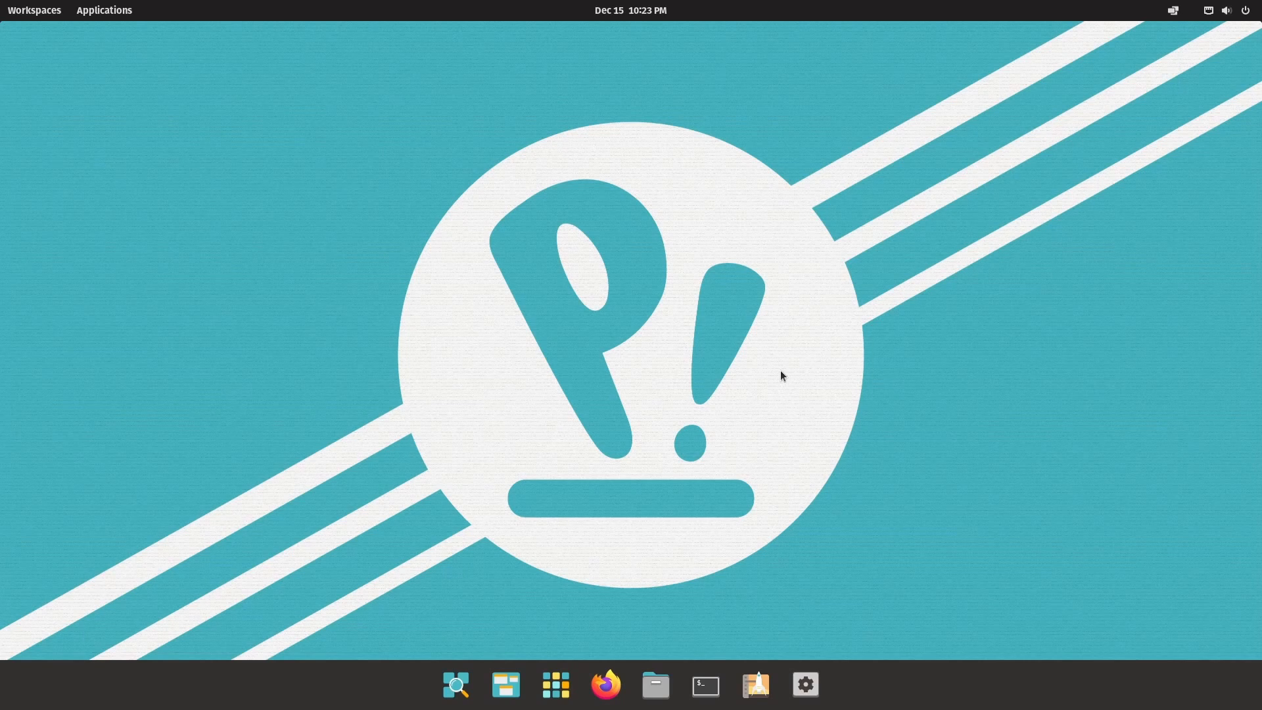
pyautogui.moveTo(686, 321)
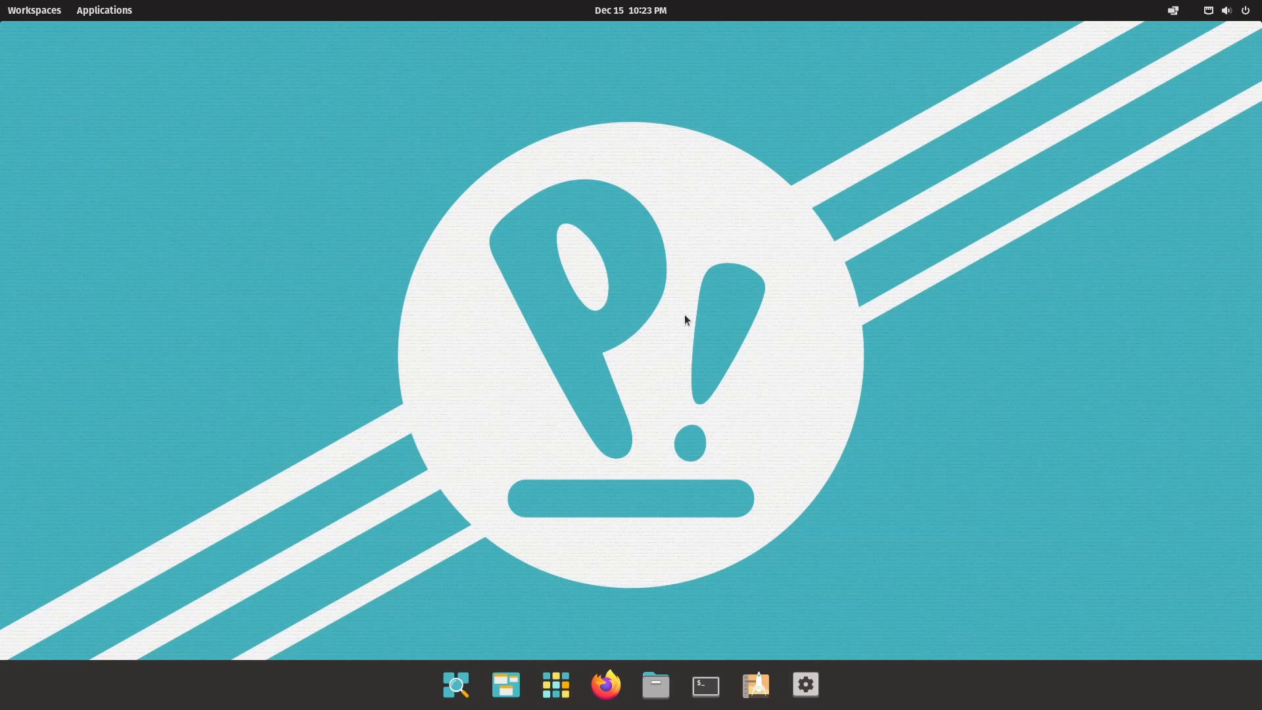
pyautogui.moveTo(683, 322)
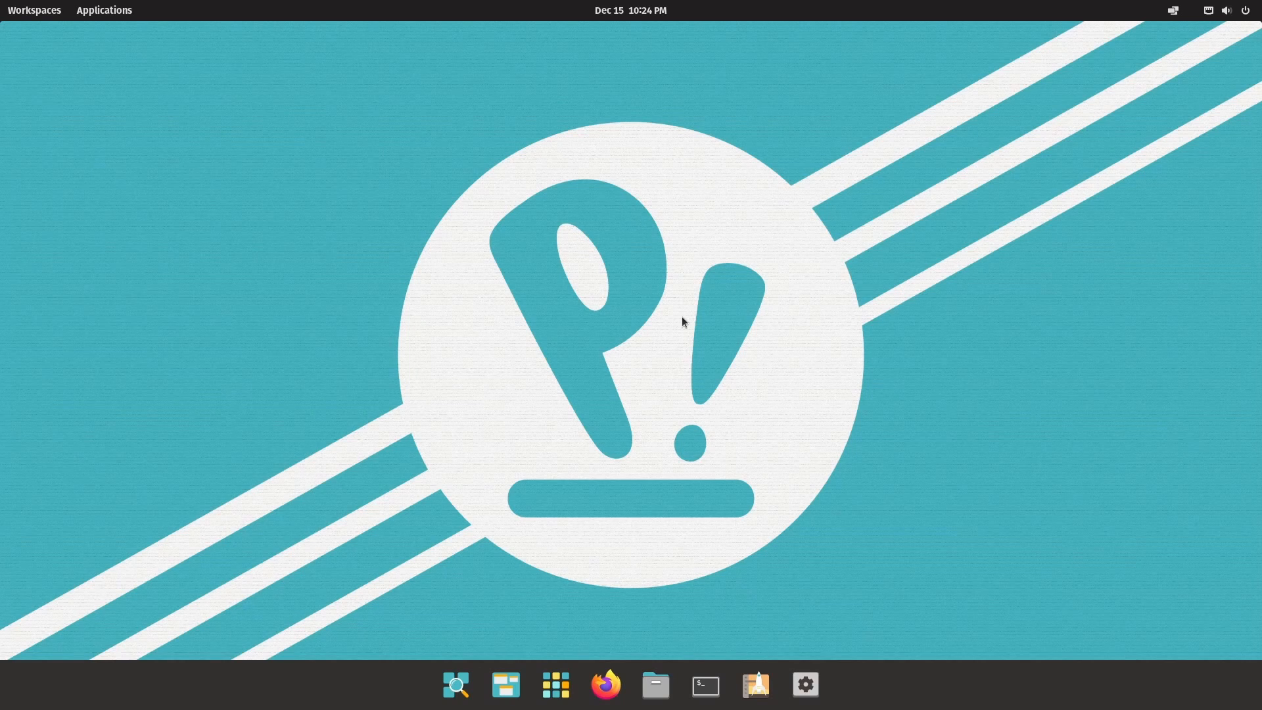
pyautogui.moveTo(644, 317)
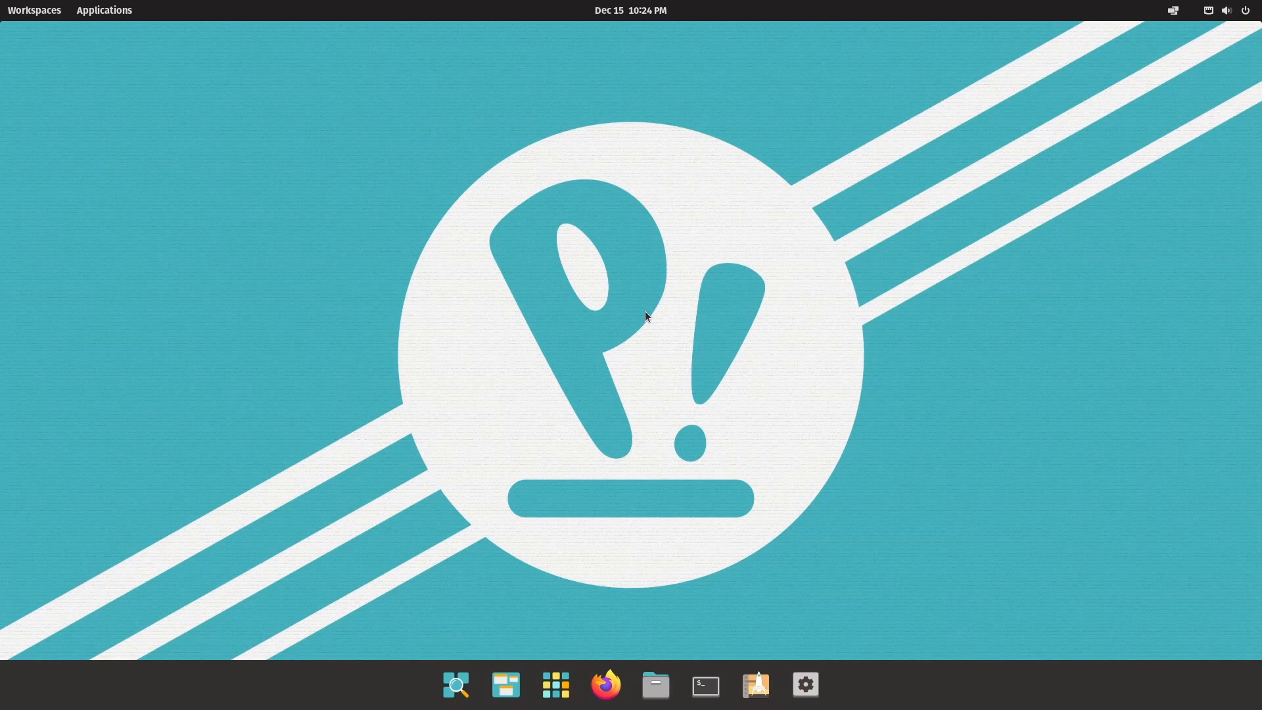
pyautogui.click(1206, 9)
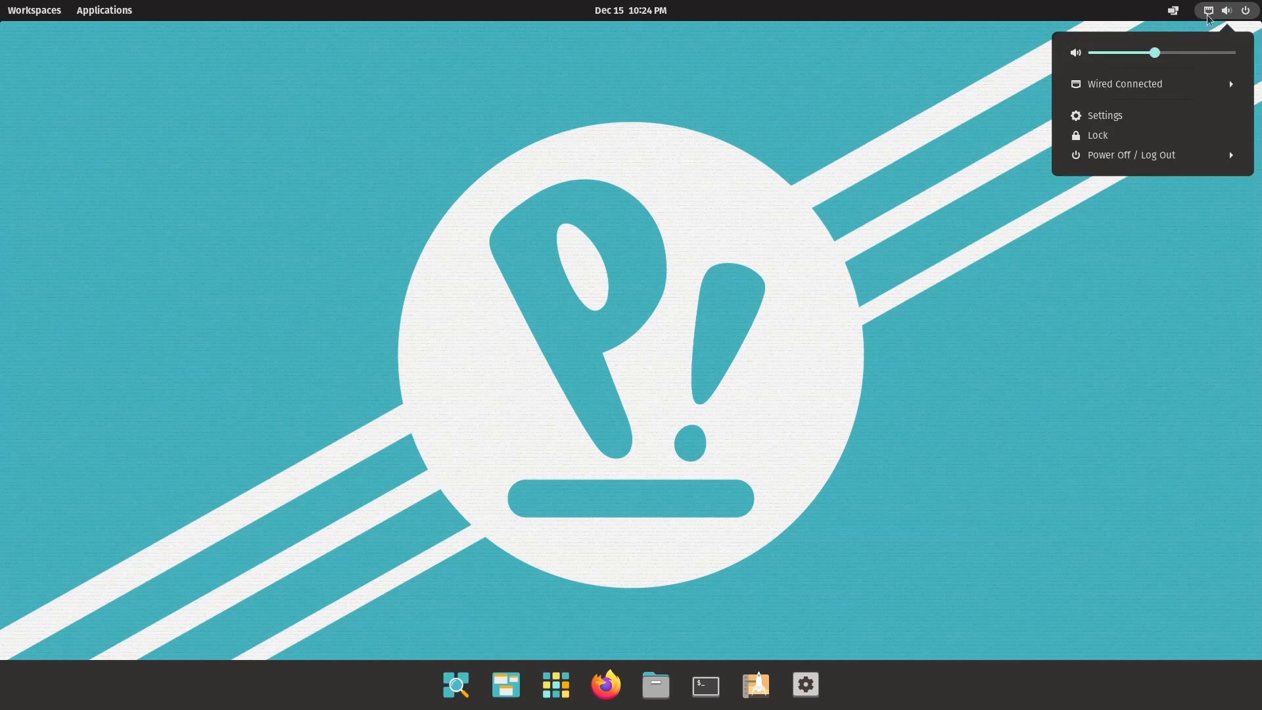
pyautogui.moveTo(1141, 88)
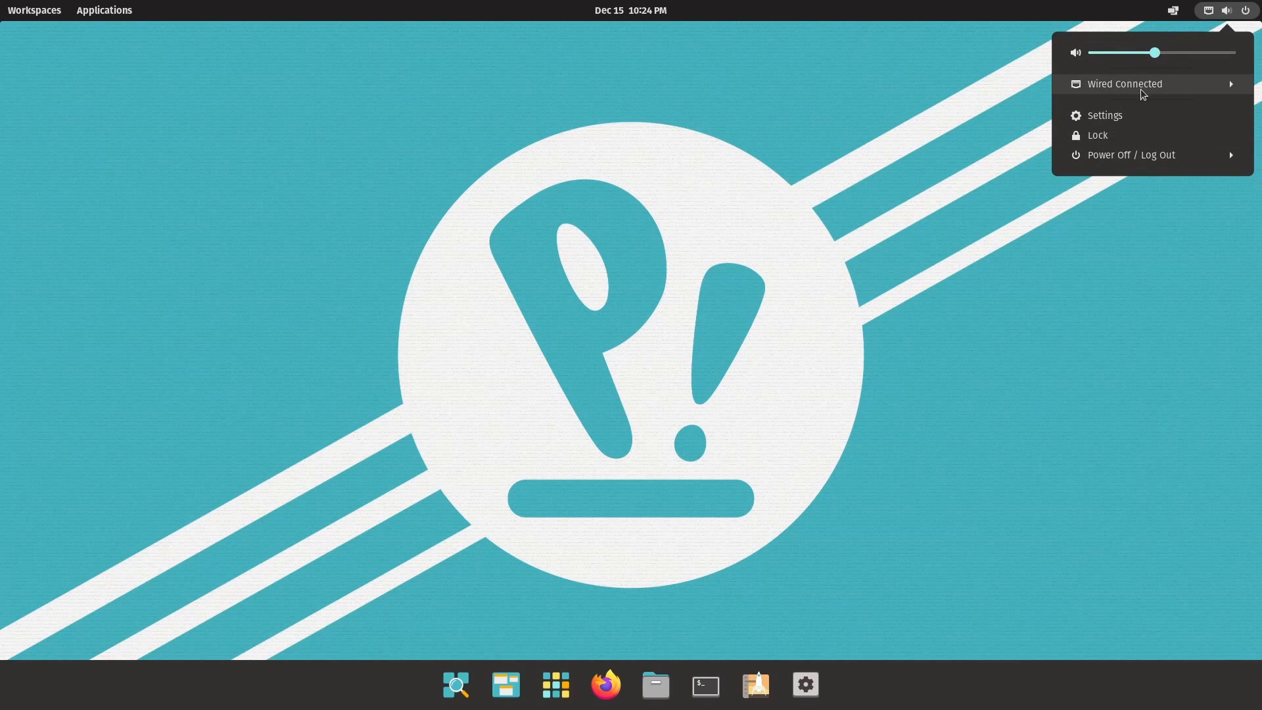
pyautogui.click(1124, 85)
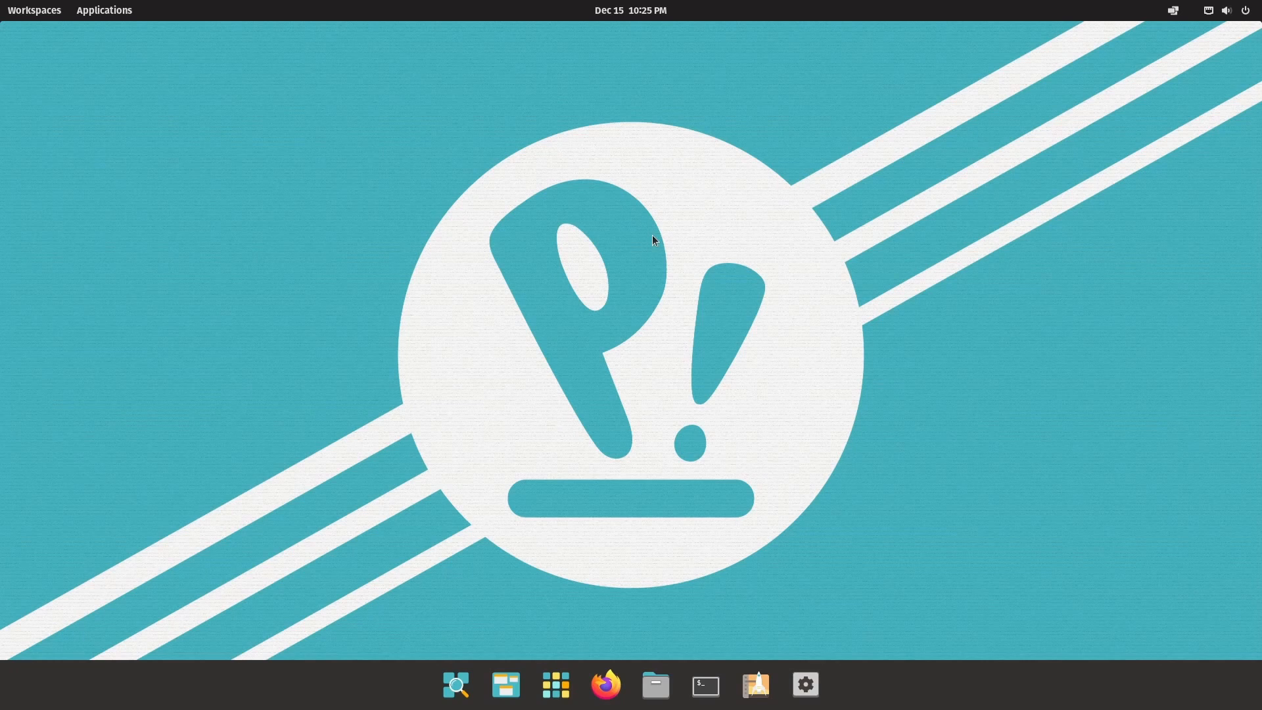
pyautogui.moveTo(725, 502)
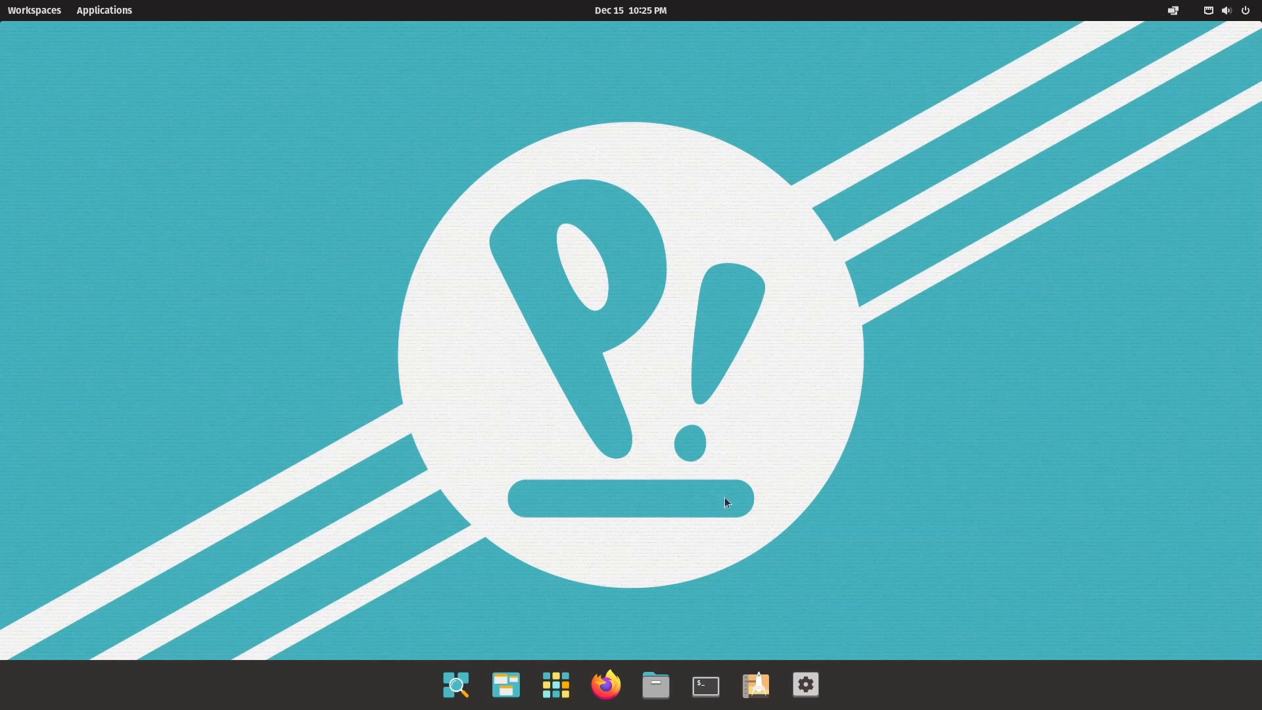
pyautogui.moveTo(260, 209)
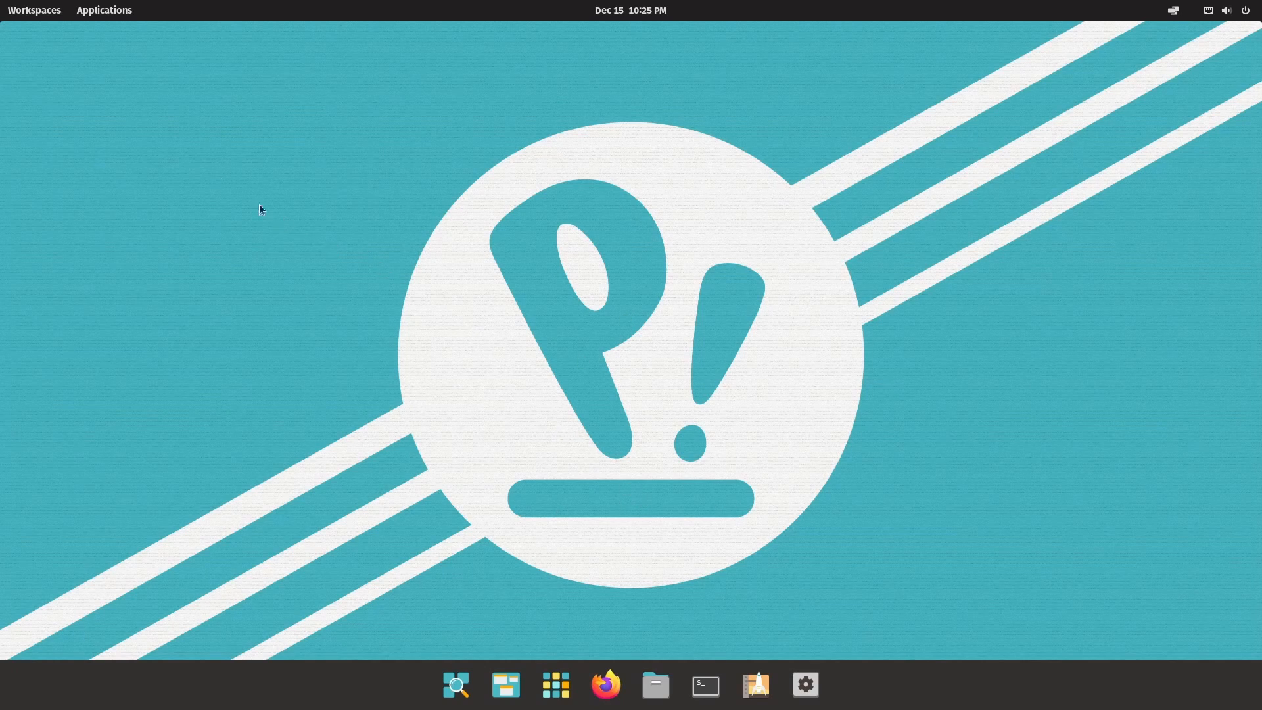
pyautogui.click(34, 9)
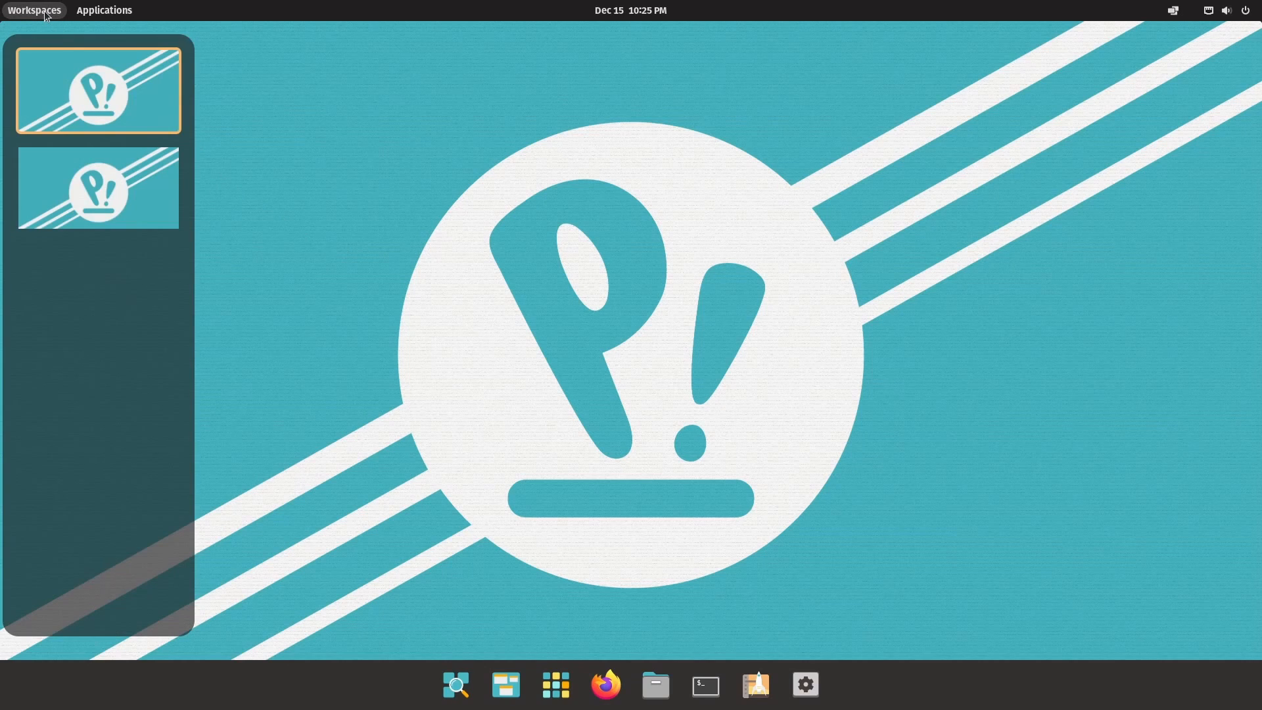
pyautogui.moveTo(115, 223)
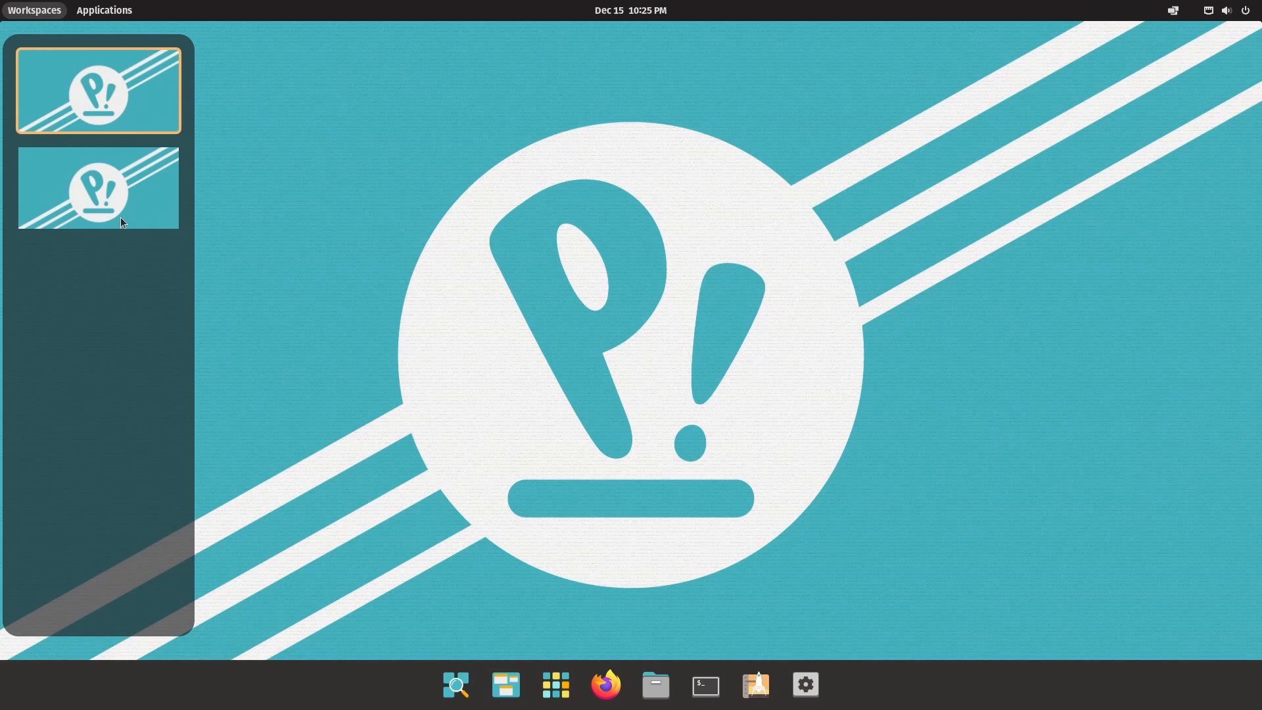
pyautogui.moveTo(505, 670)
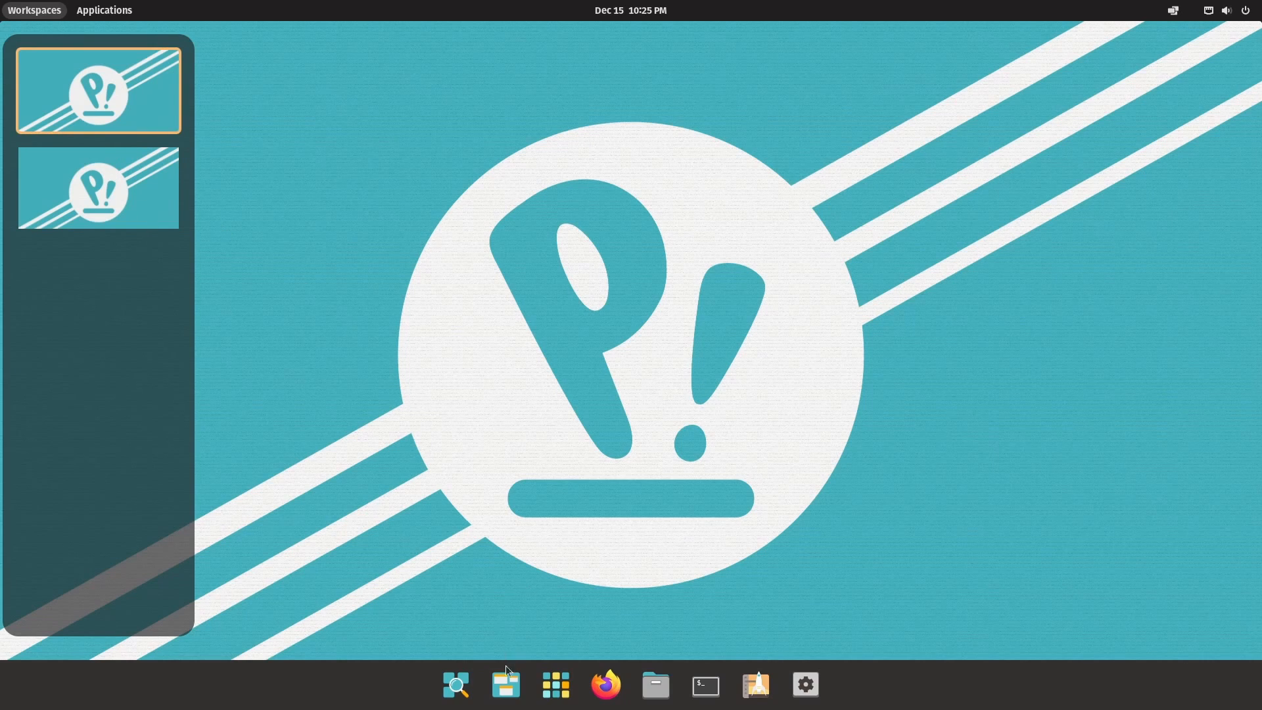
pyautogui.click(605, 685)
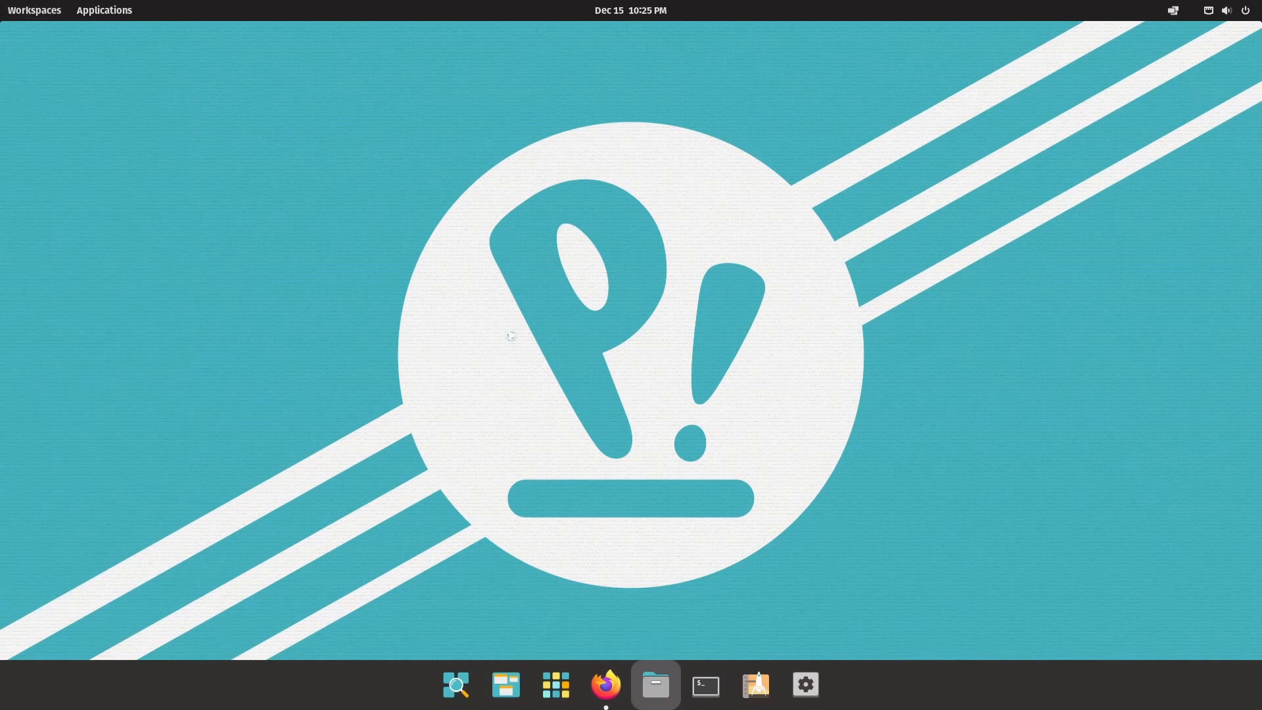
pyautogui.click(654, 685)
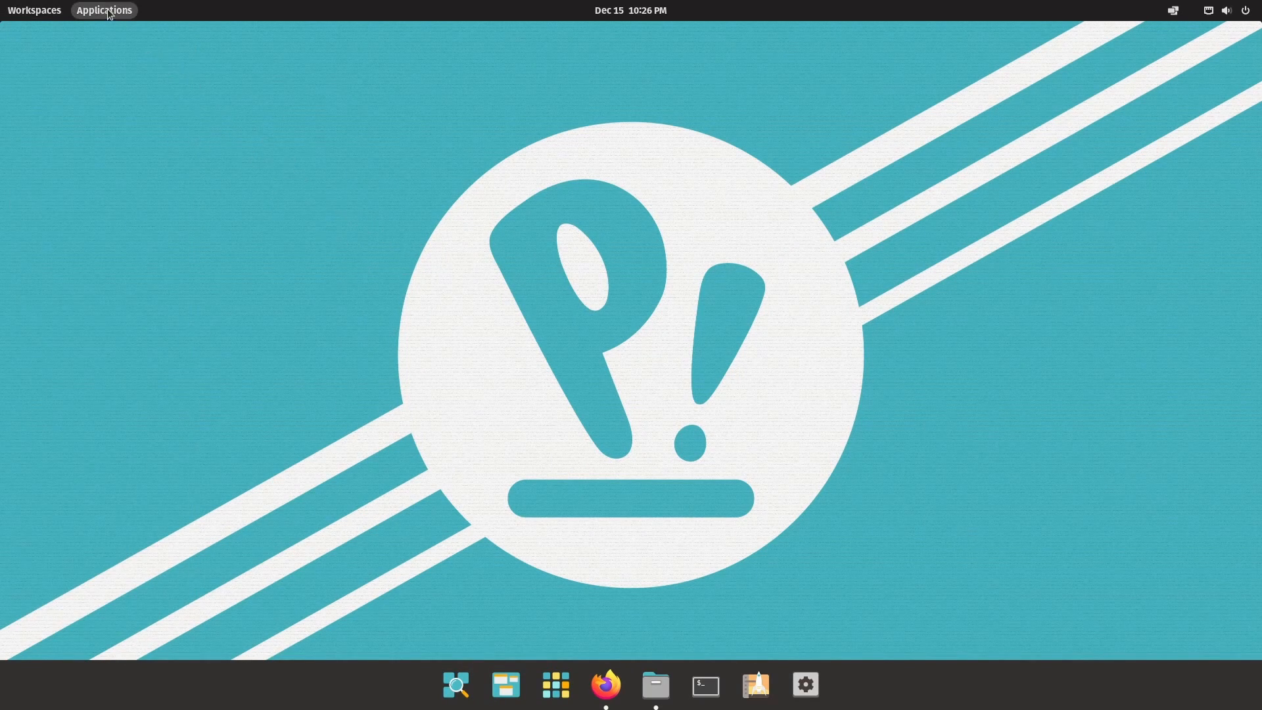
# Step: View the installed-applications library, then bring up the window tiling menu from the top panel
pyautogui.click(102, 9)
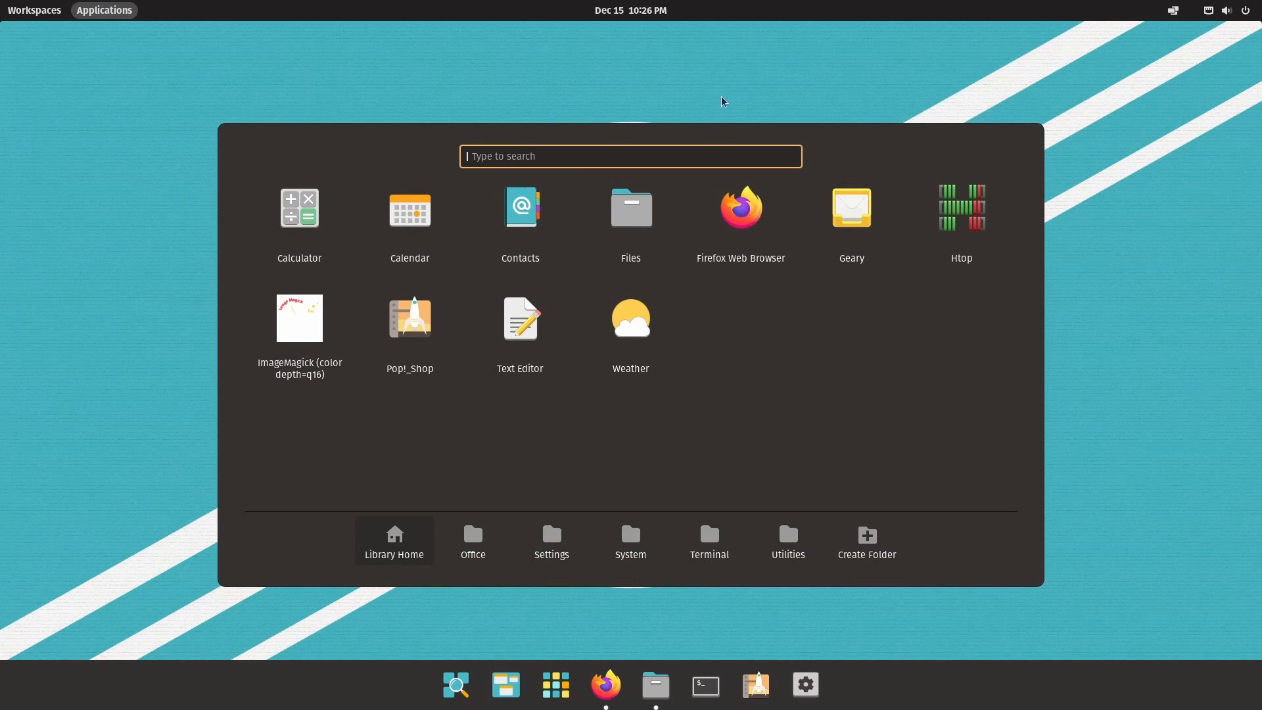
pyautogui.moveTo(402, 73)
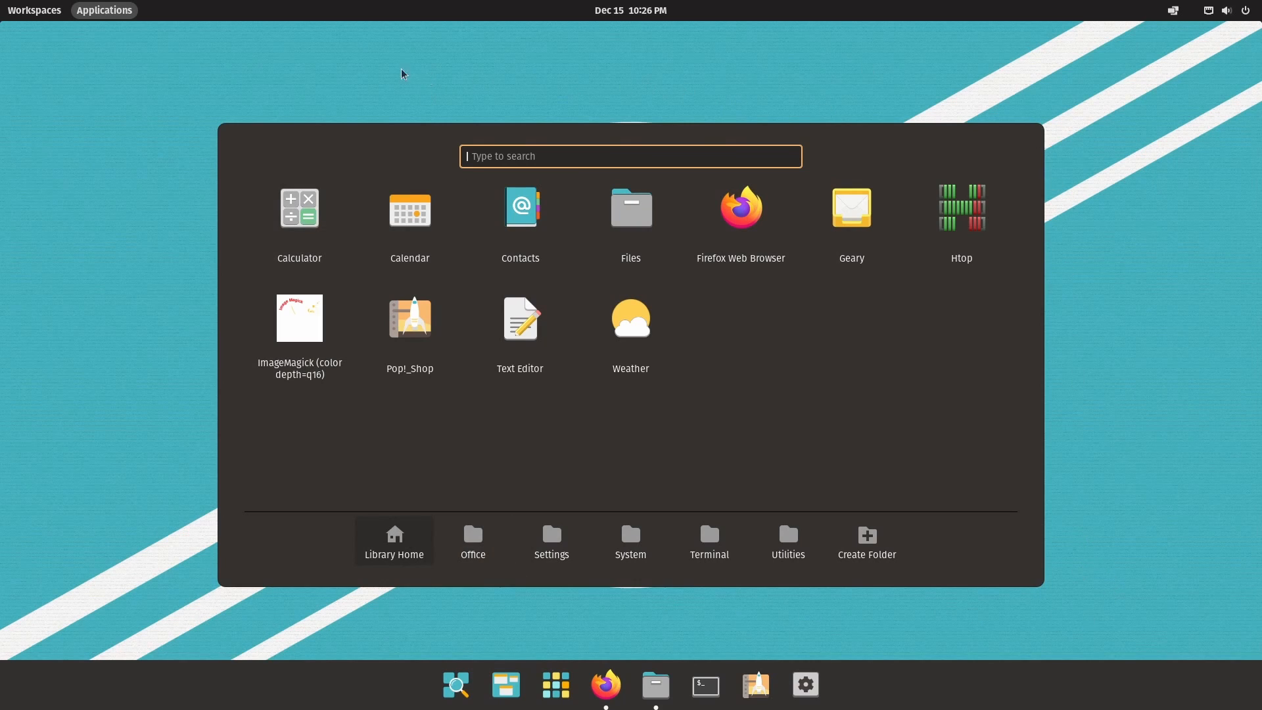
pyautogui.moveTo(318, 78)
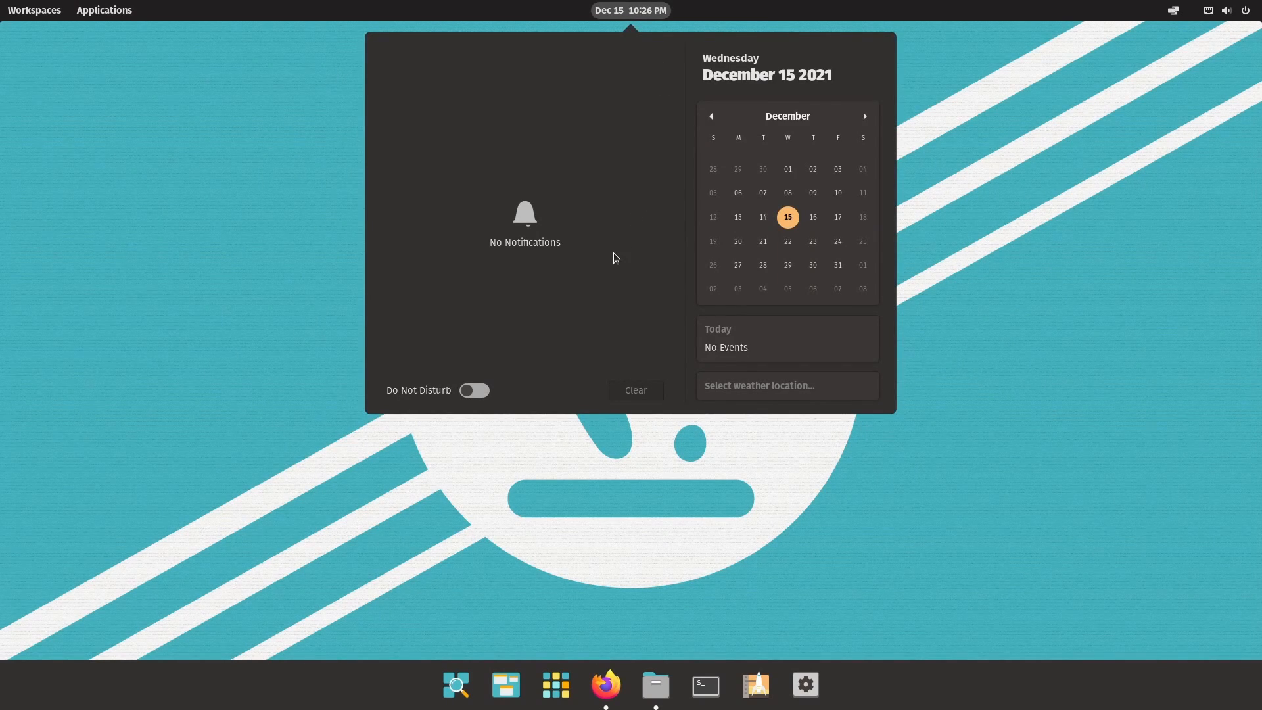
pyautogui.moveTo(611, 256)
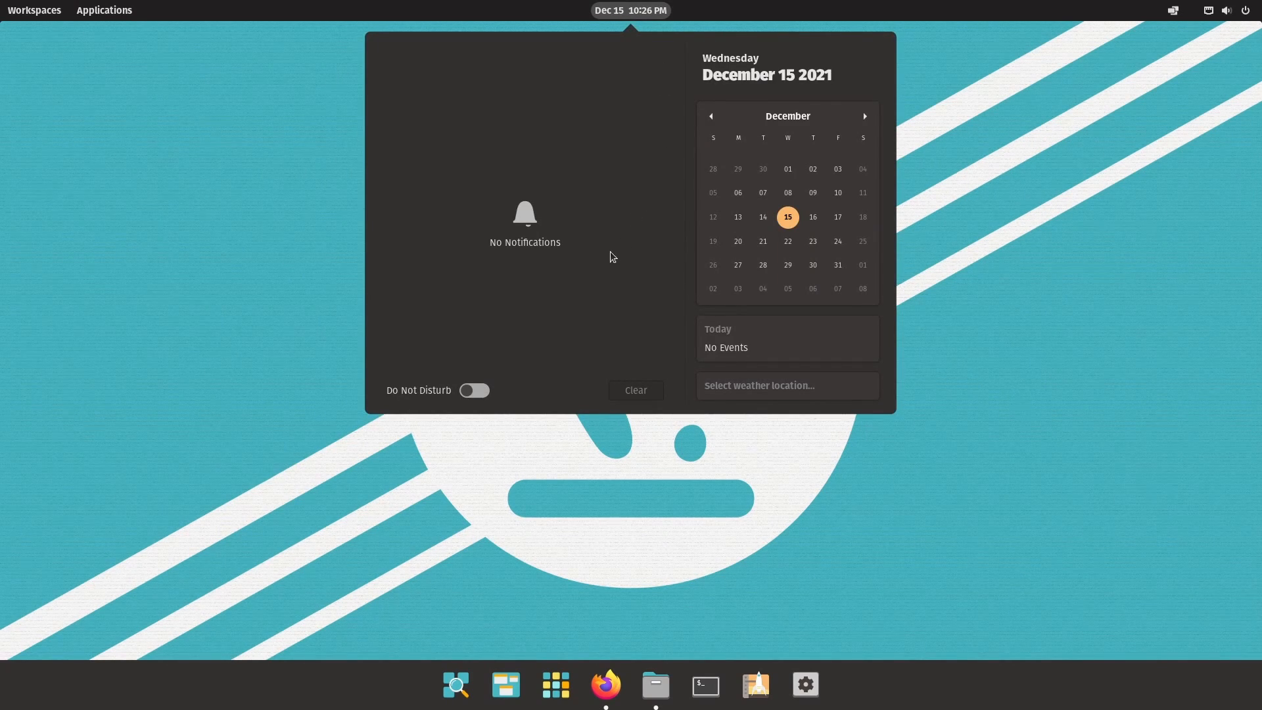
pyautogui.click(1171, 11)
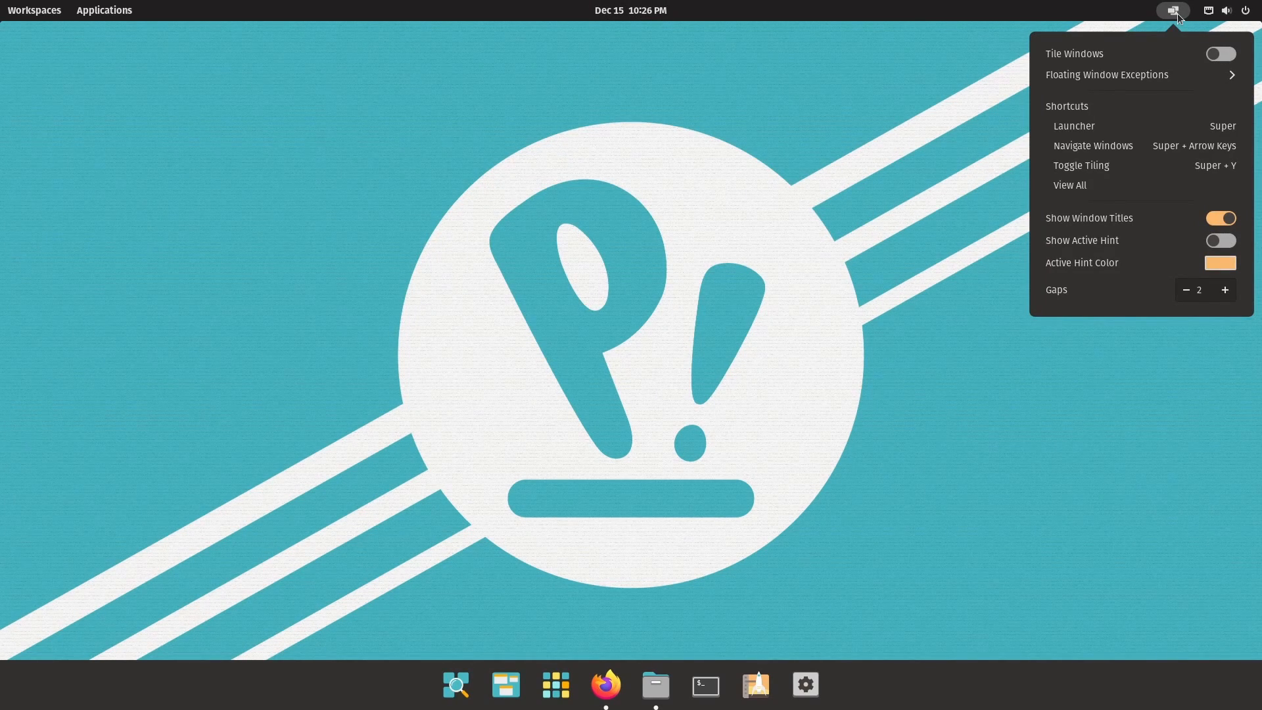
pyautogui.click(1172, 11)
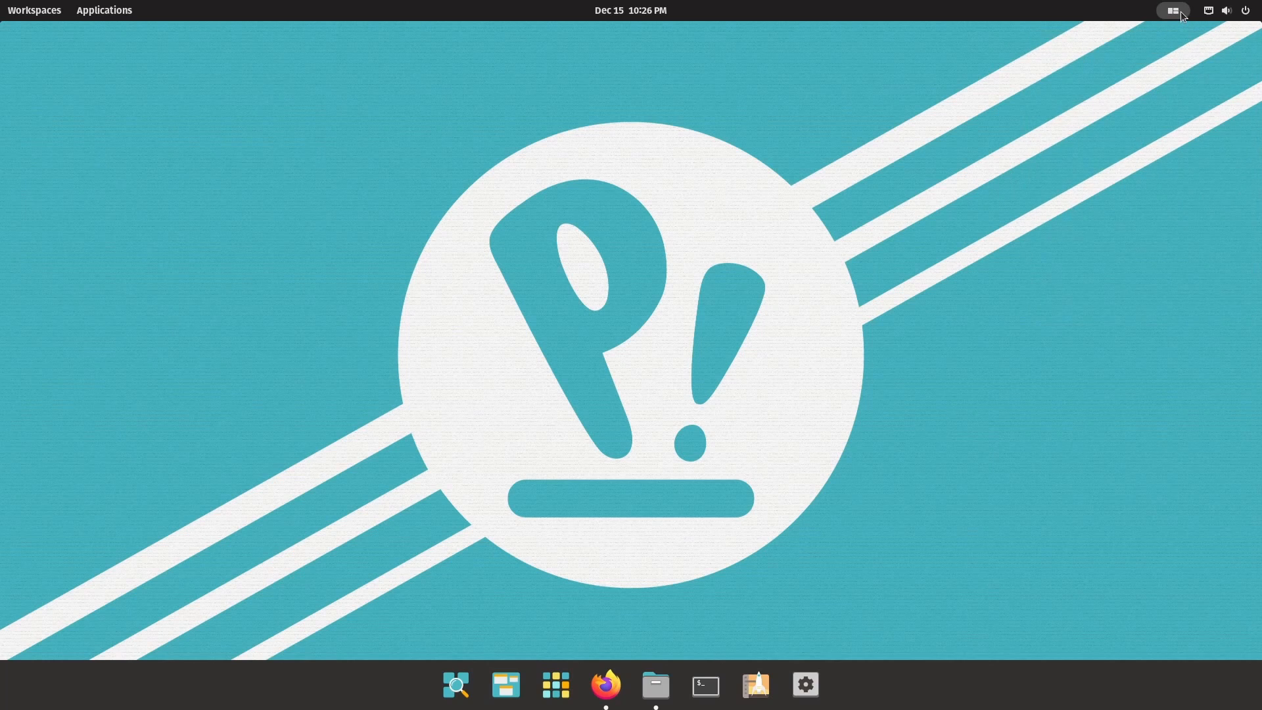
pyautogui.click(1171, 11)
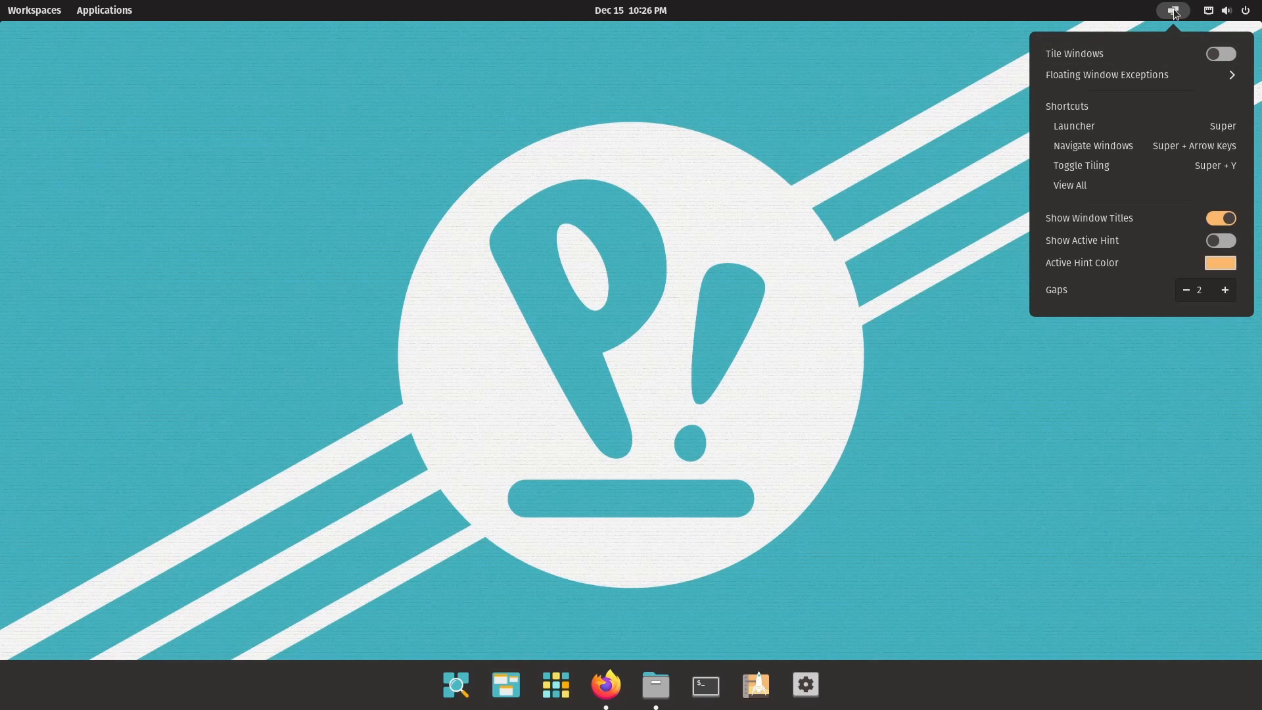
# Step: Expand the wired connection choices in the system status menu, then dismiss it to the bare desktop
pyautogui.click(1226, 9)
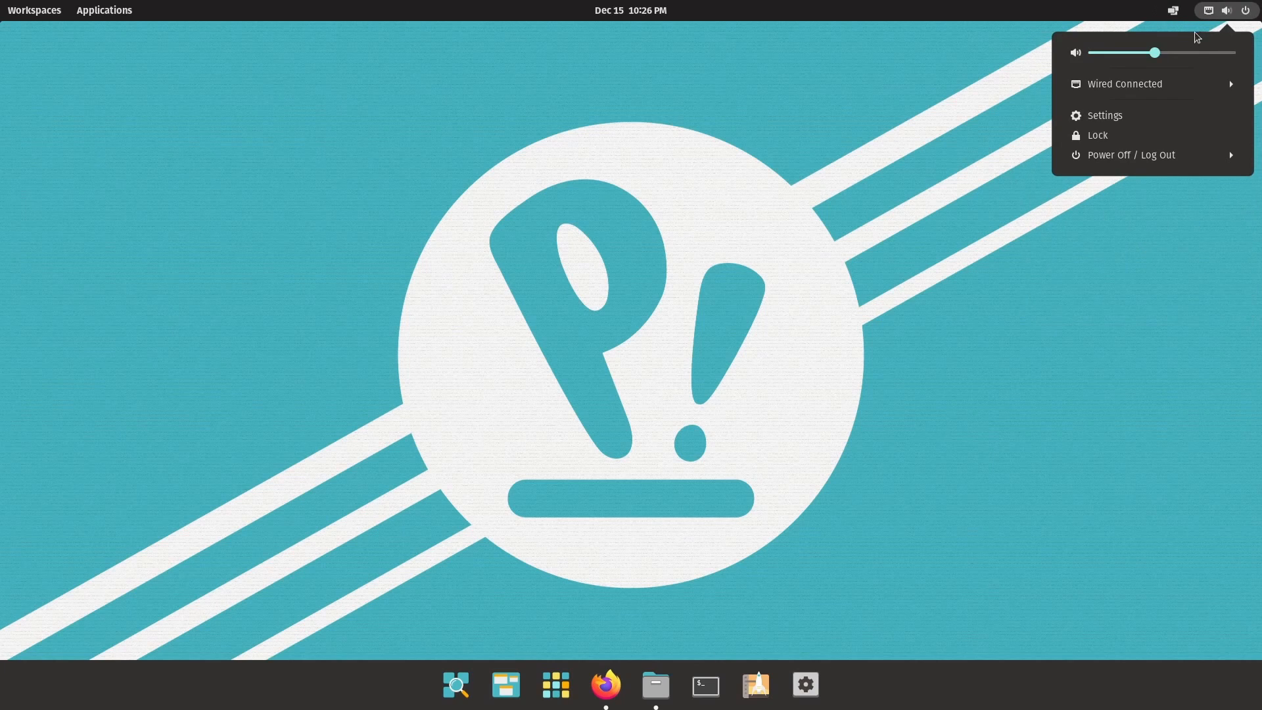
pyautogui.click(1124, 84)
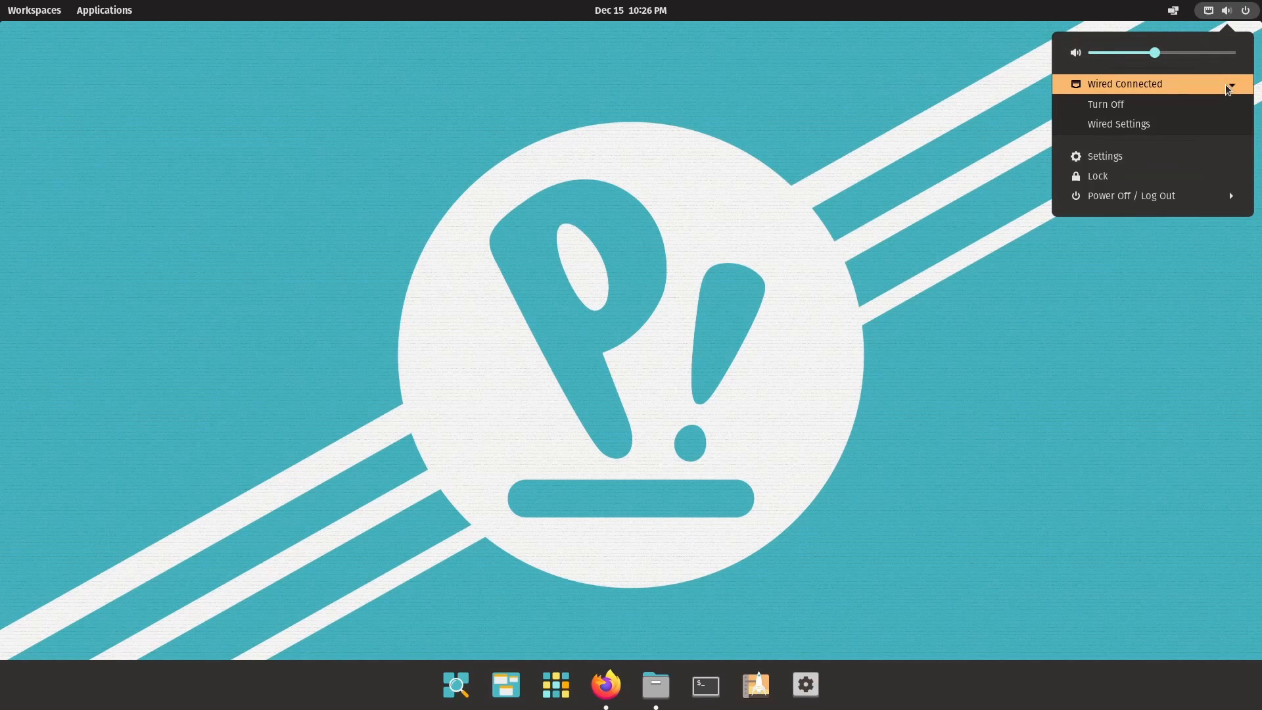
pyautogui.moveTo(1175, 177)
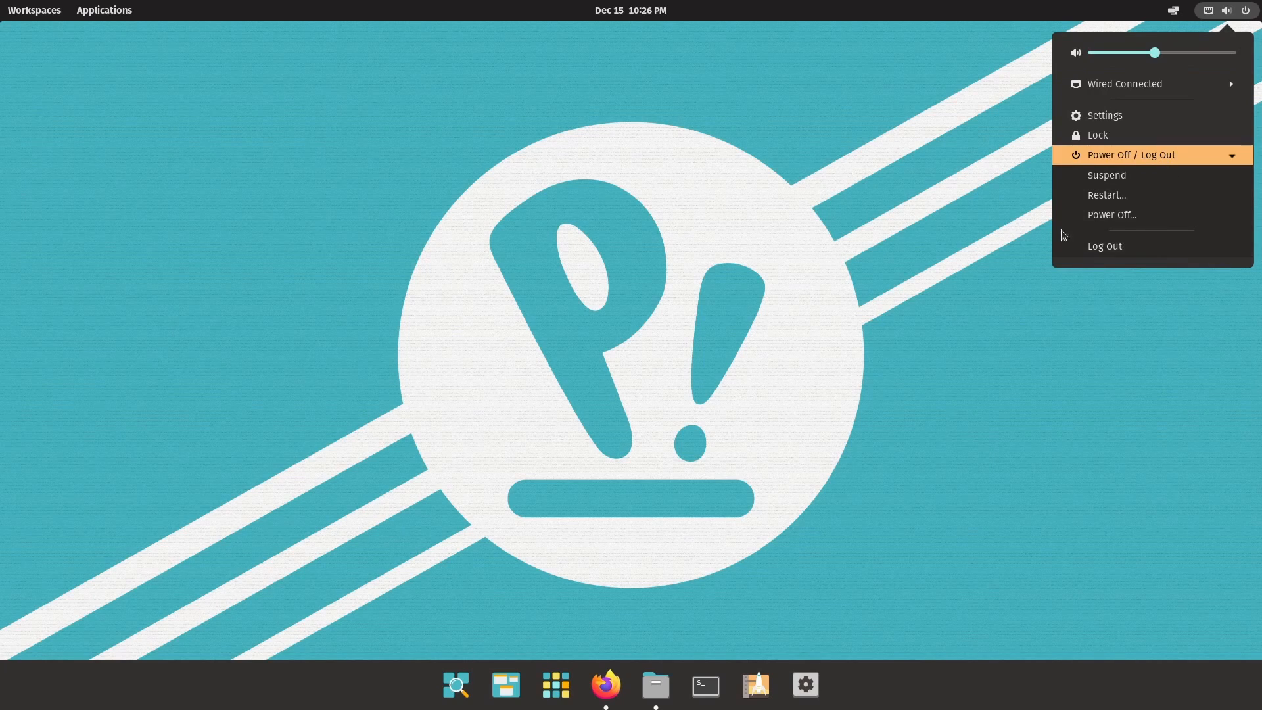
pyautogui.click(757, 306)
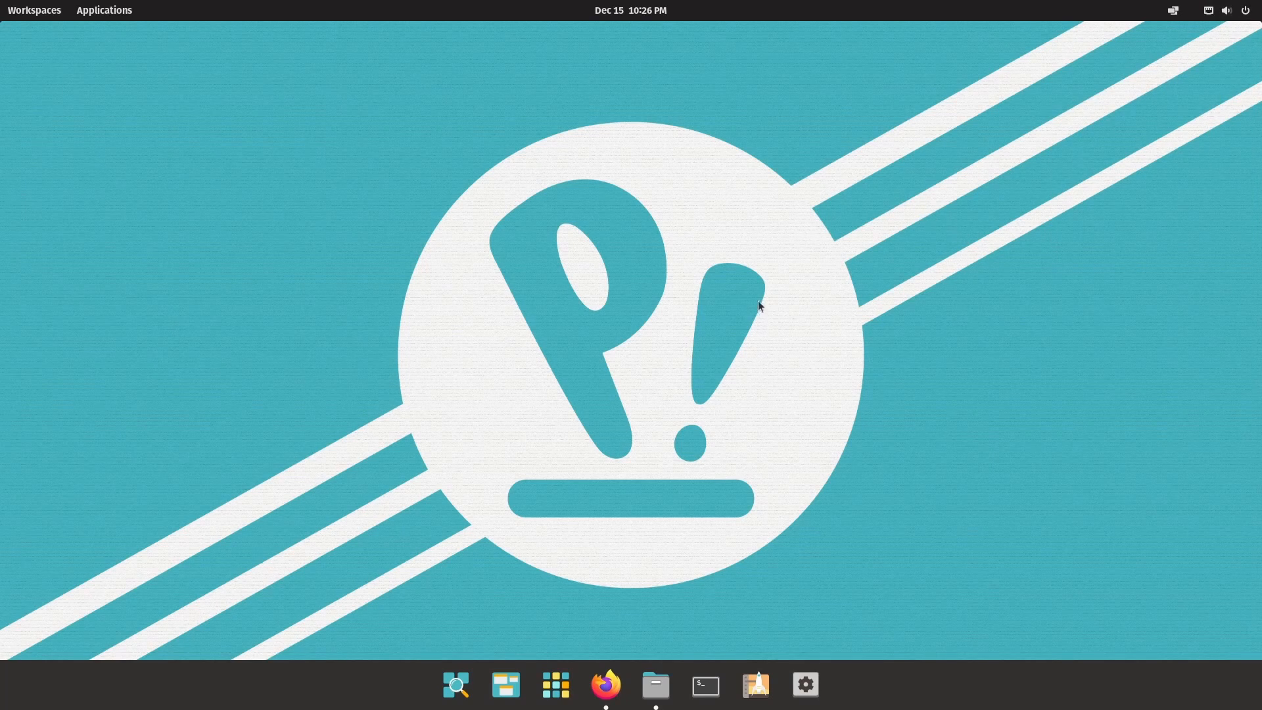
pyautogui.moveTo(682, 554)
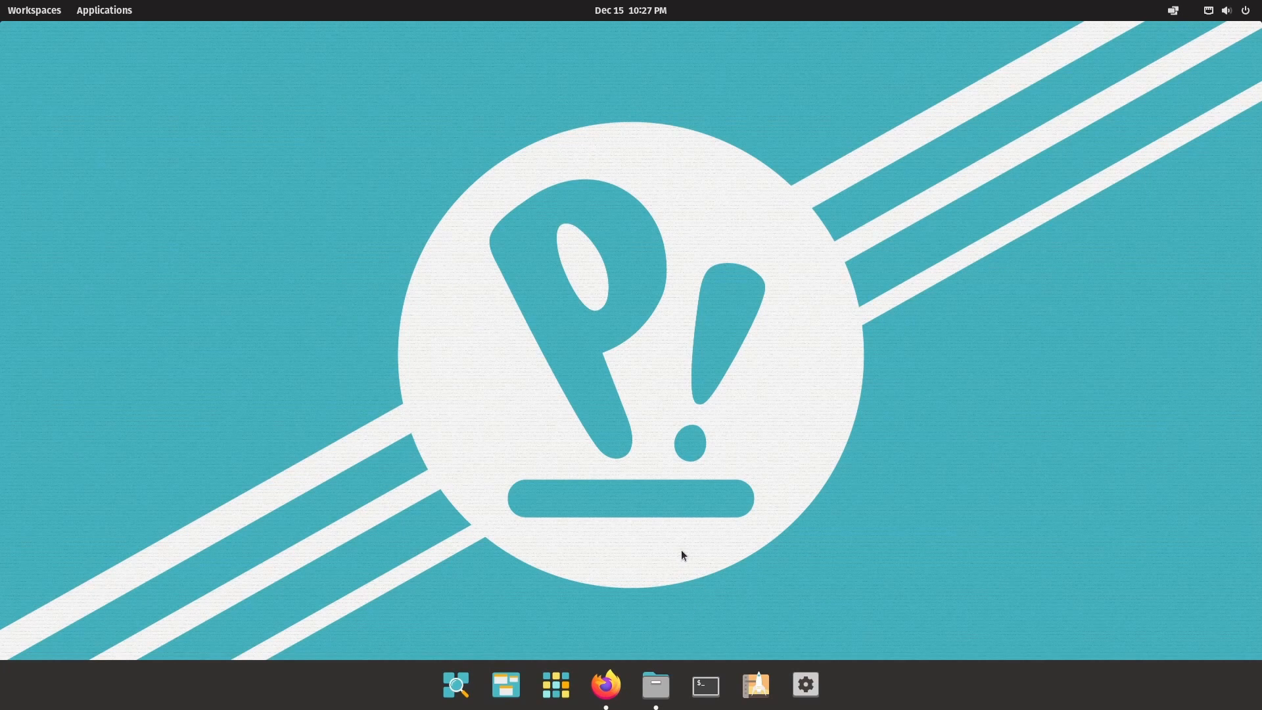
pyautogui.moveTo(658, 574)
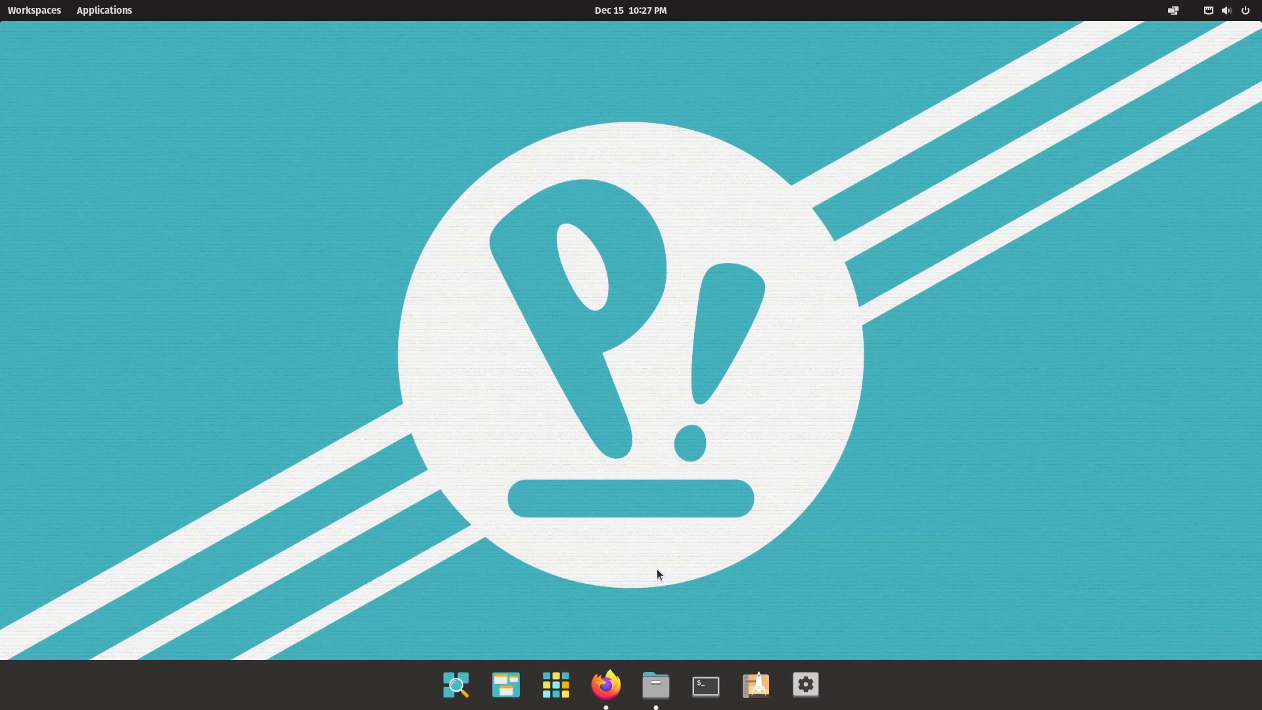
pyautogui.moveTo(402, 636)
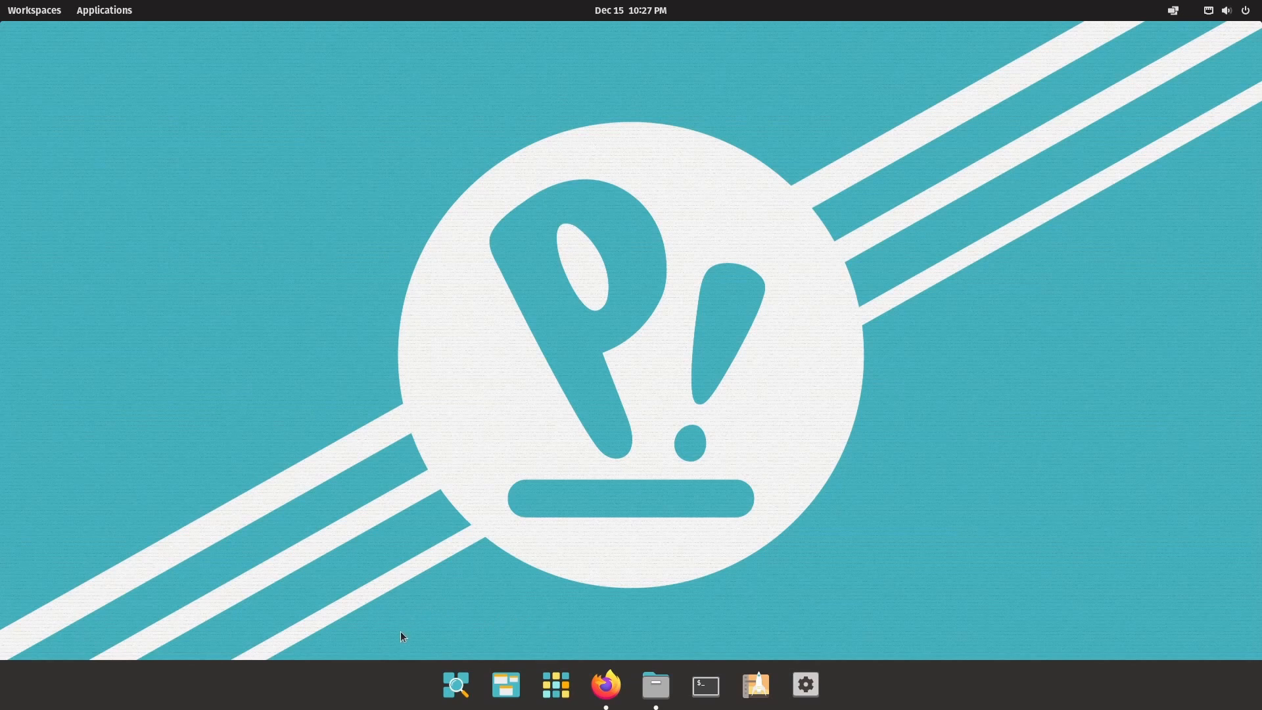
pyautogui.moveTo(489, 583)
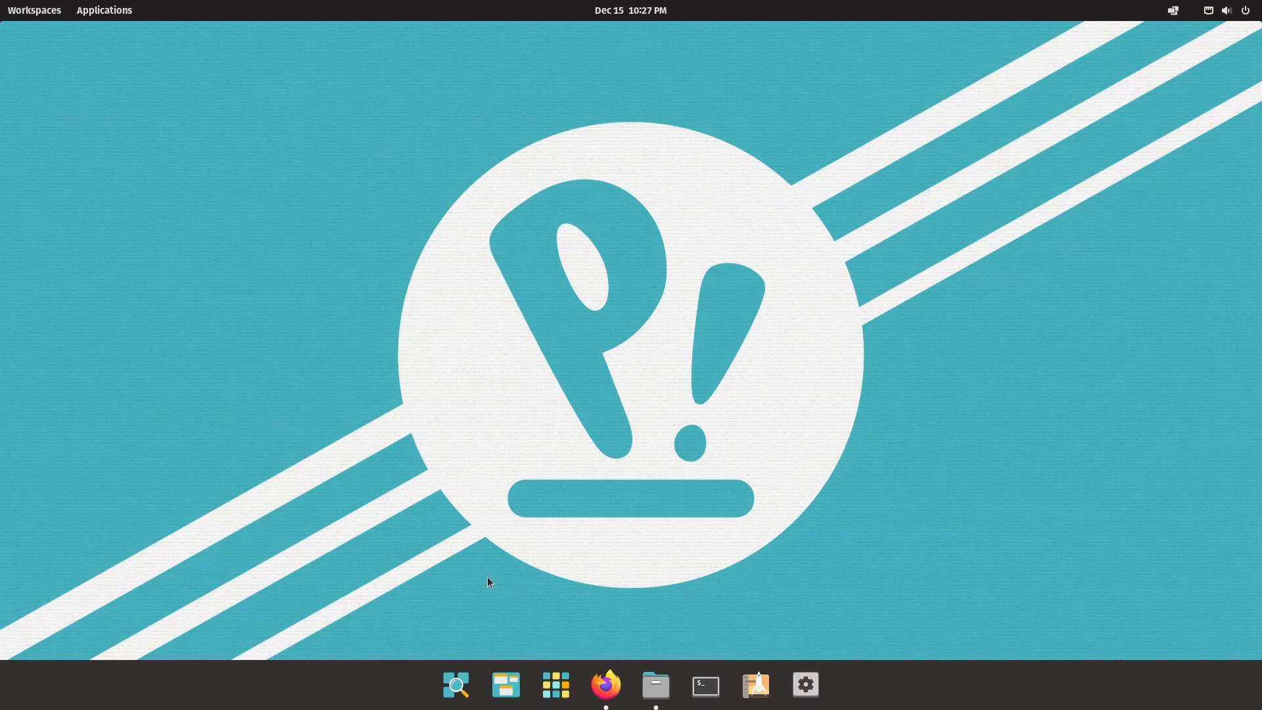
pyautogui.moveTo(393, 704)
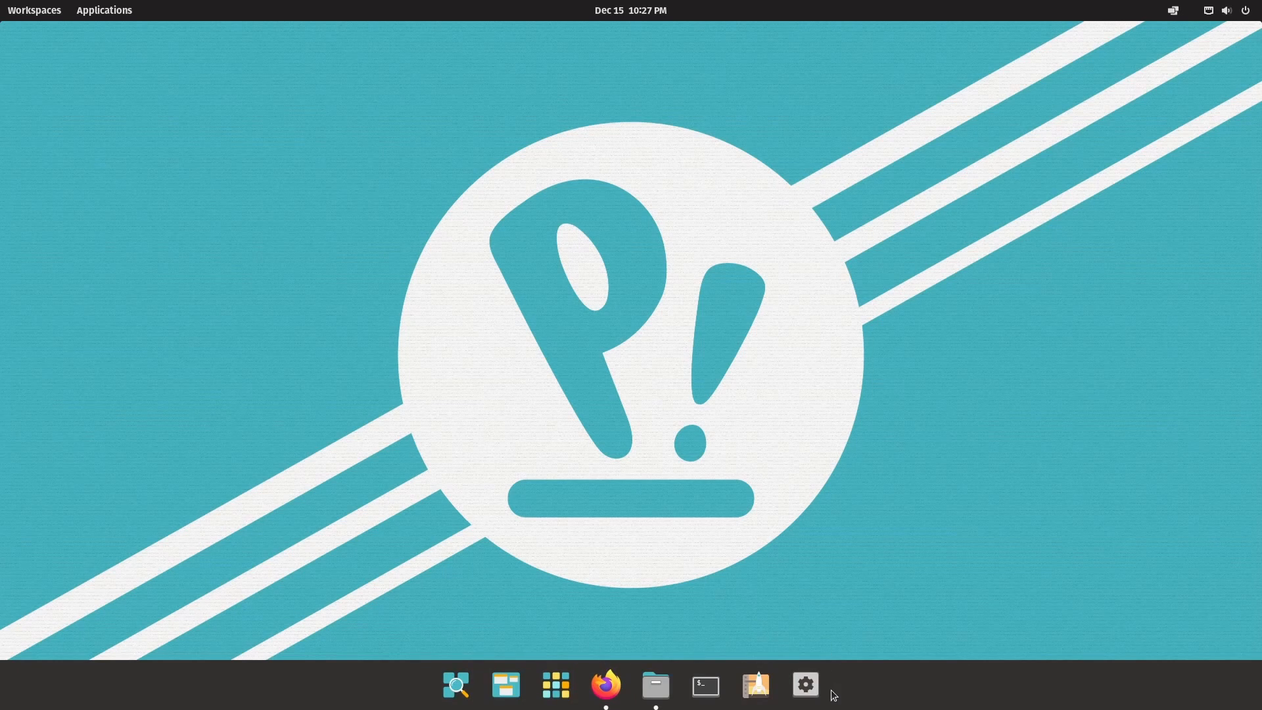
pyautogui.moveTo(476, 640)
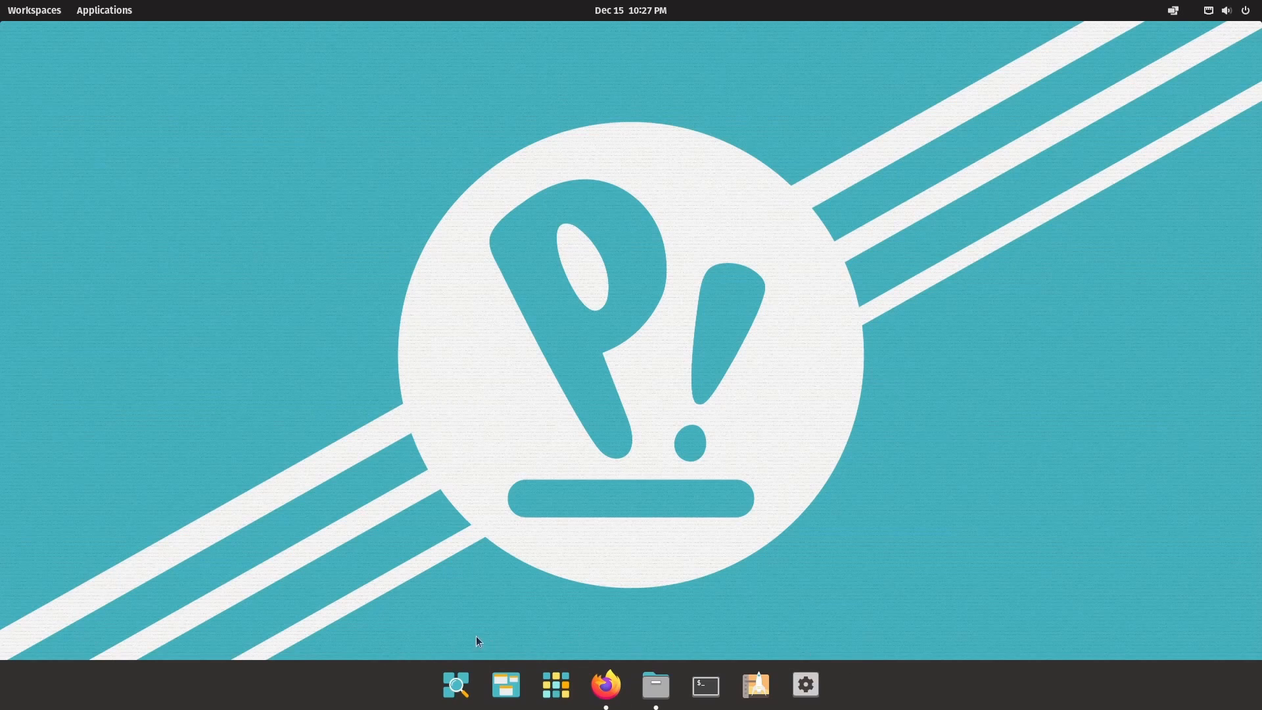
pyautogui.moveTo(481, 598)
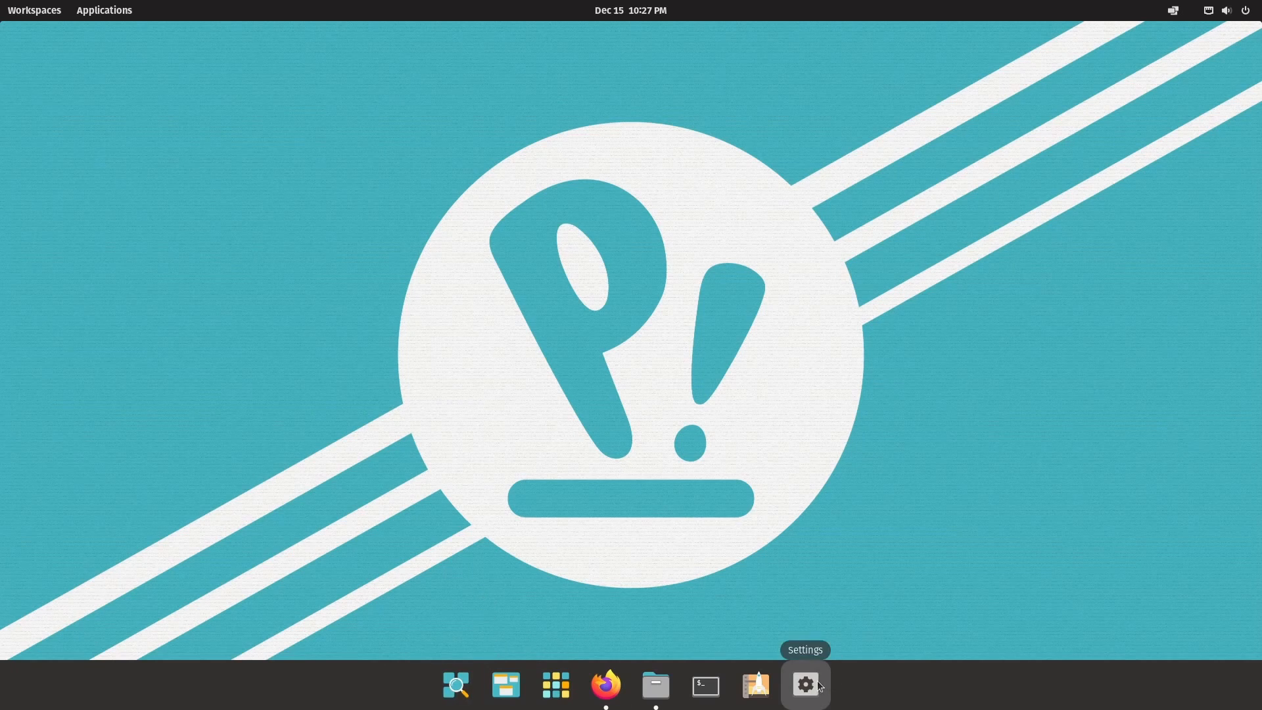
# Step: In Settings Desktop > Dock, turn off extending the dock to the screen edges, then close Settings
pyautogui.click(804, 685)
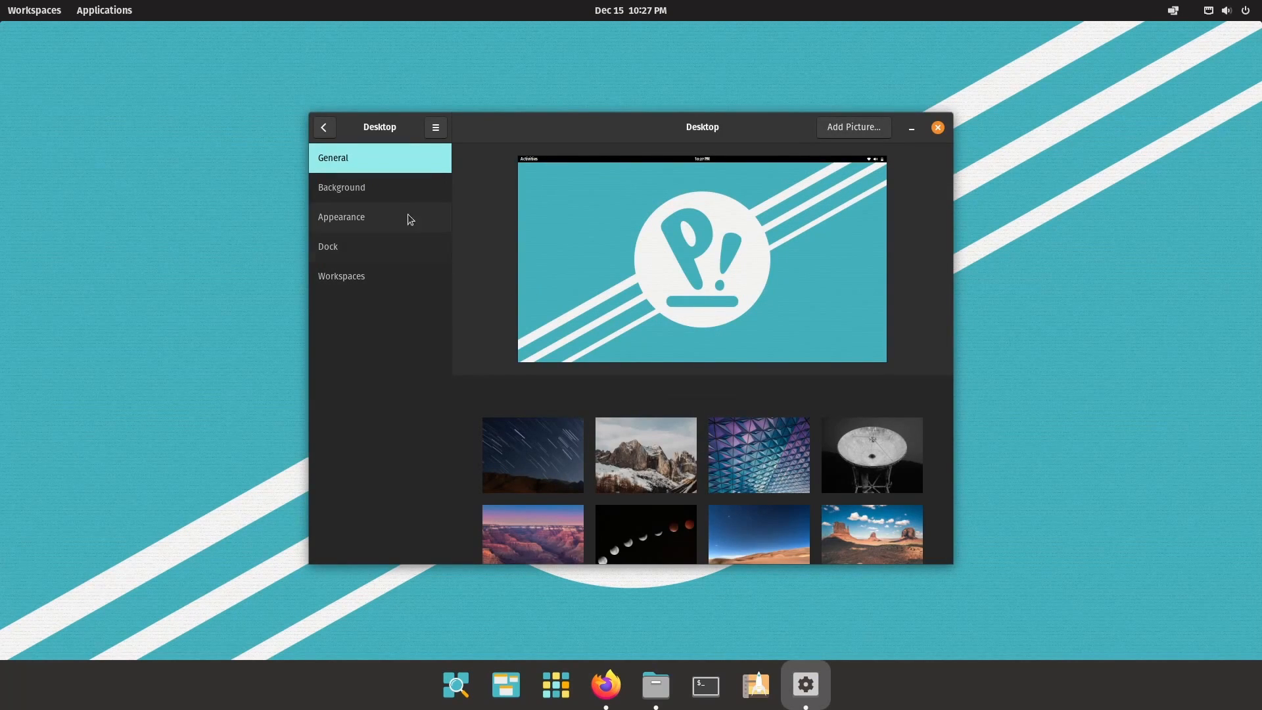
pyautogui.click(323, 128)
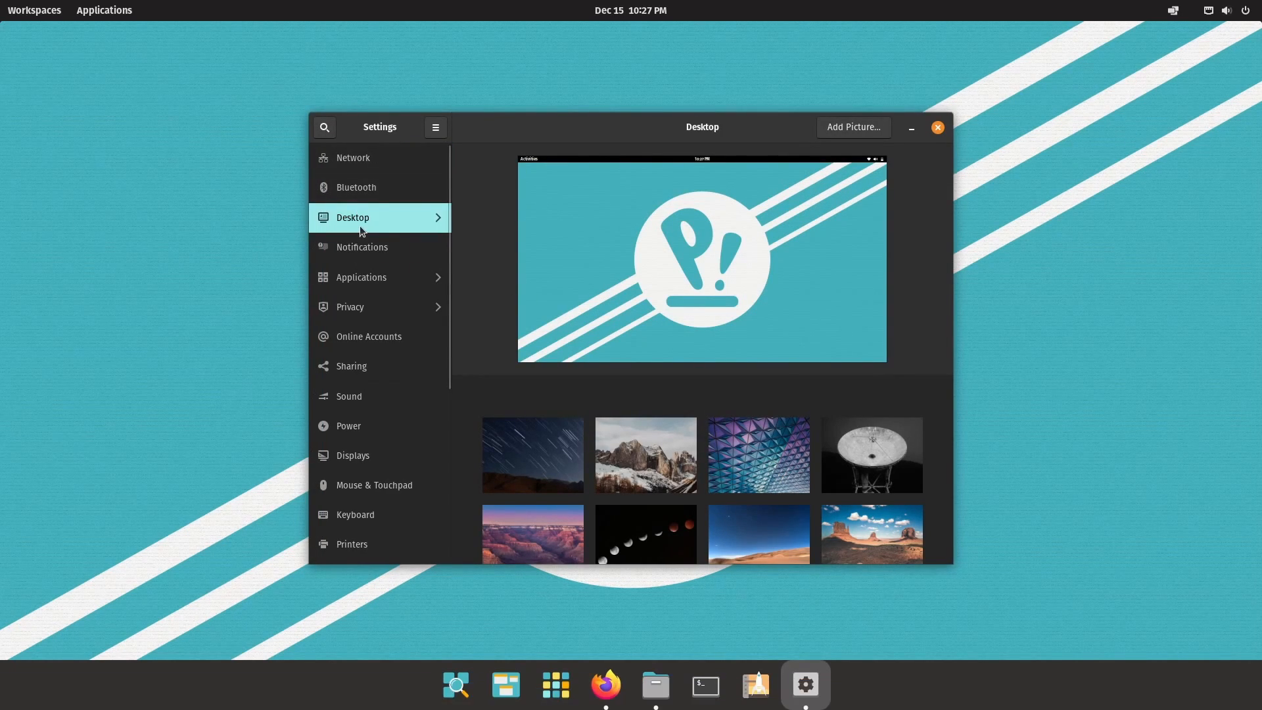
pyautogui.click(352, 217)
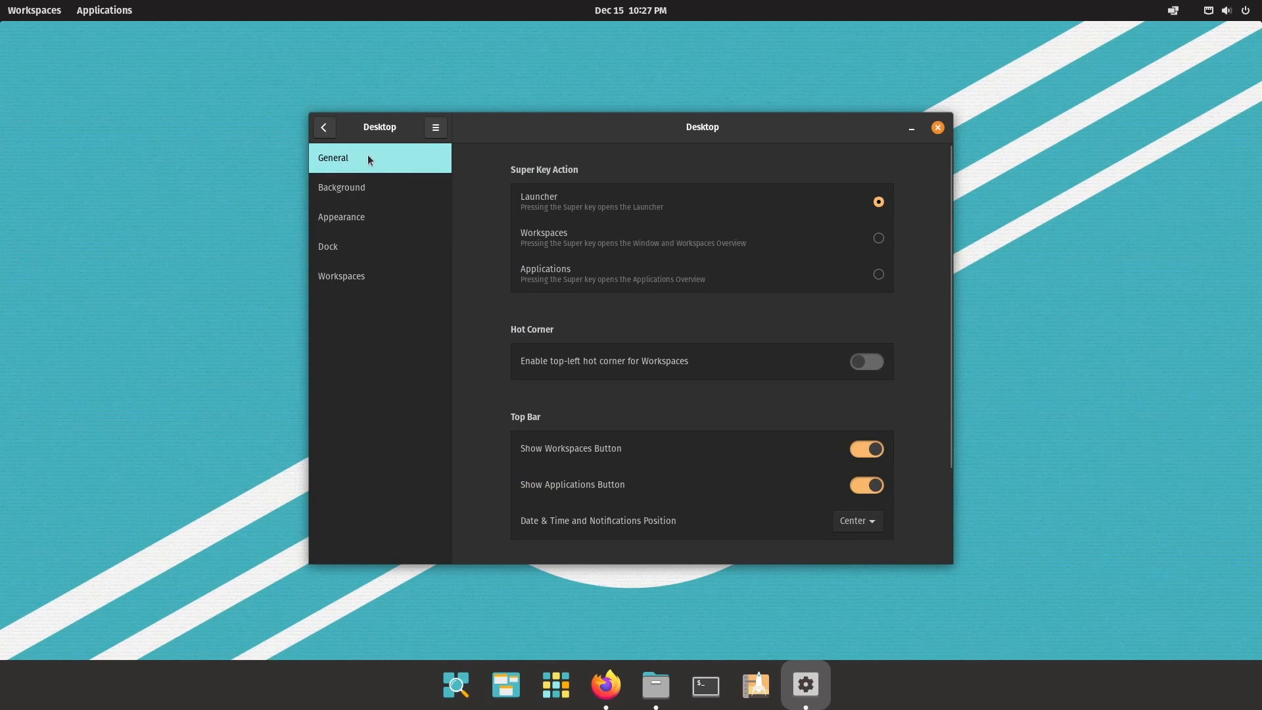
pyautogui.moveTo(387, 247)
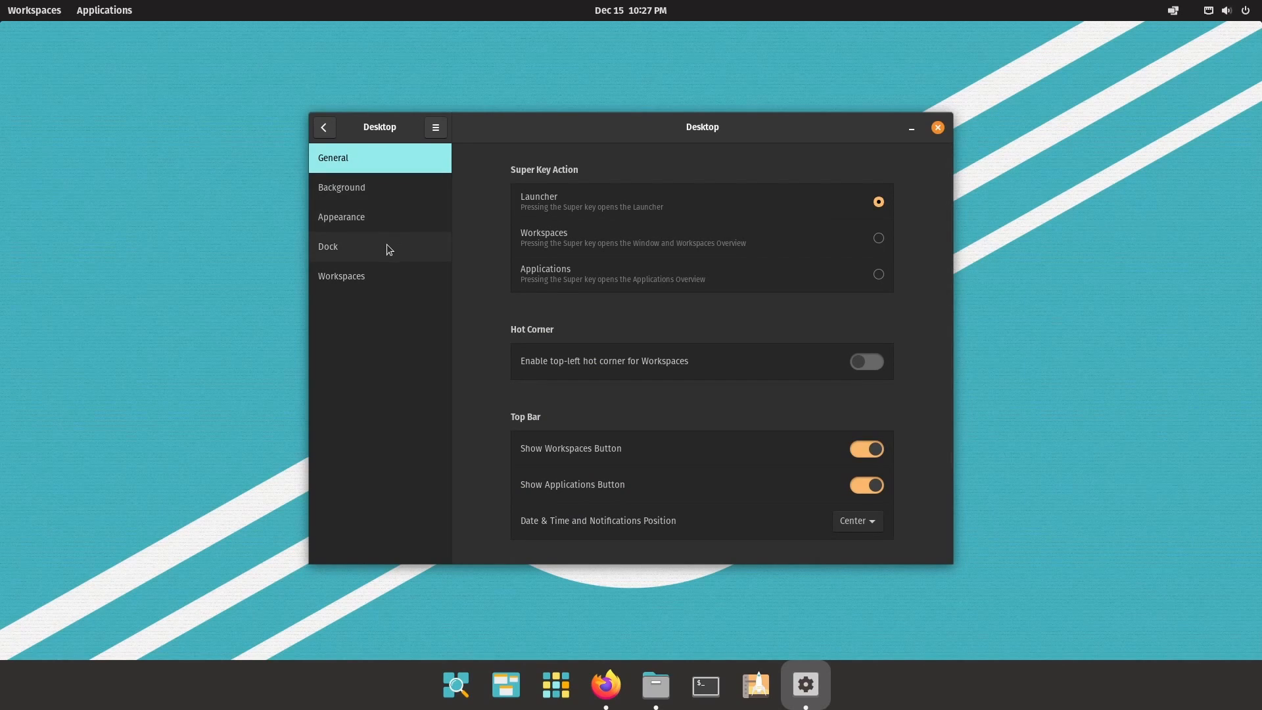
pyautogui.click(327, 246)
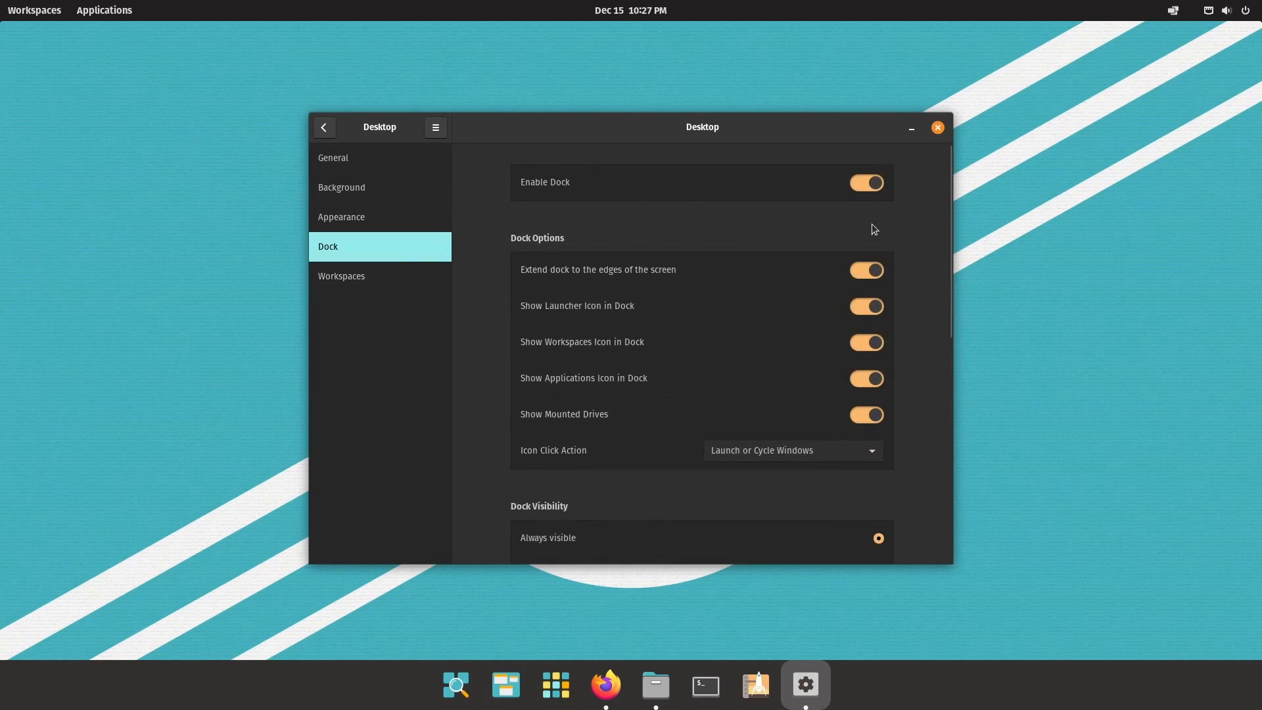
pyautogui.moveTo(929, 418)
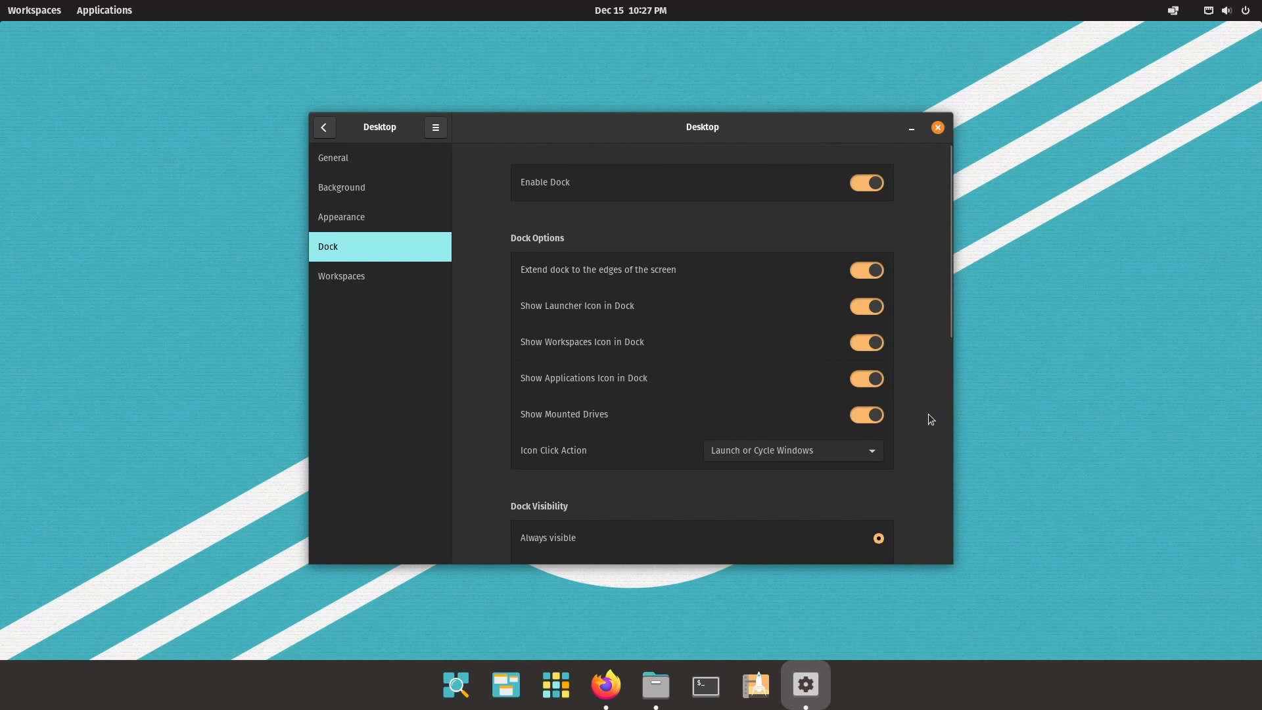
pyautogui.scroll(-3)
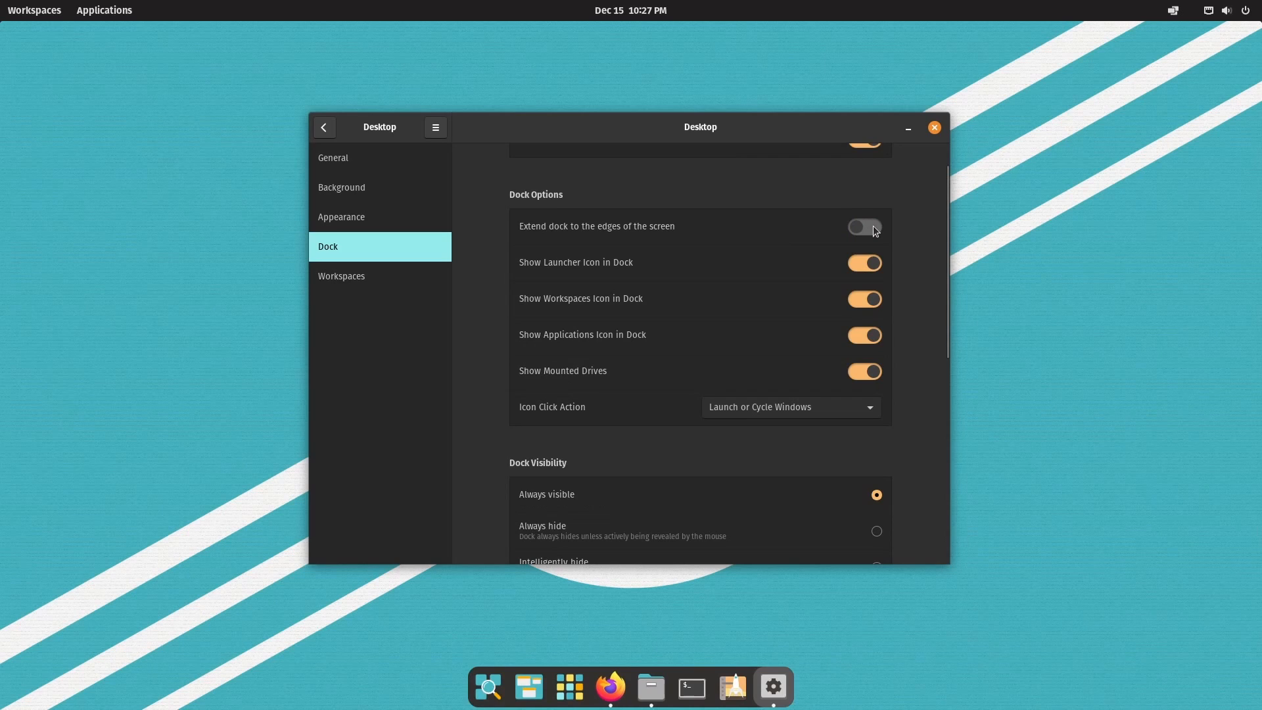
pyautogui.moveTo(749, 605)
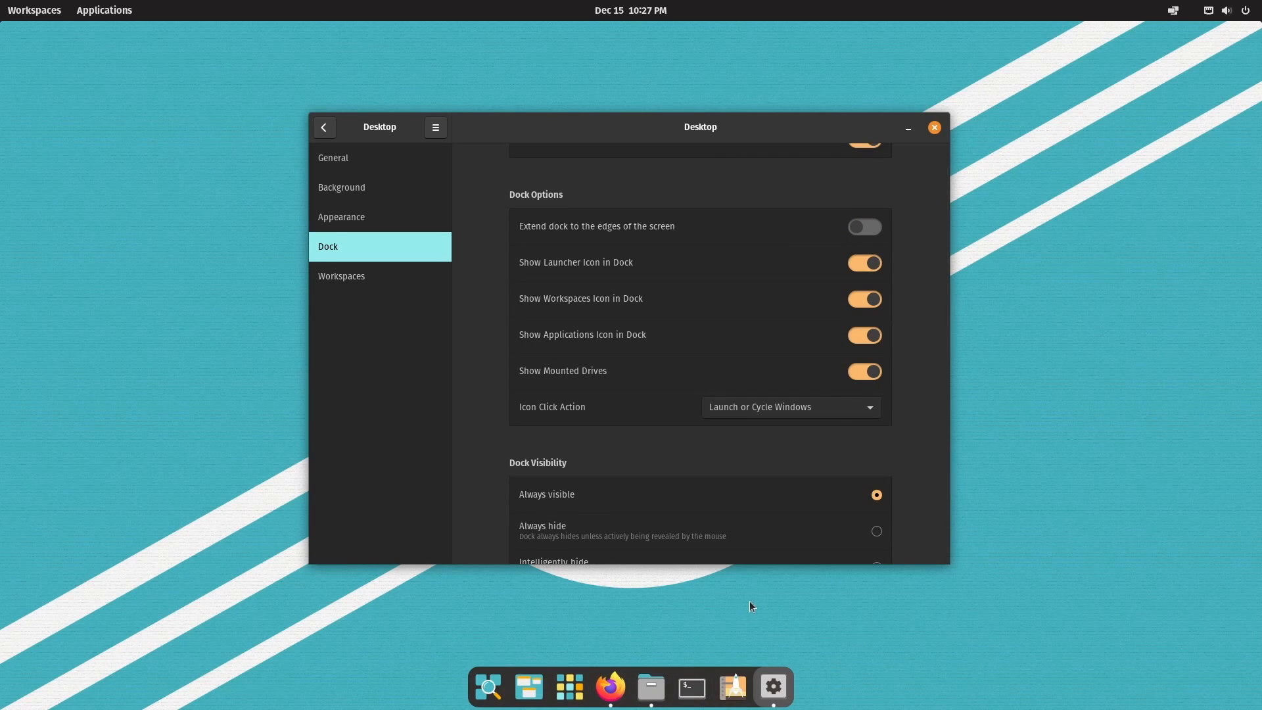
pyautogui.click(933, 127)
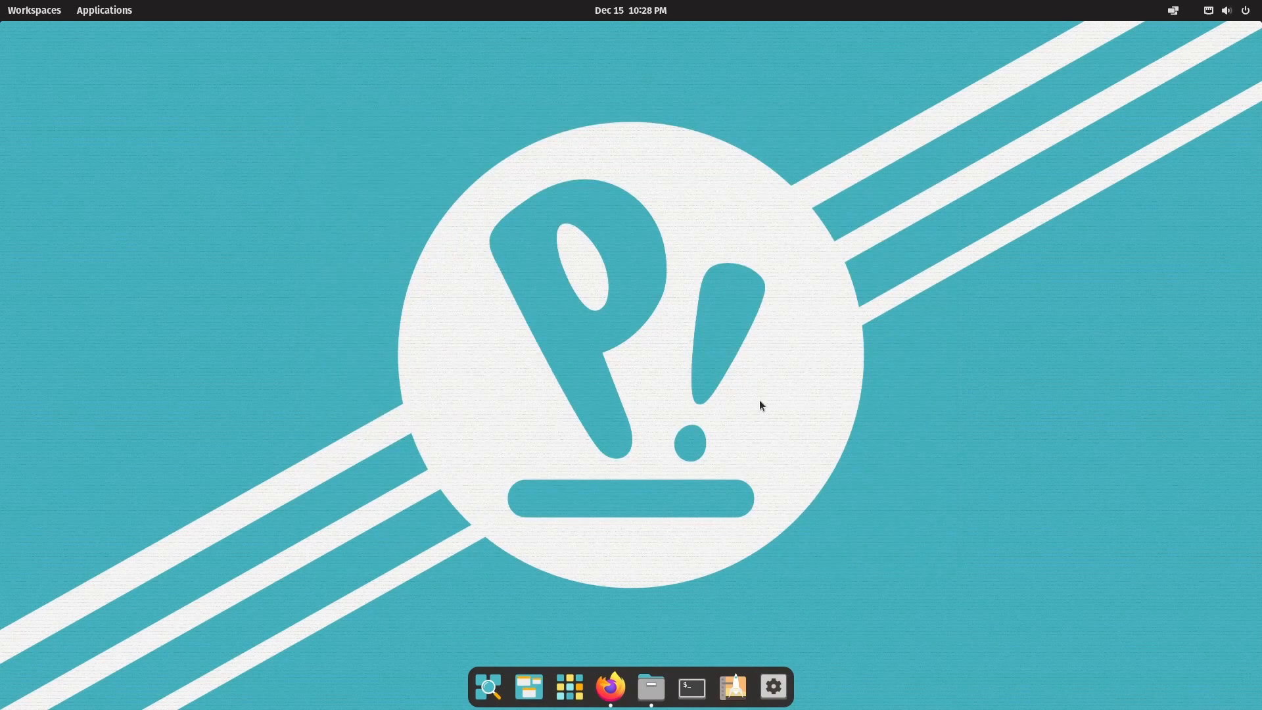
pyautogui.moveTo(711, 629)
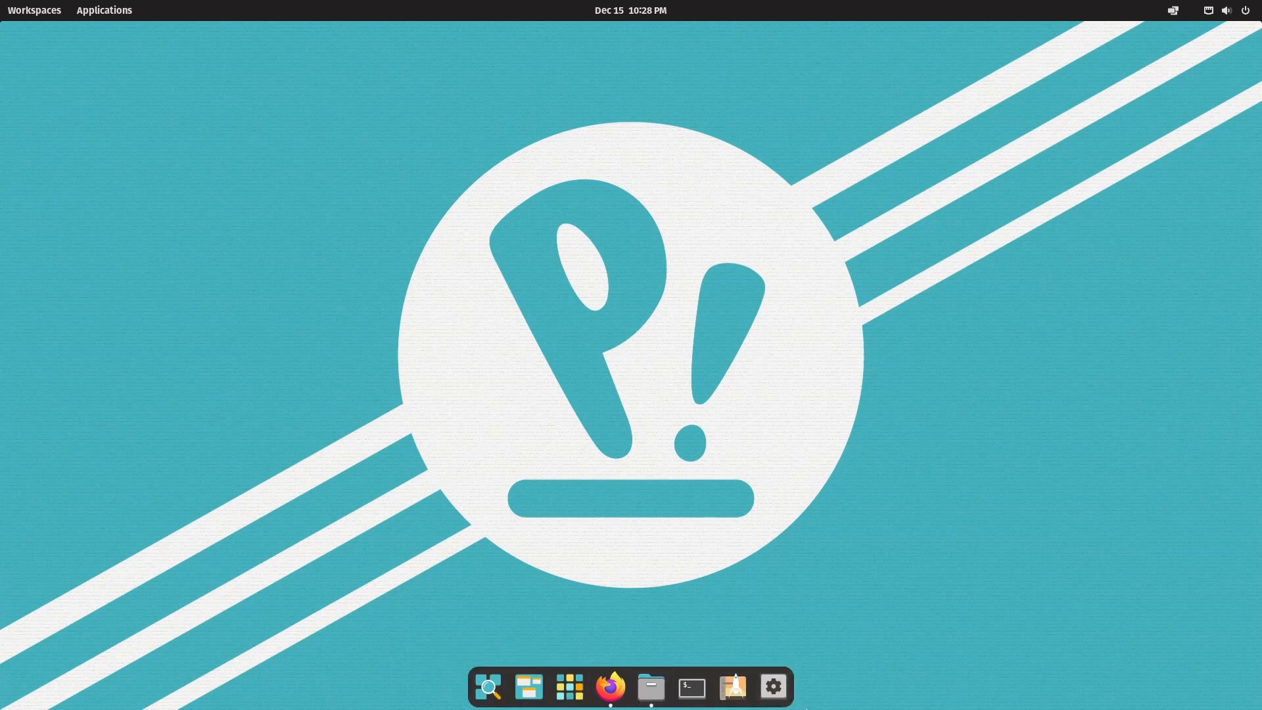
pyautogui.click(487, 686)
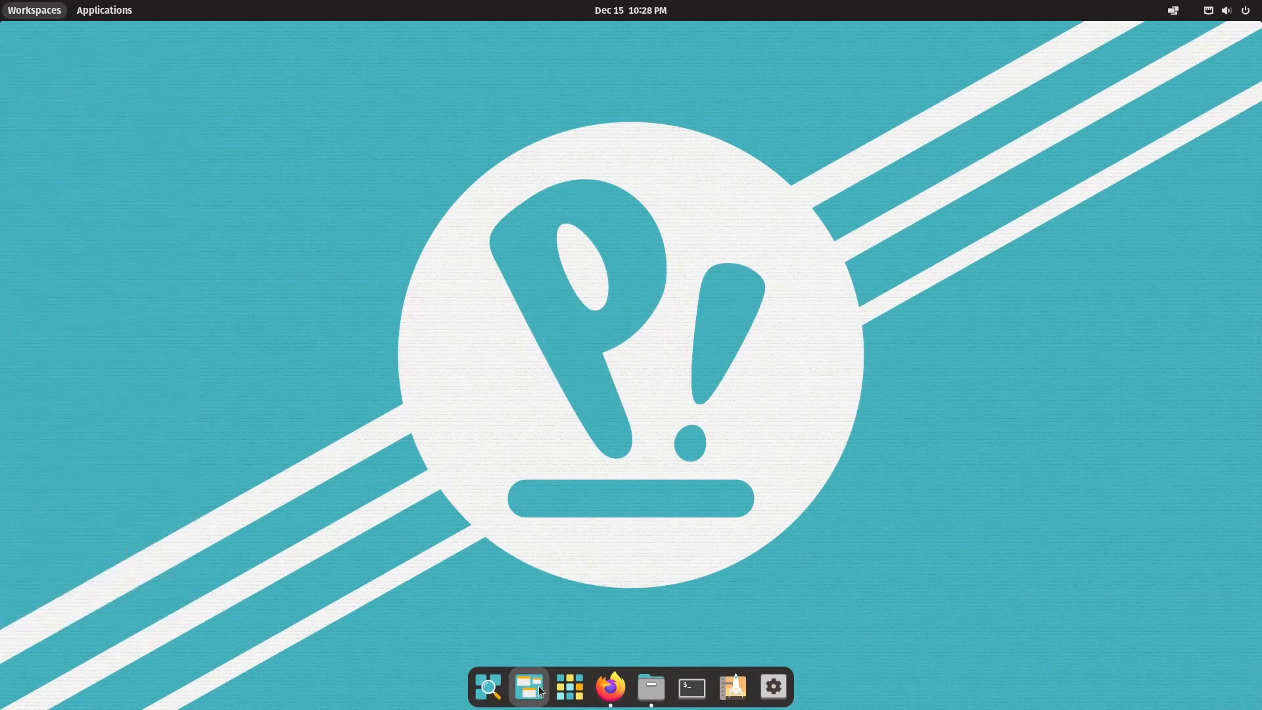
pyautogui.click(569, 686)
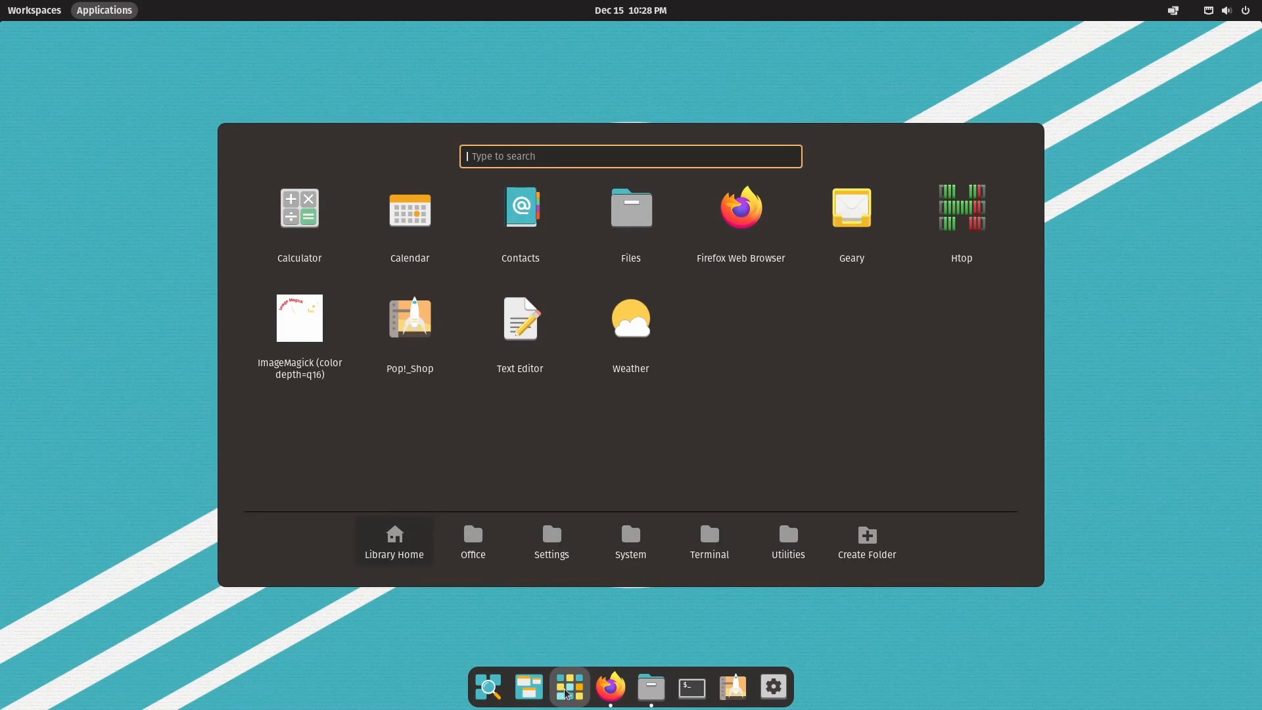
pyautogui.click(609, 686)
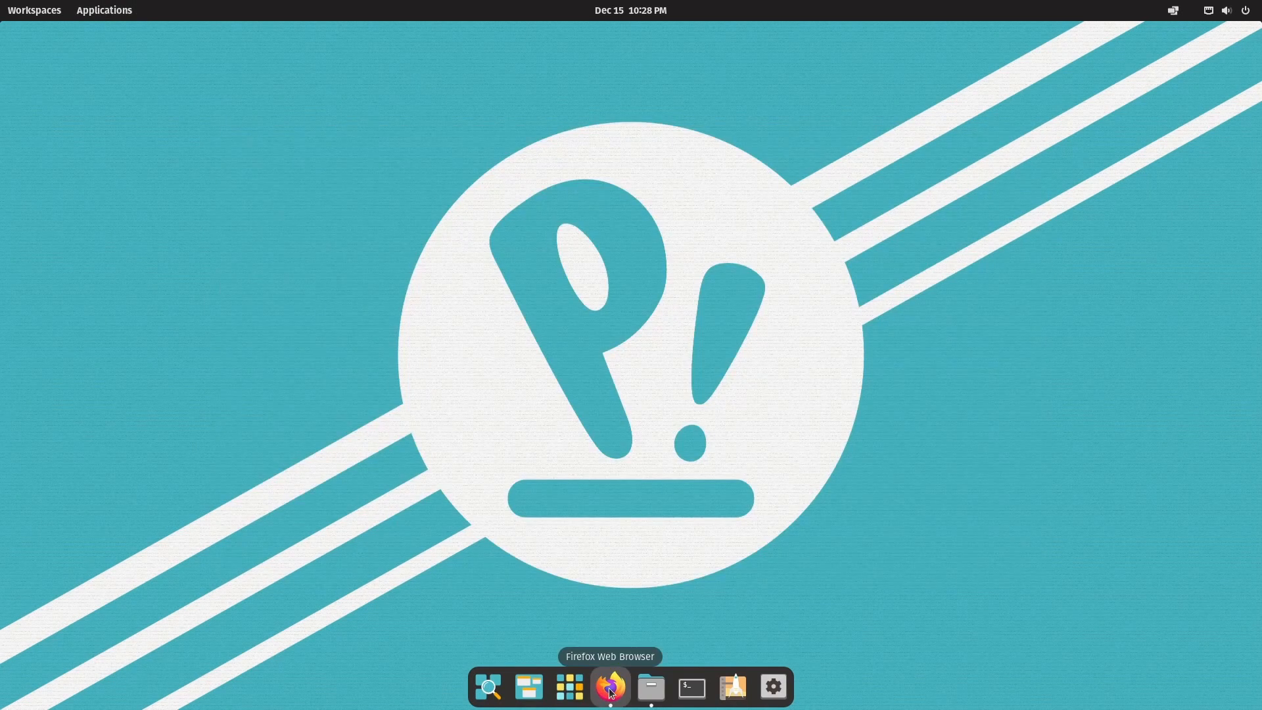
pyautogui.click(608, 686)
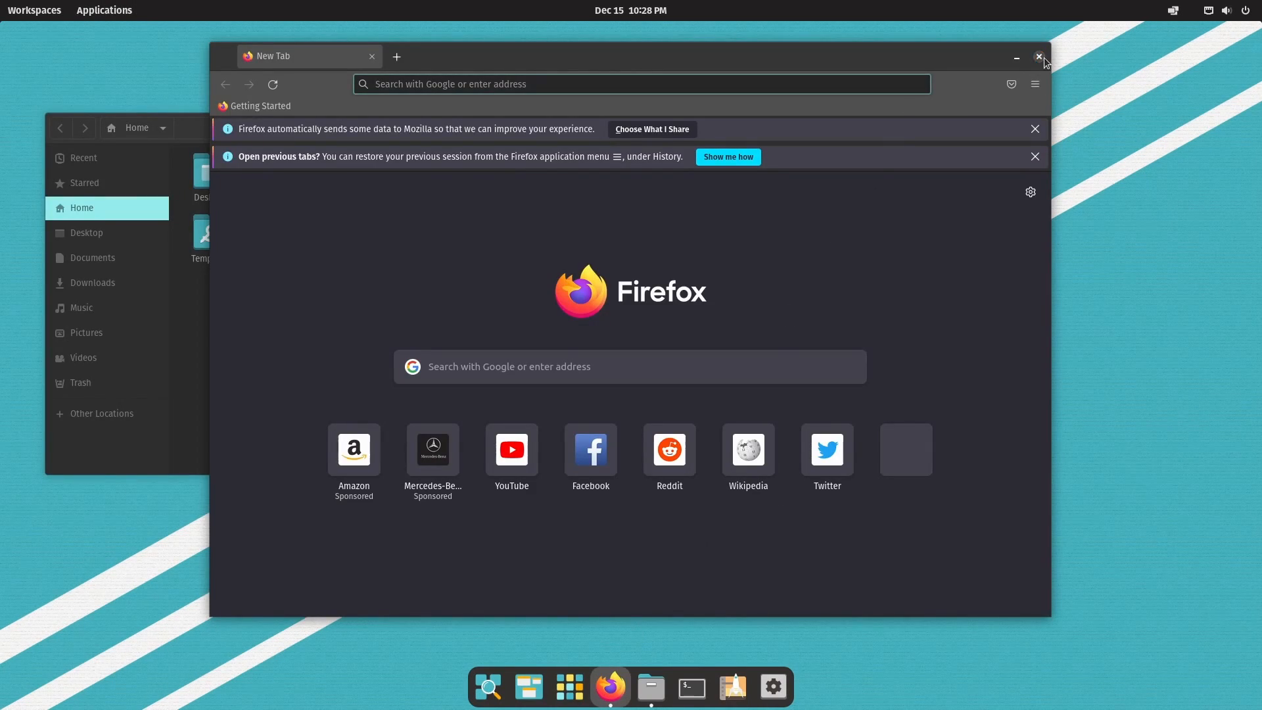
pyautogui.click(1038, 57)
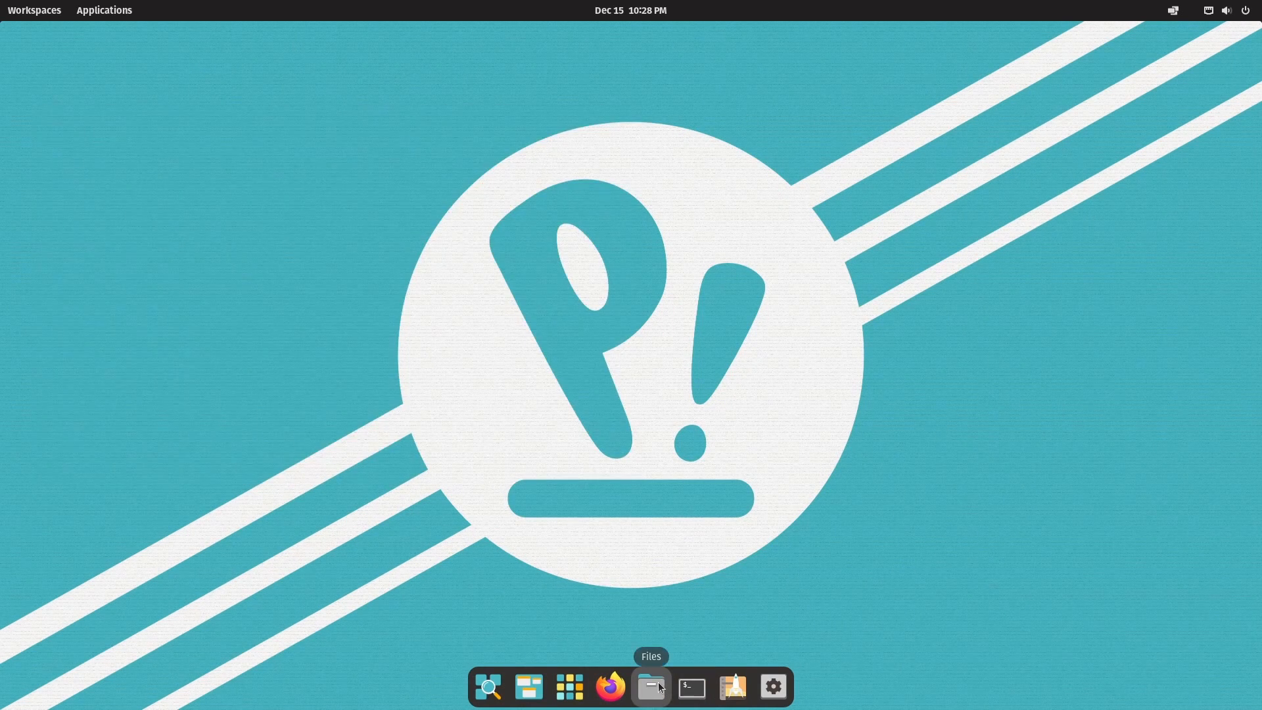
pyautogui.moveTo(730, 686)
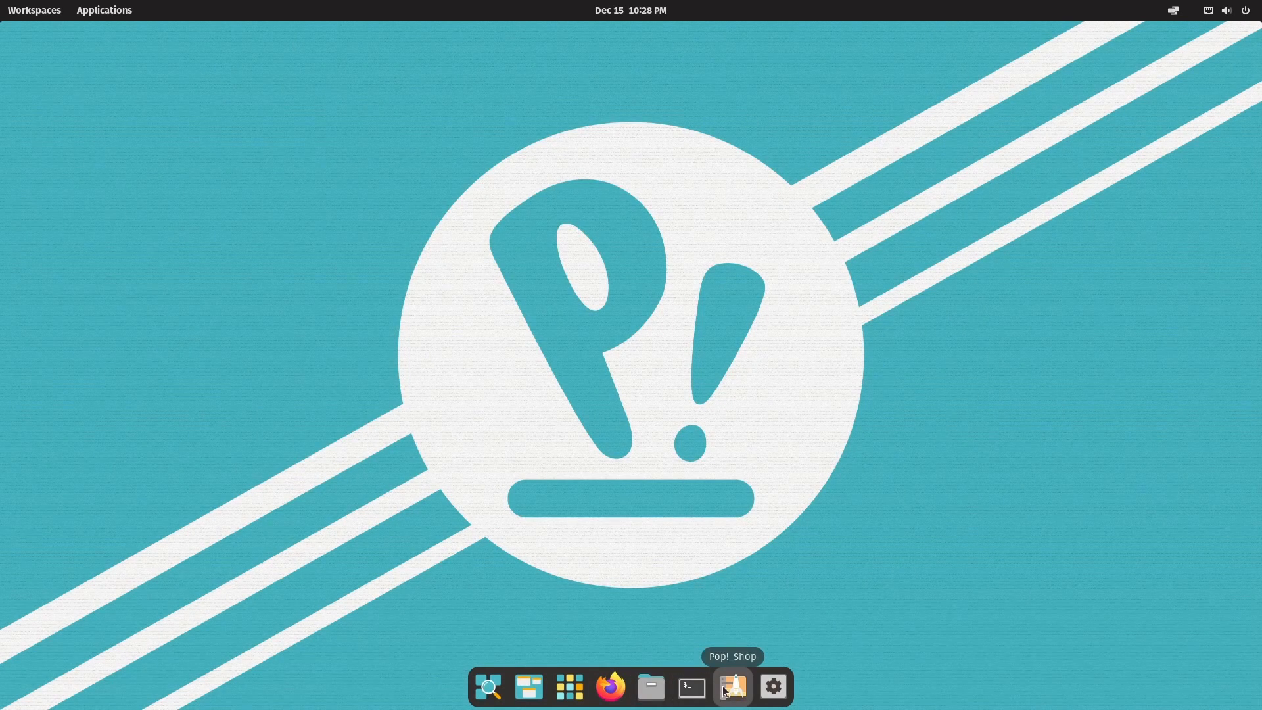
pyautogui.click(731, 686)
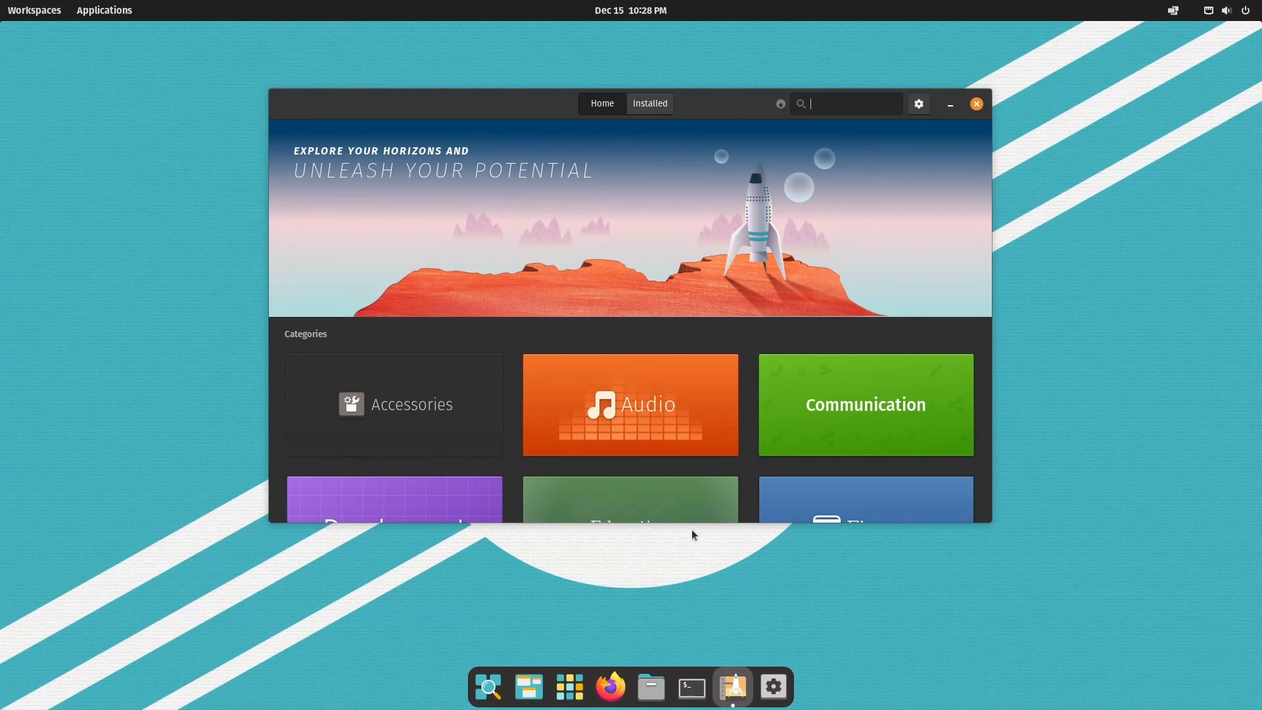
pyautogui.click(976, 102)
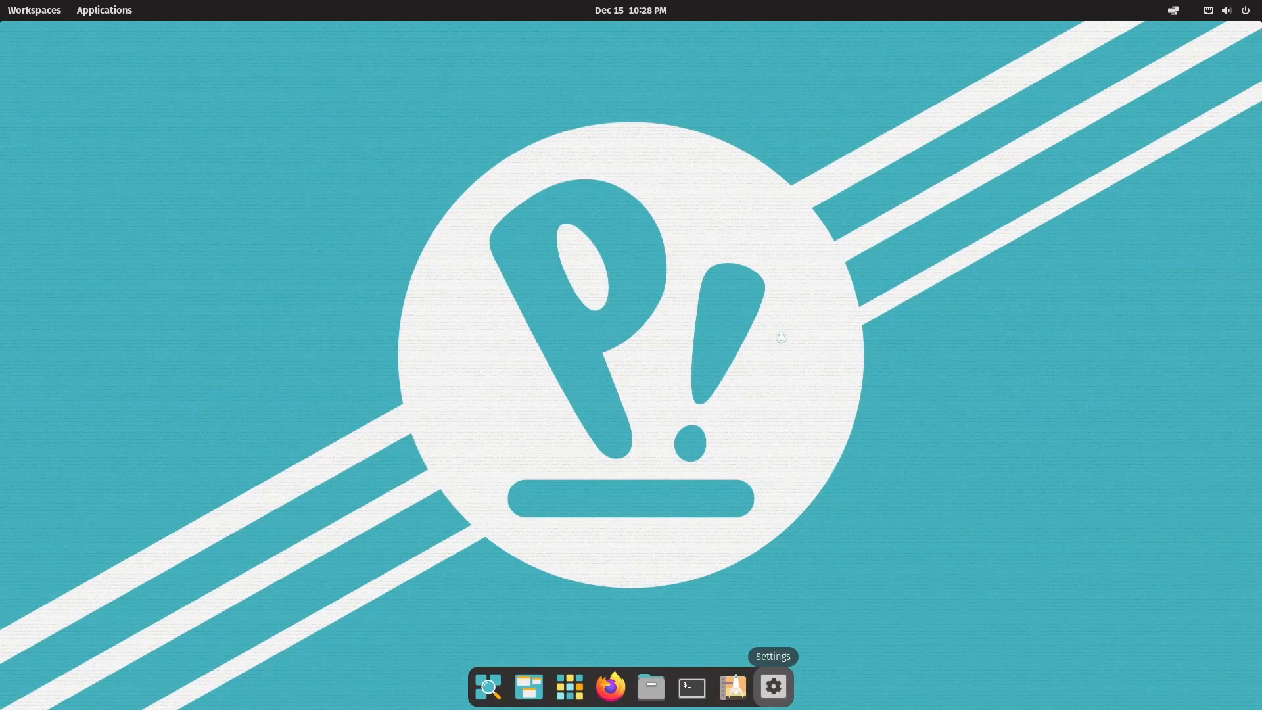
pyautogui.moveTo(837, 301)
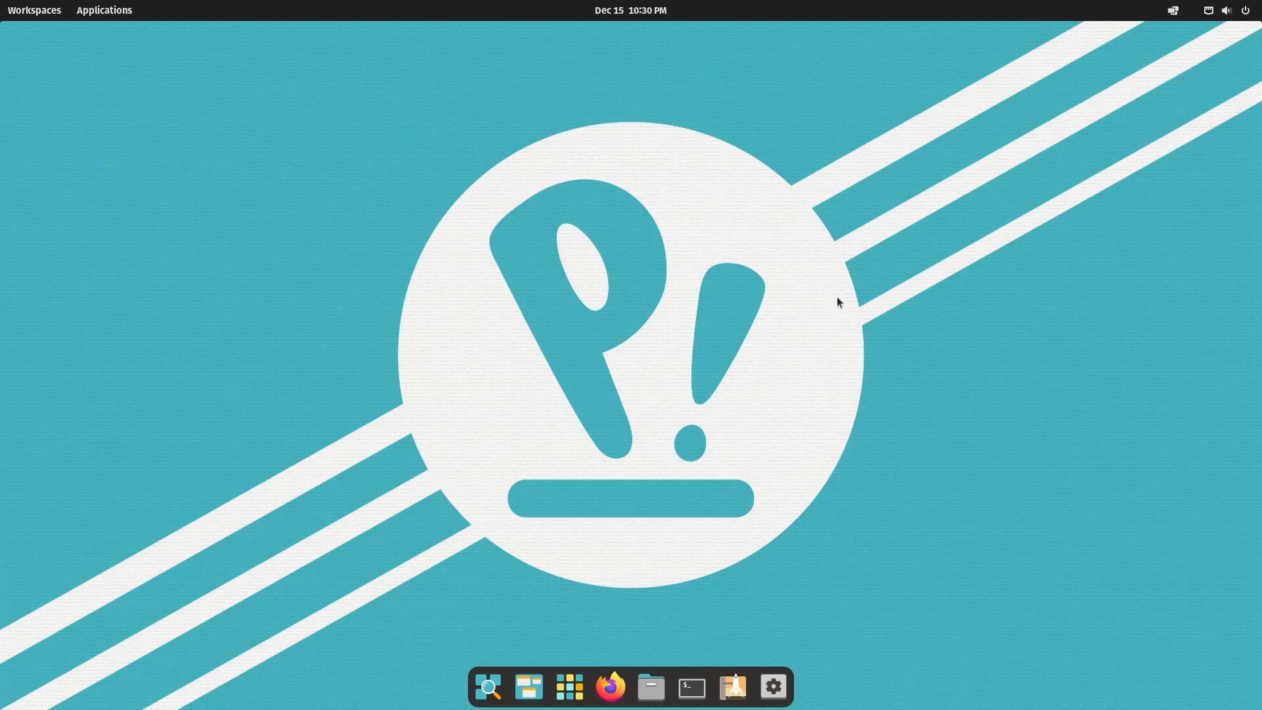
pyautogui.moveTo(789, 427)
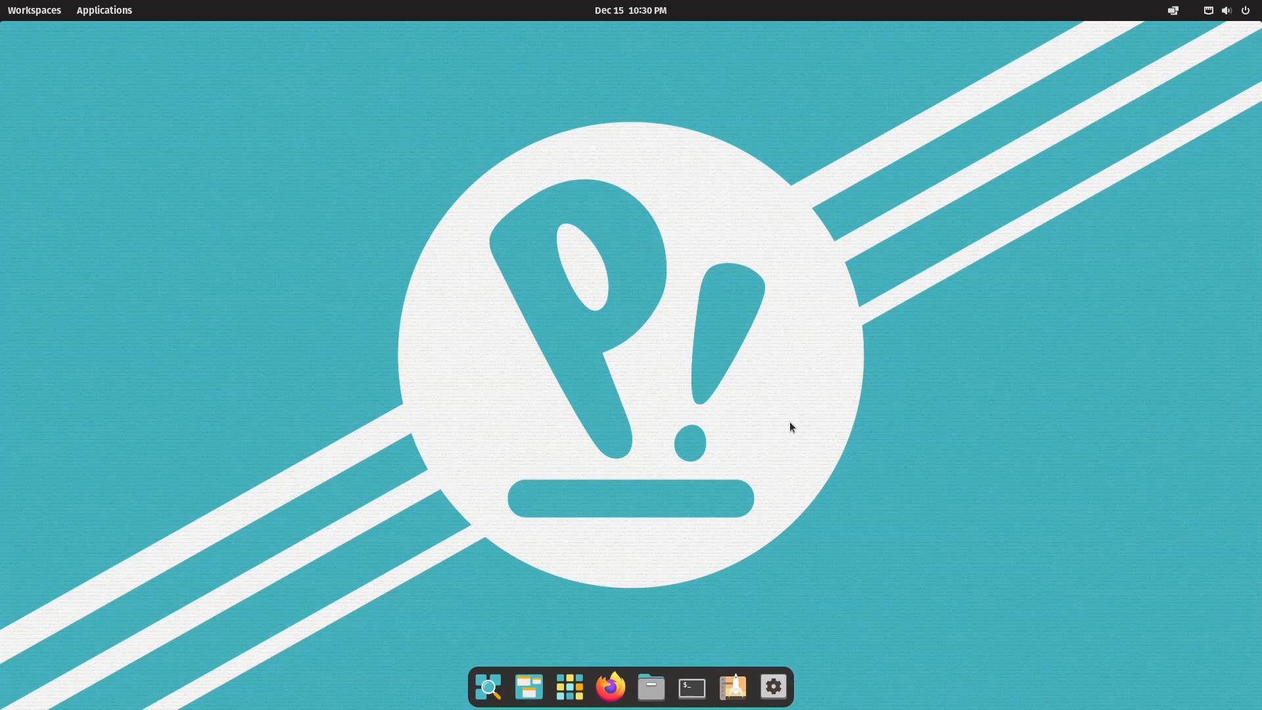
pyautogui.moveTo(729, 468)
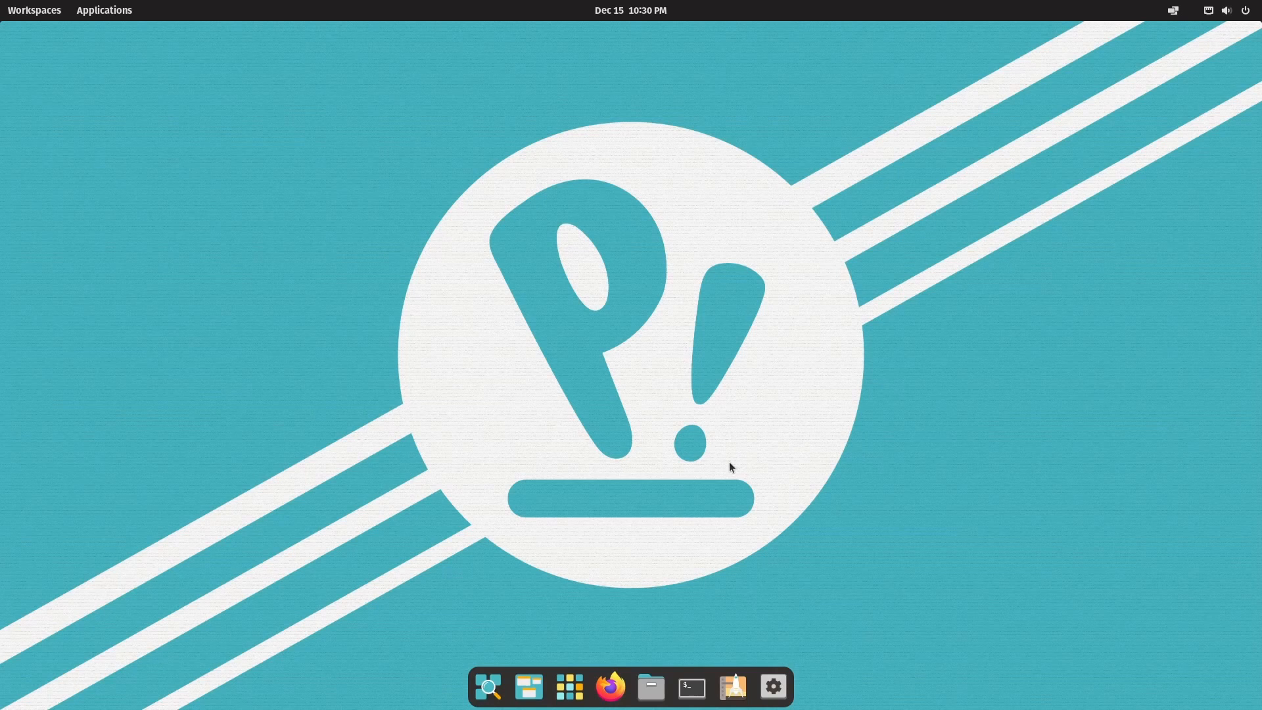
pyautogui.moveTo(558, 520)
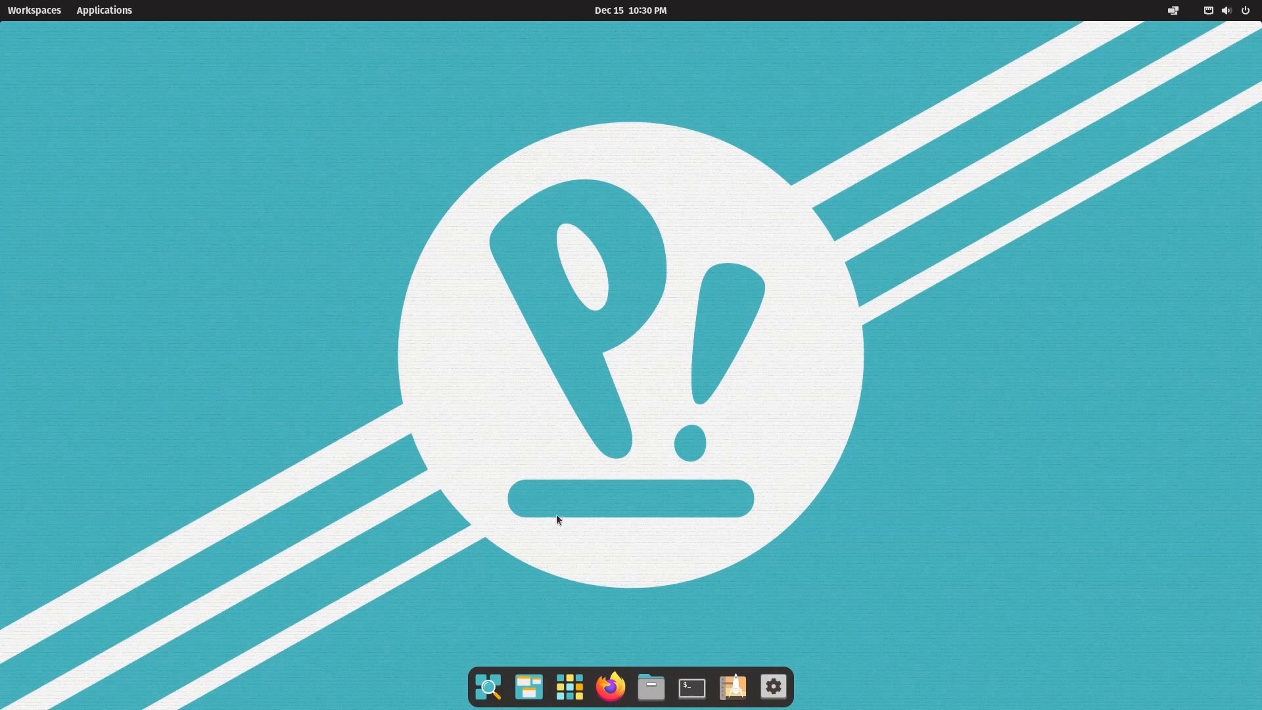
# Step: Launch a maximized Terminal from the dock and run htop to show live CPU, memory and processes
pyautogui.click(690, 687)
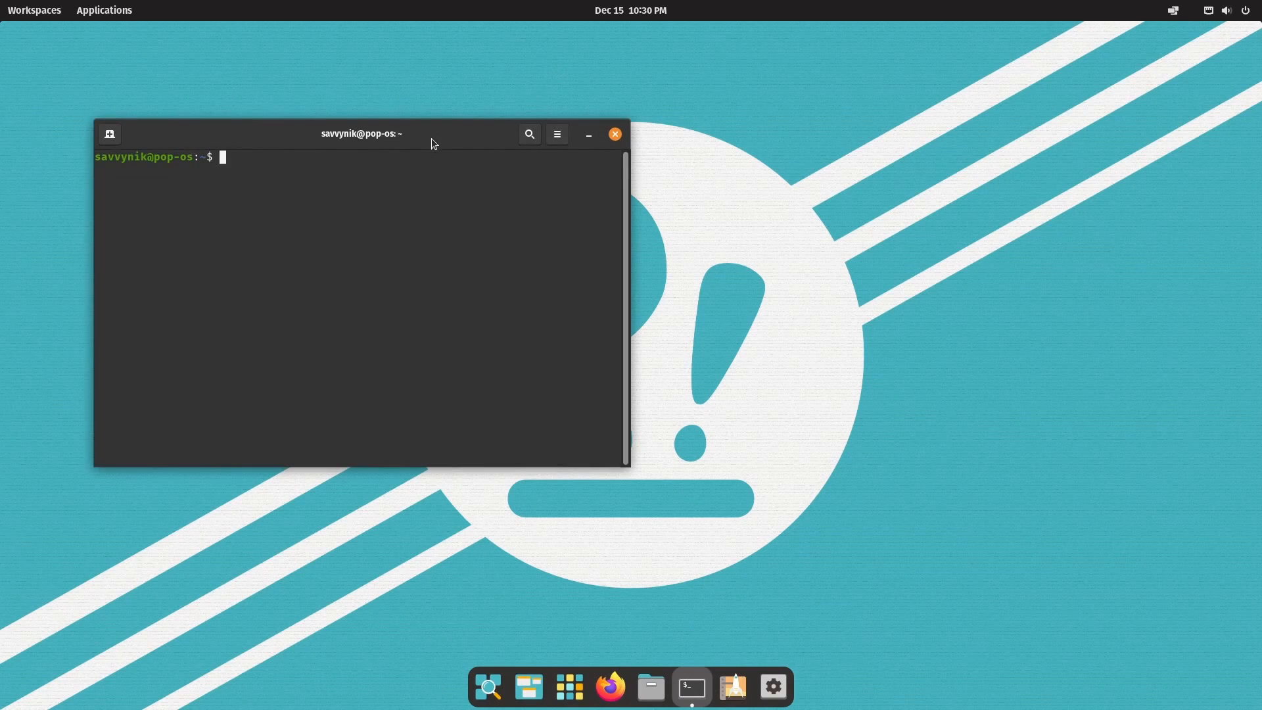
pyautogui.click(556, 134)
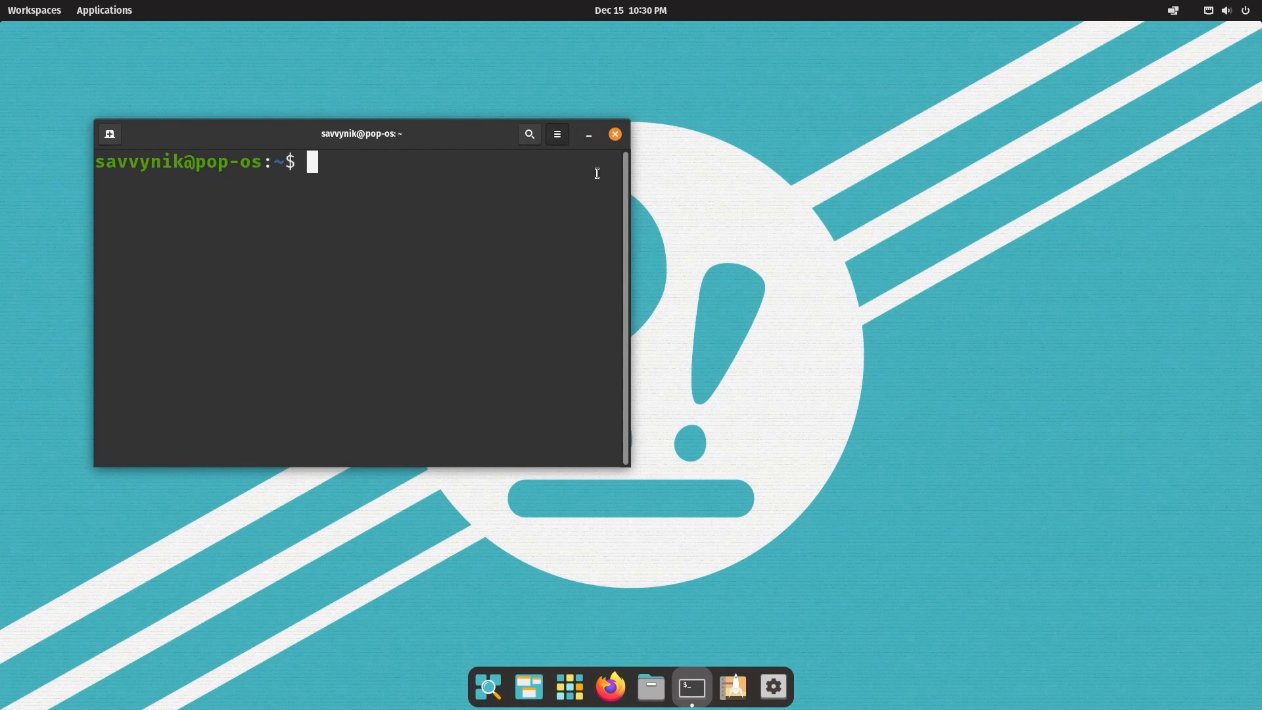
pyautogui.doubleClick(360, 134)
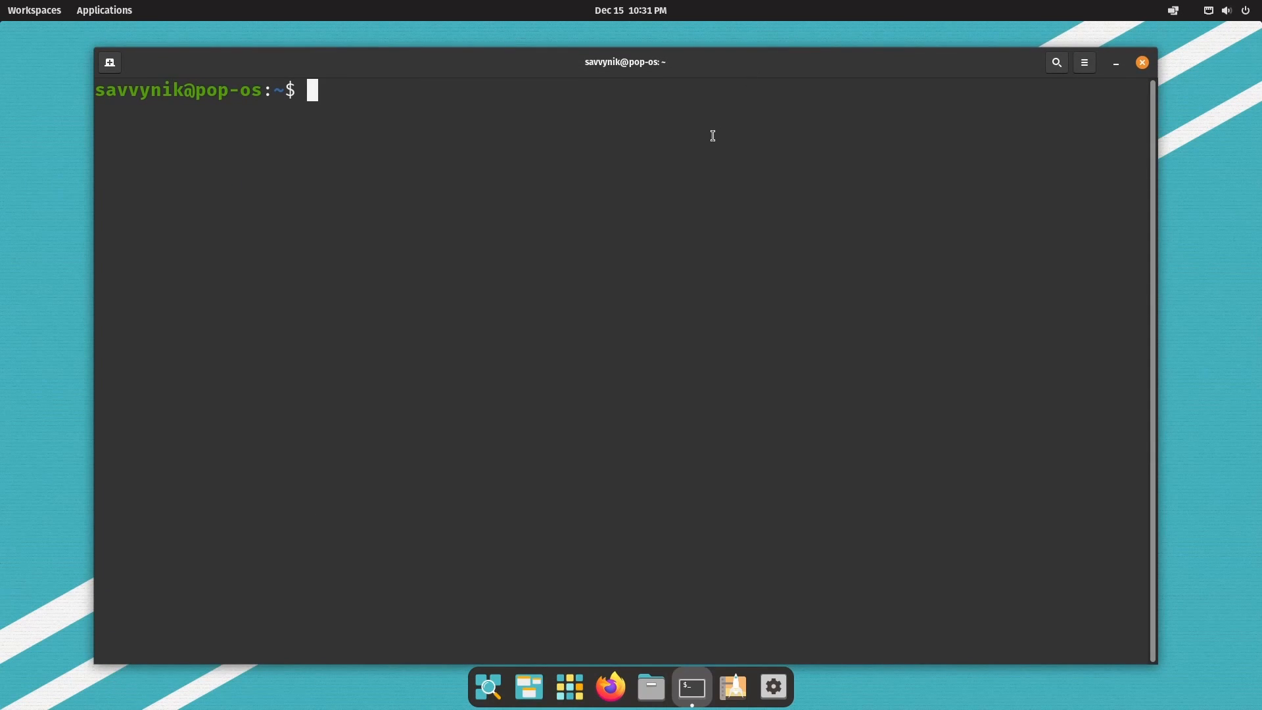
pyautogui.write('htop')
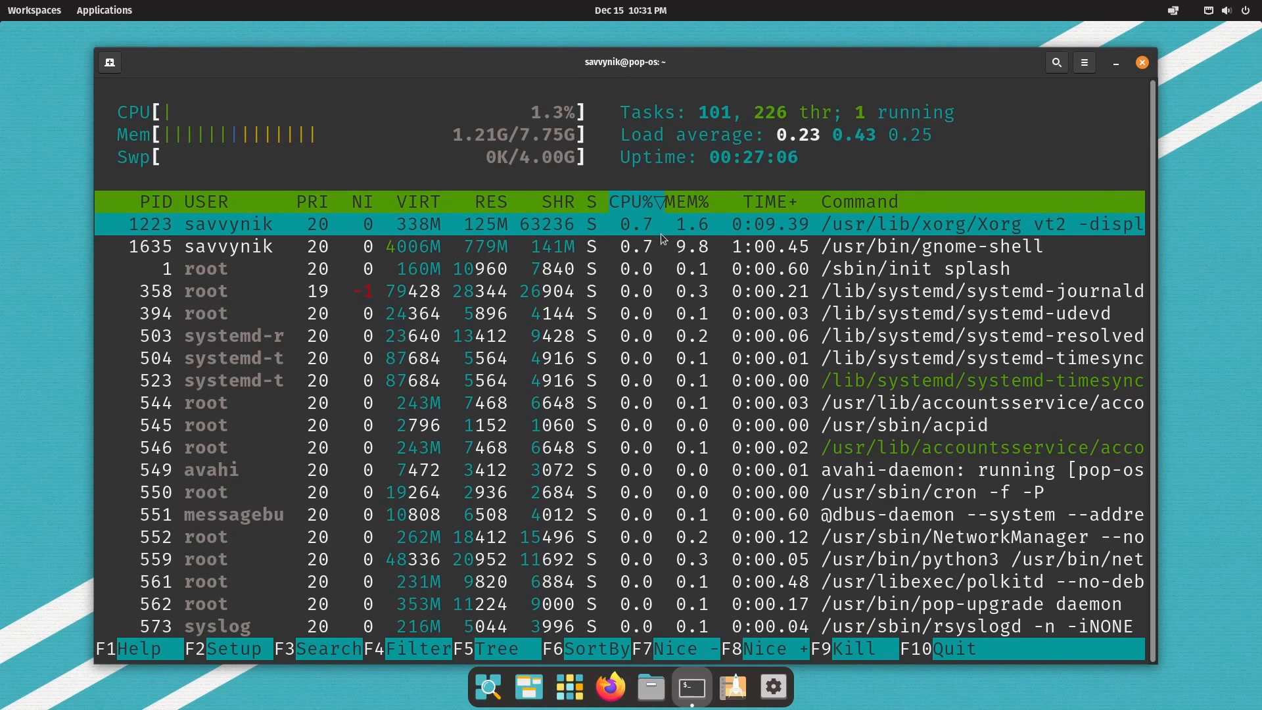
pyautogui.click(1228, 9)
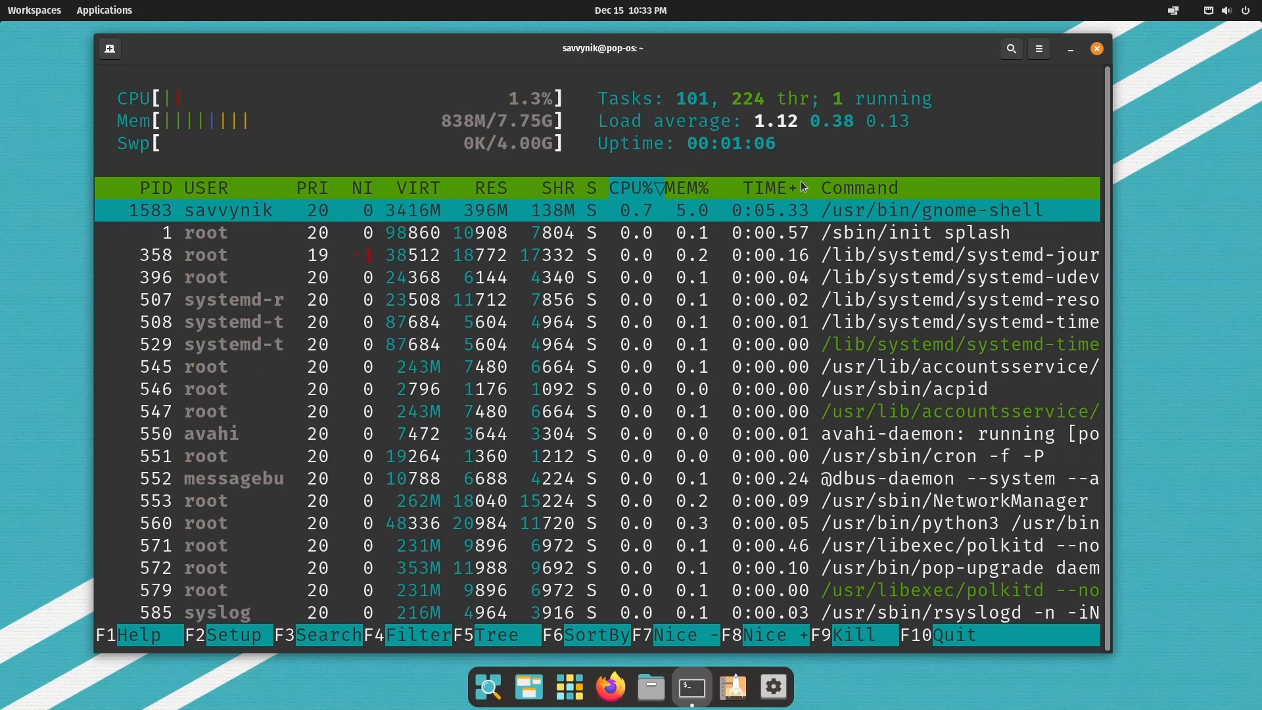
# Step: Run neofetch to display the Pop!_OS 21.10, Ryzen 7 and memory summary
pyautogui.write('neo')
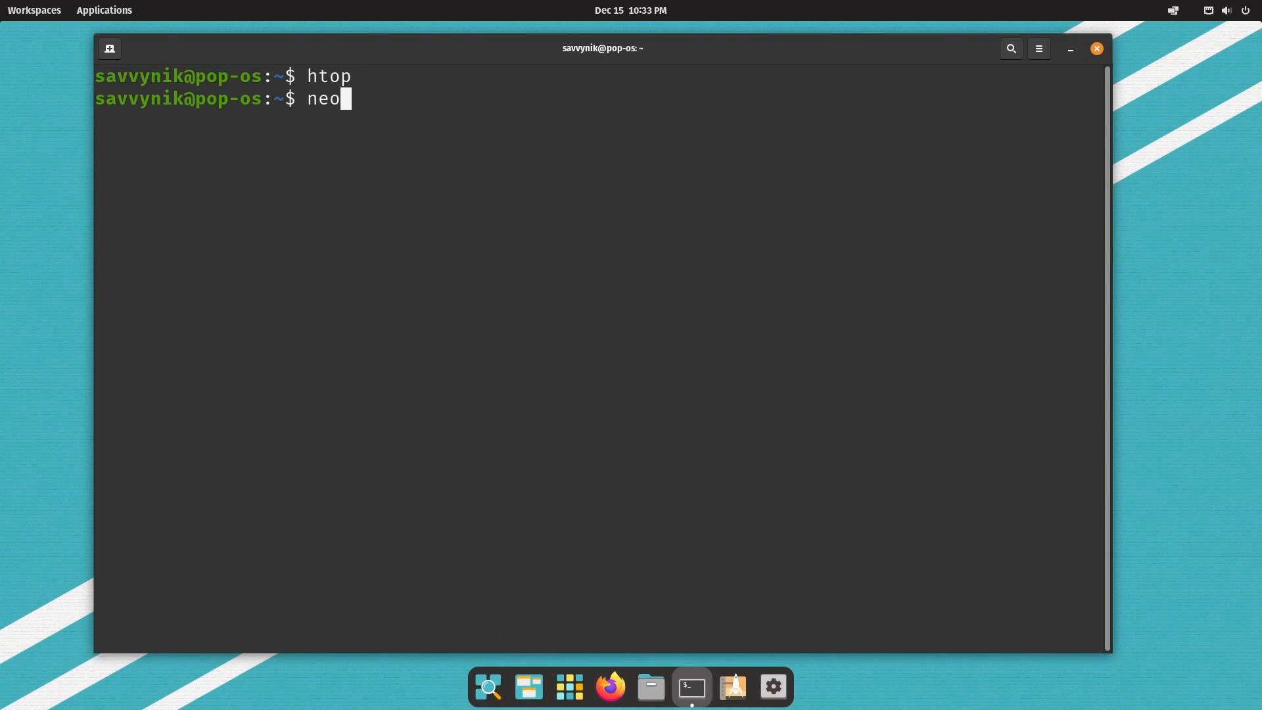
pyautogui.write('fetch')
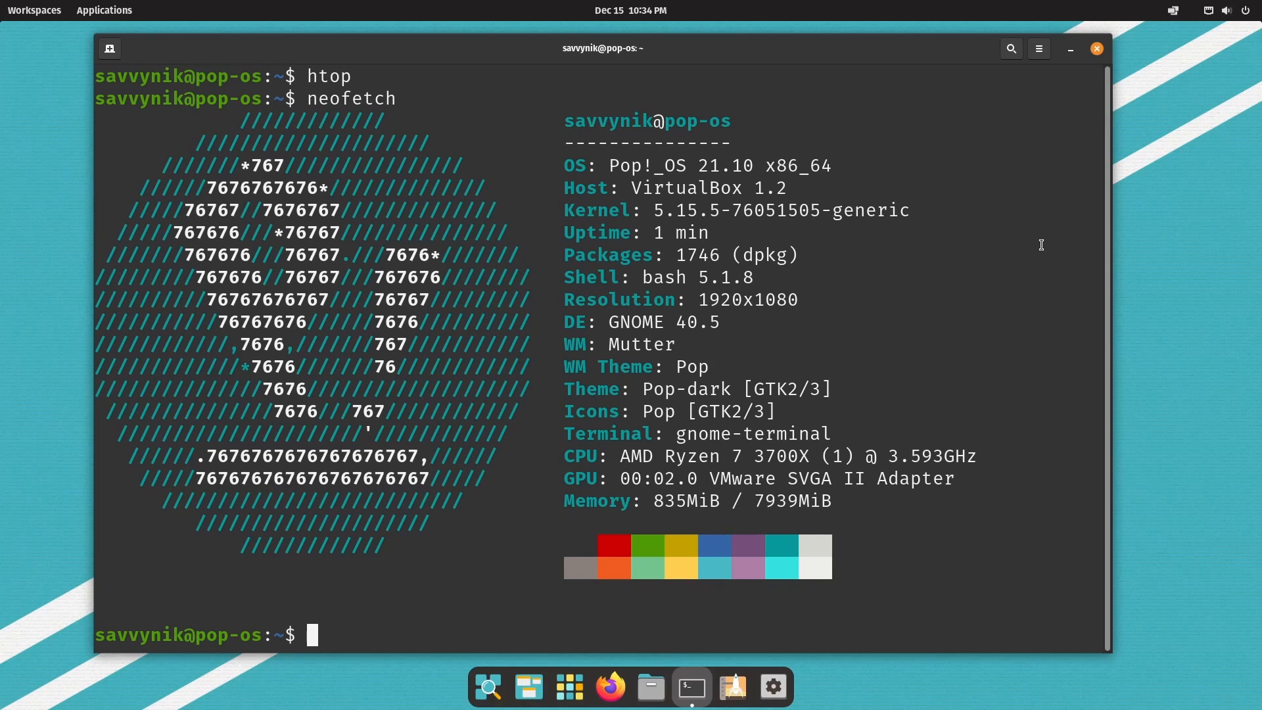
pyautogui.moveTo(688, 509)
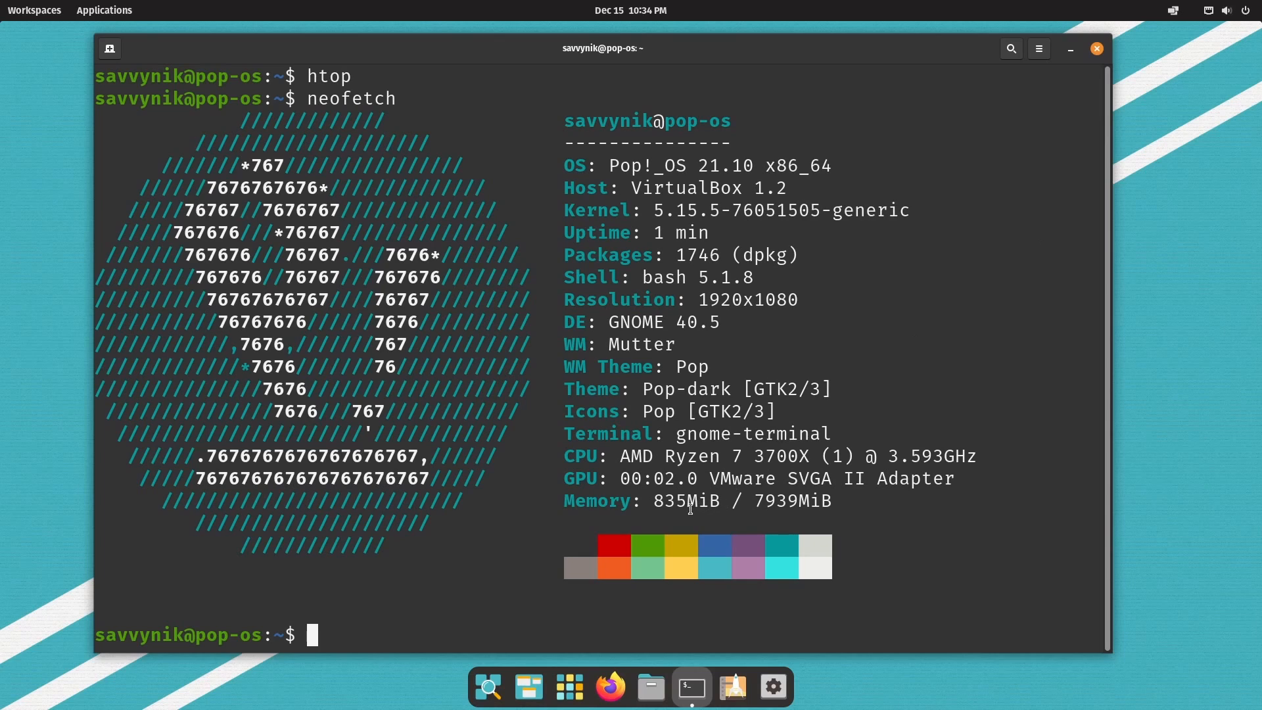
pyautogui.moveTo(864, 447)
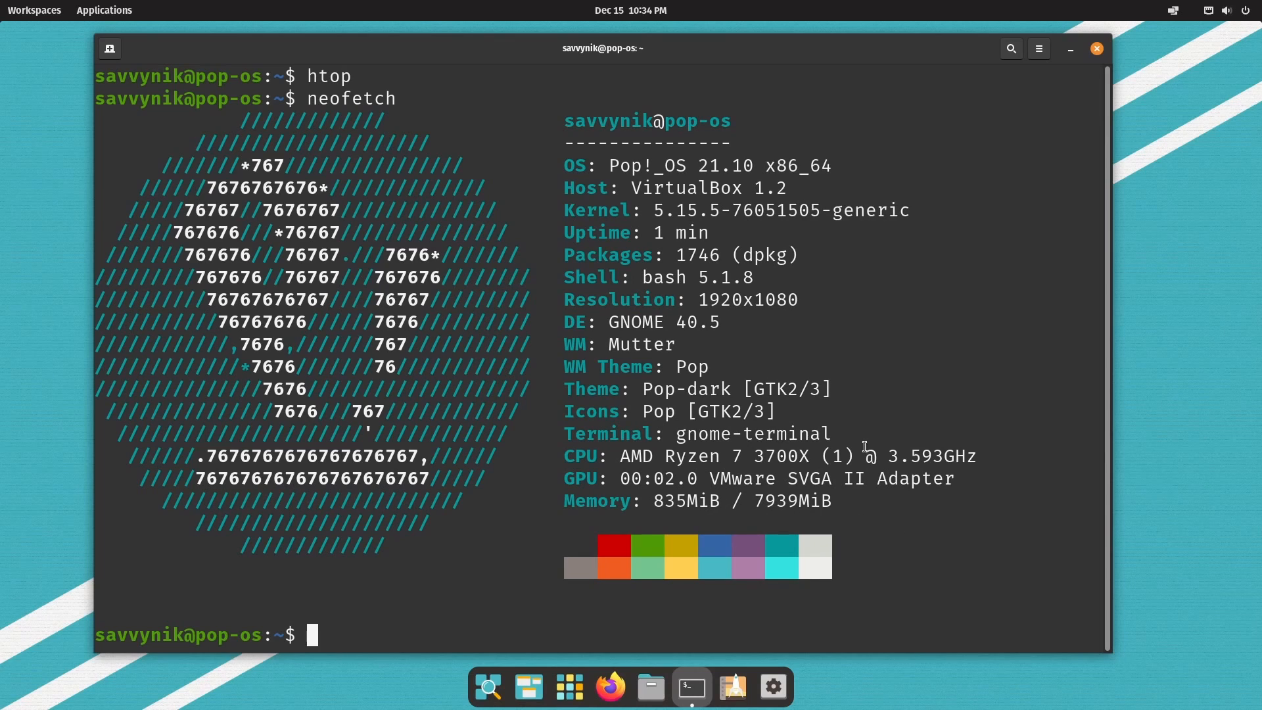
pyautogui.moveTo(1146, 71)
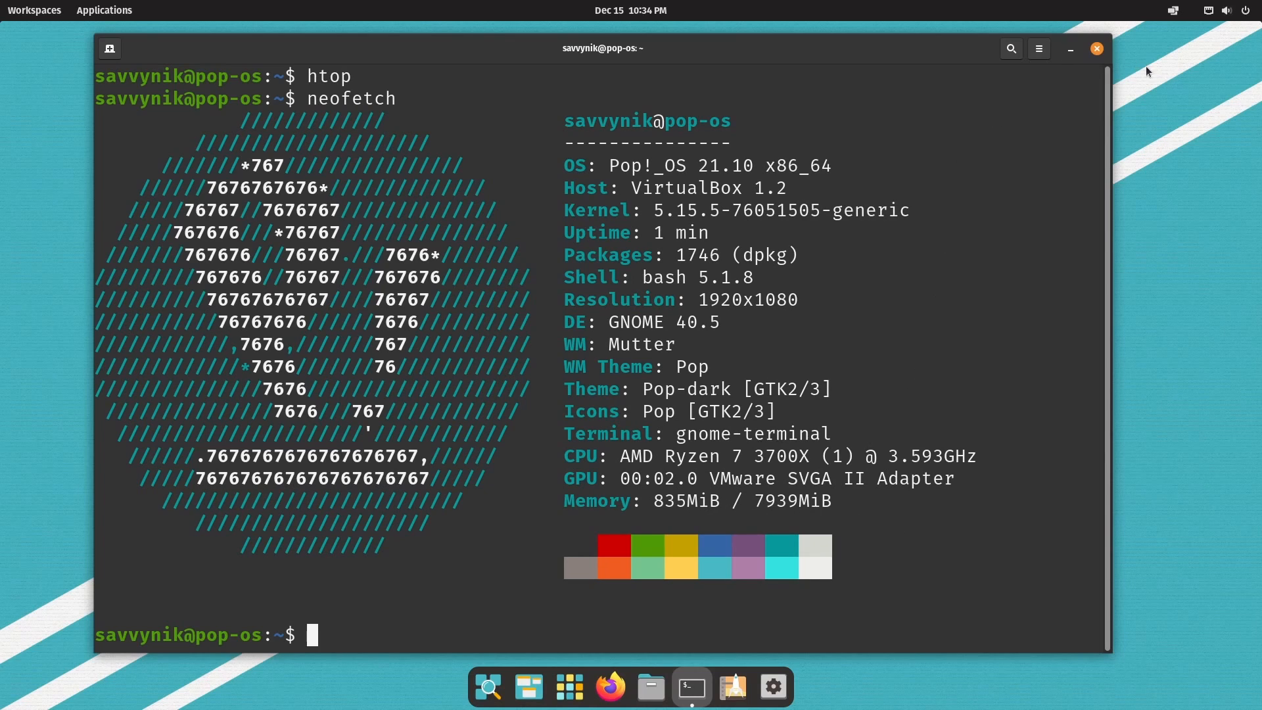
# Step: Show the application library listing Calculator, Files, Htop and other apps
pyautogui.click(104, 9)
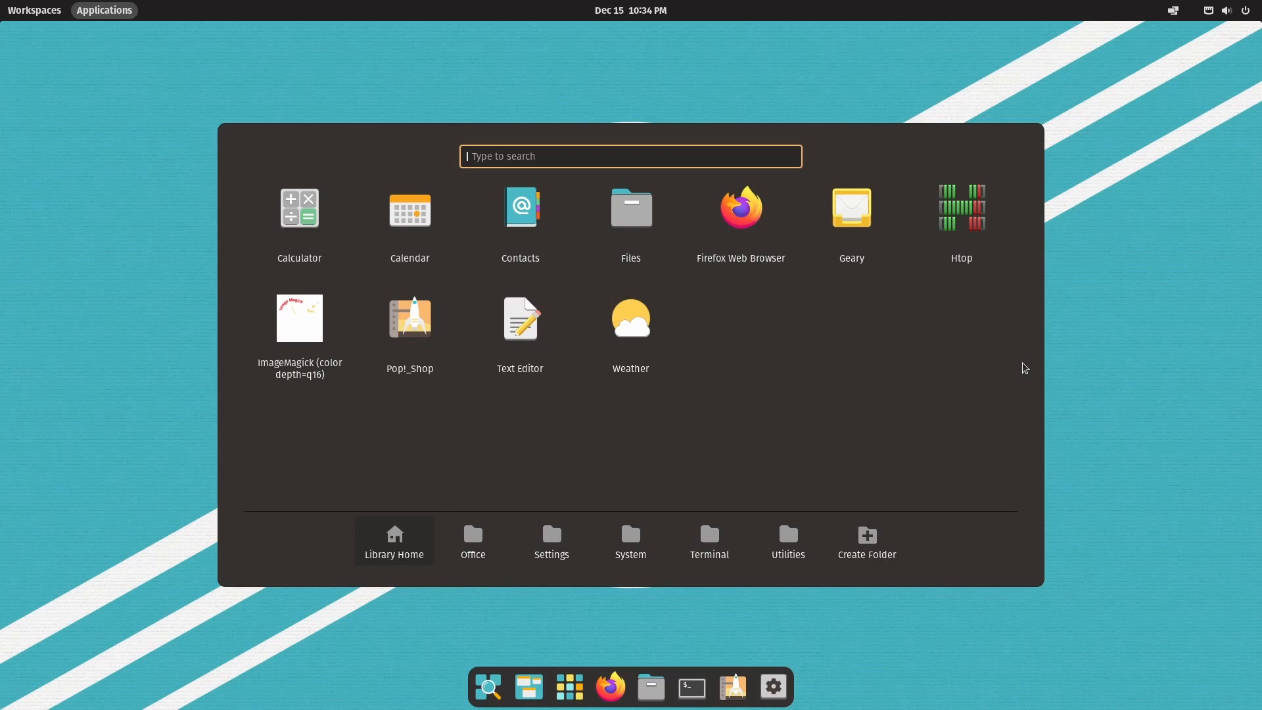
pyautogui.moveTo(1050, 356)
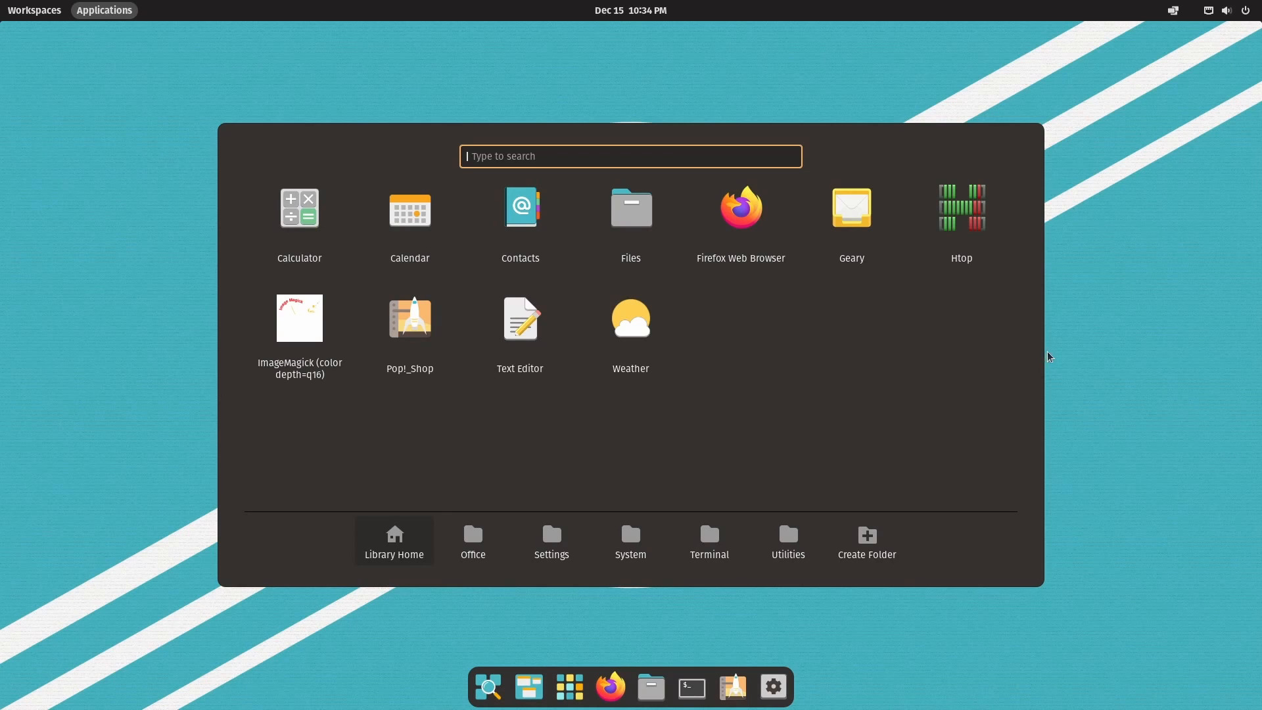